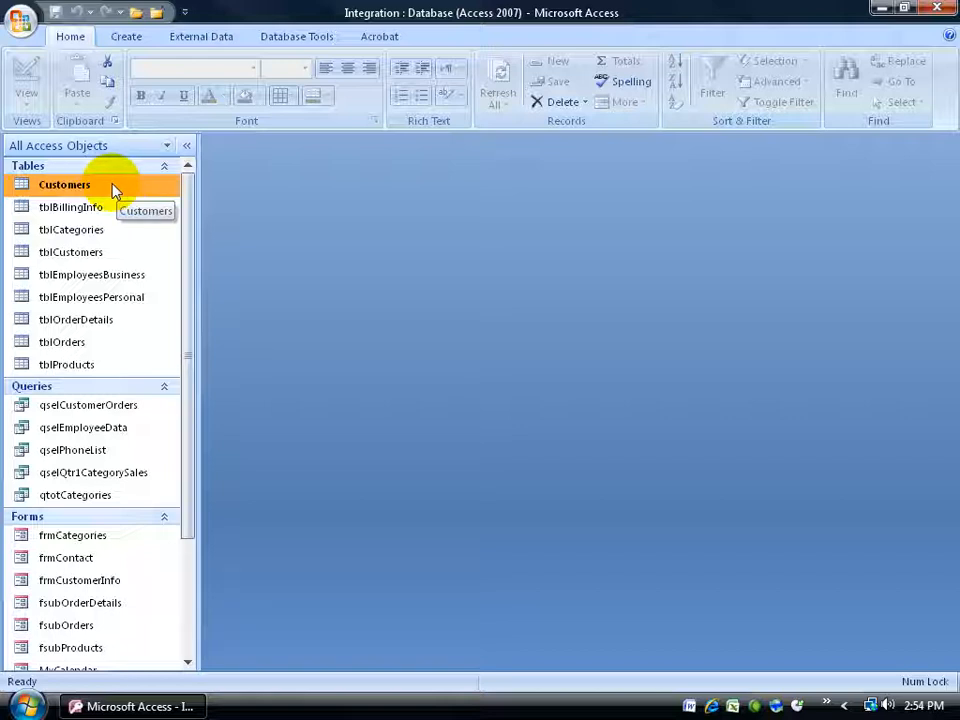
# Open the Customers table in Datasheet view, showing its three records.
pyautogui.doubleClick(64, 184)
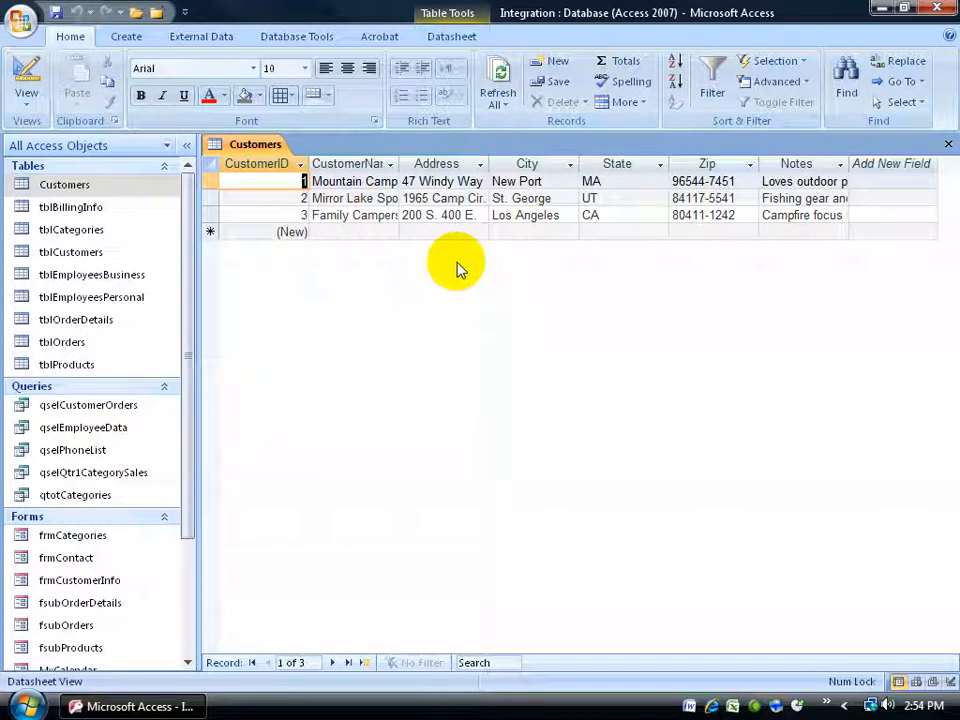
pyautogui.moveTo(538, 238)
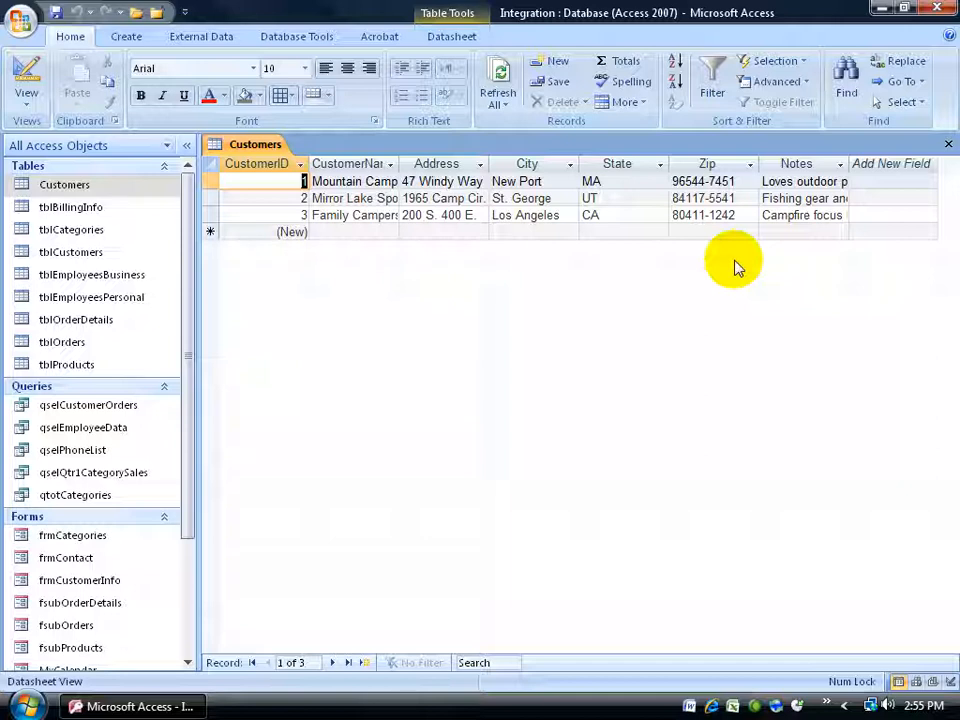
pyautogui.moveTo(610, 388)
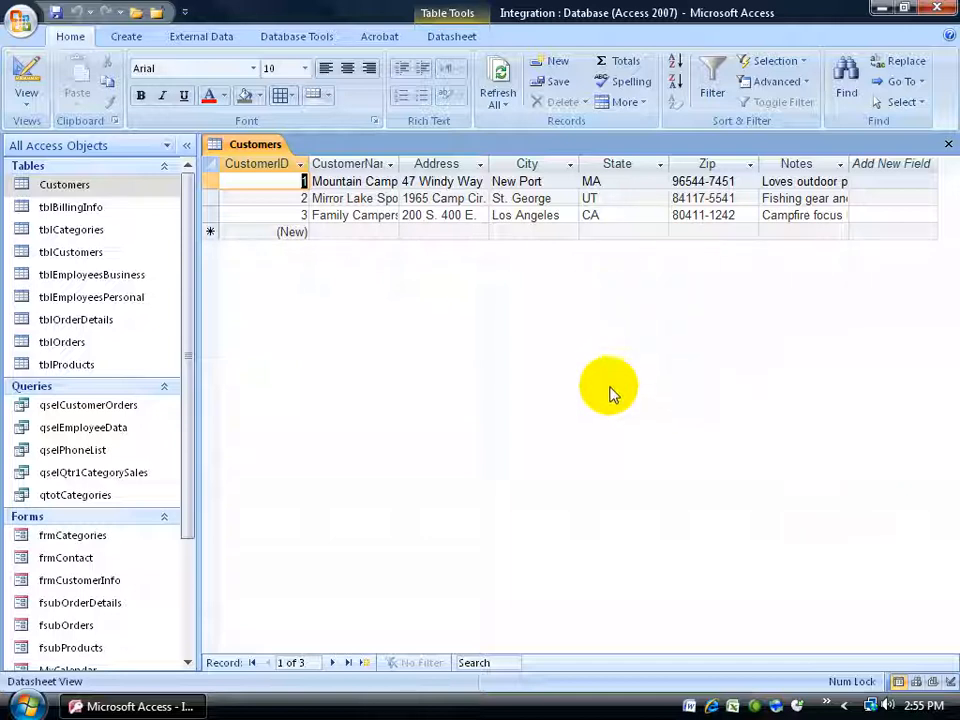
pyautogui.moveTo(362, 318)
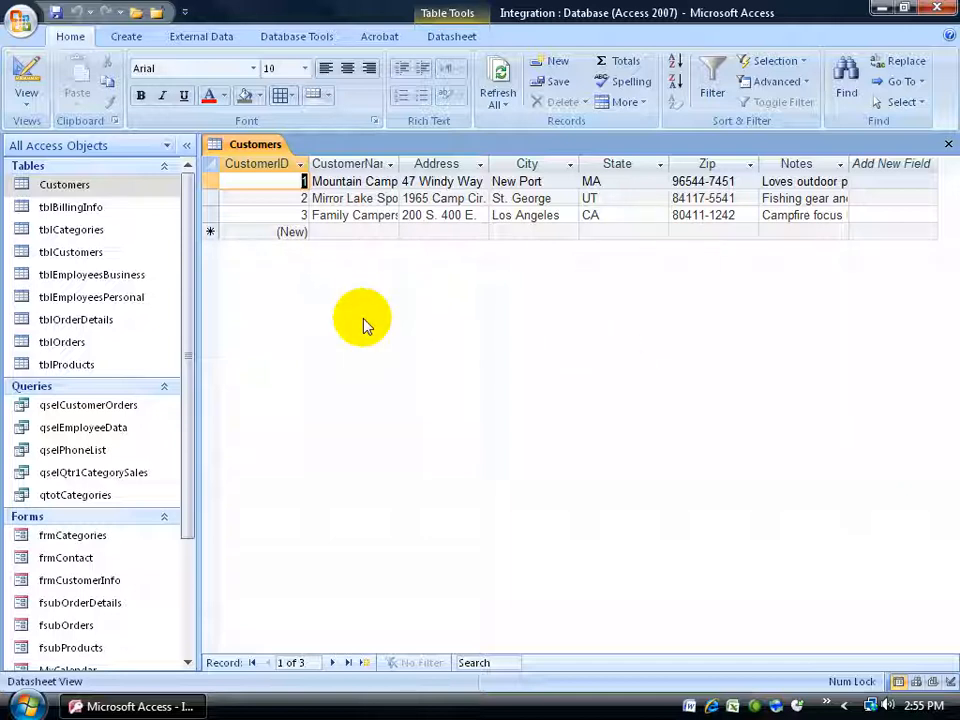
pyautogui.moveTo(394, 236)
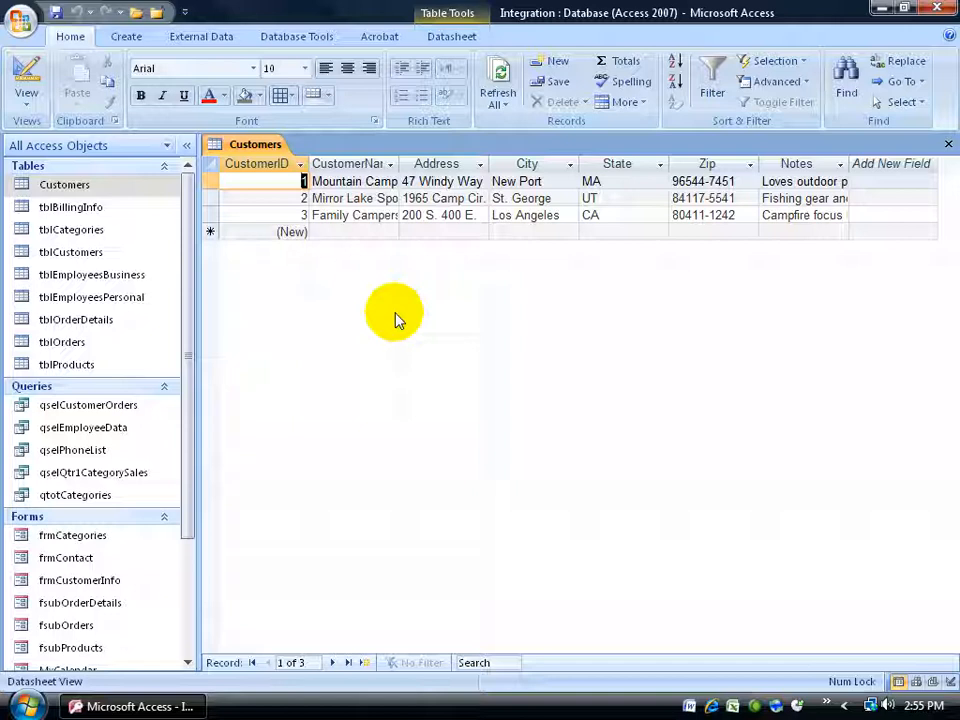
pyautogui.moveTo(378, 304)
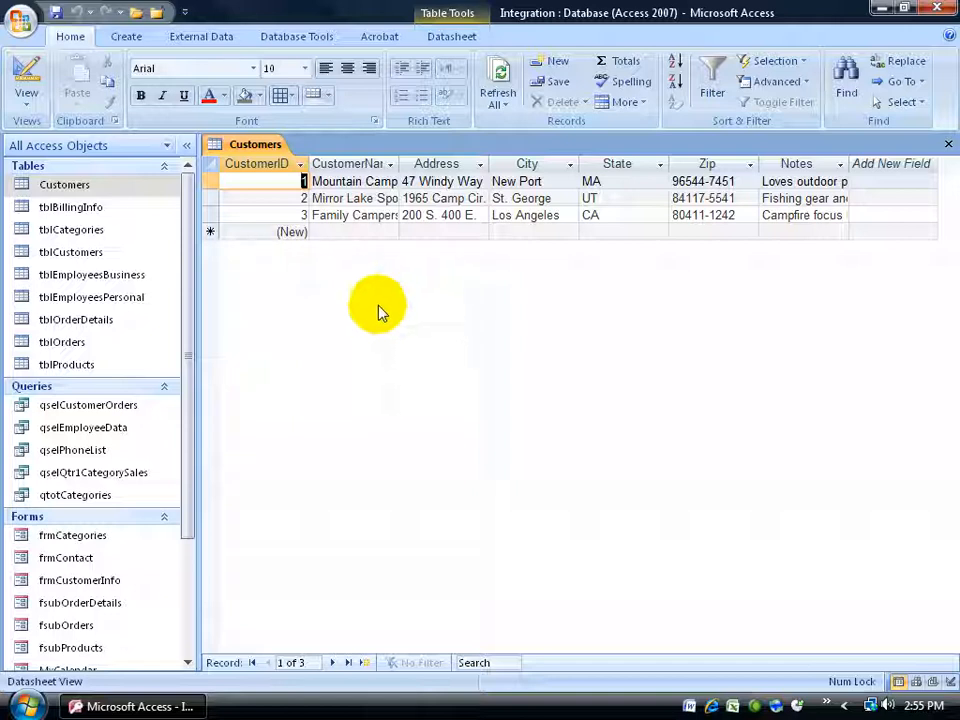
# Switch Customers to Design view, confirm CustomerID is an AutoNumber, then close the table.
pyautogui.rightClick(256, 144)
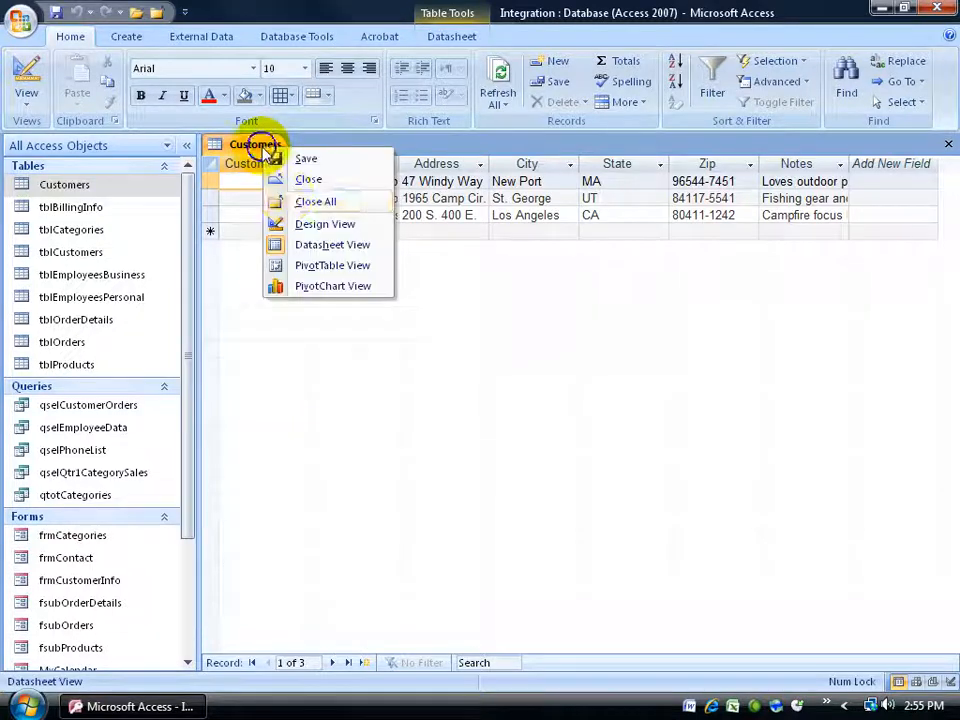
pyautogui.click(324, 224)
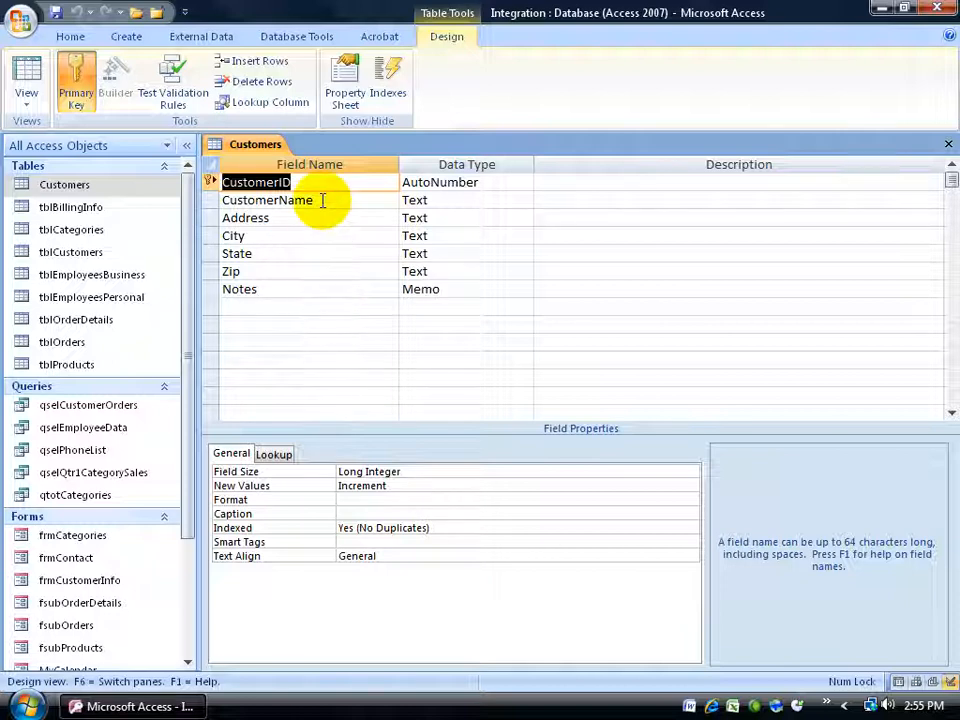
pyautogui.moveTo(336, 178)
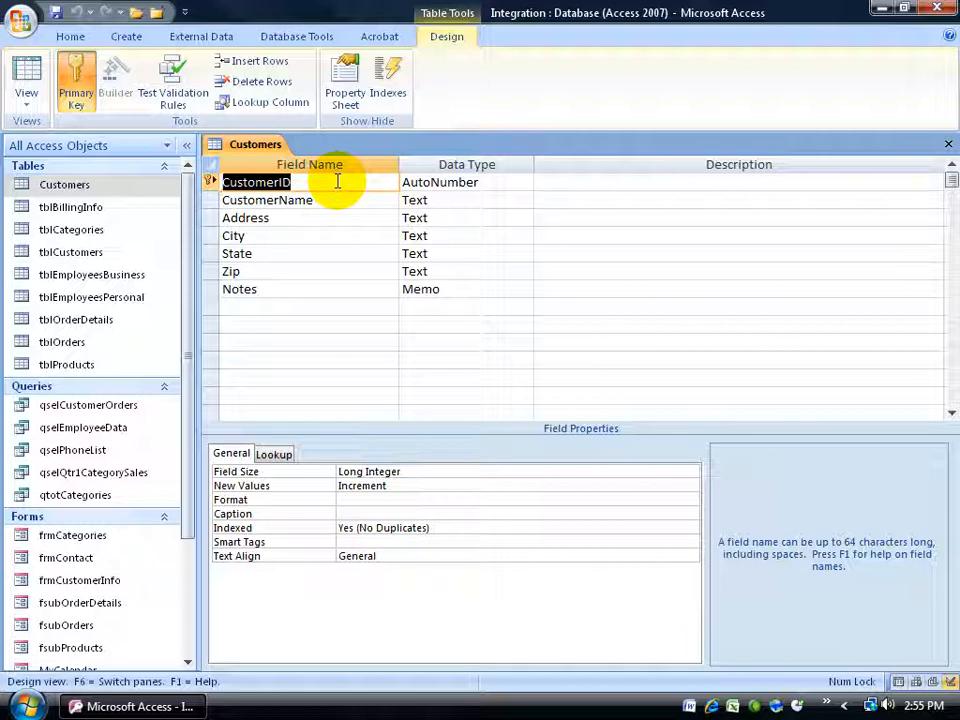
pyautogui.click(450, 182)
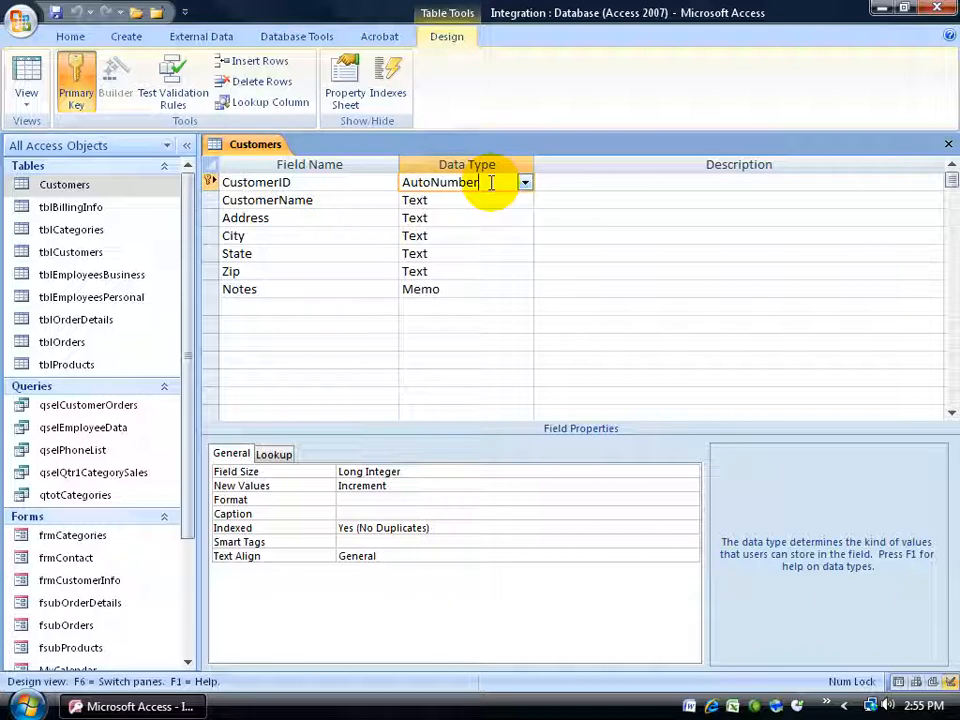
pyautogui.click(524, 182)
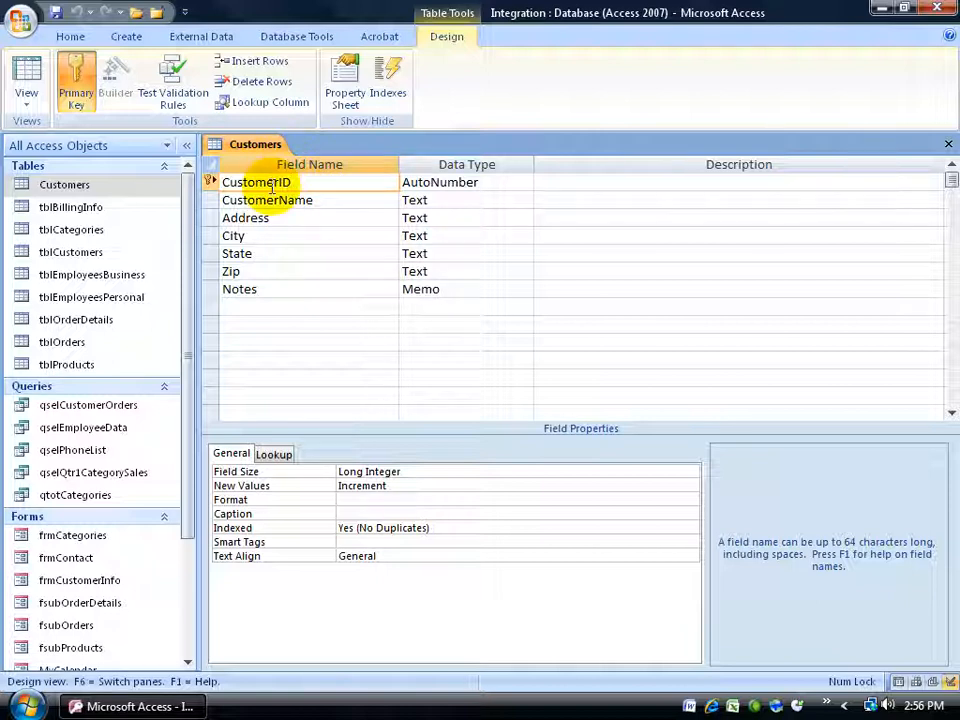
pyautogui.click(256, 182)
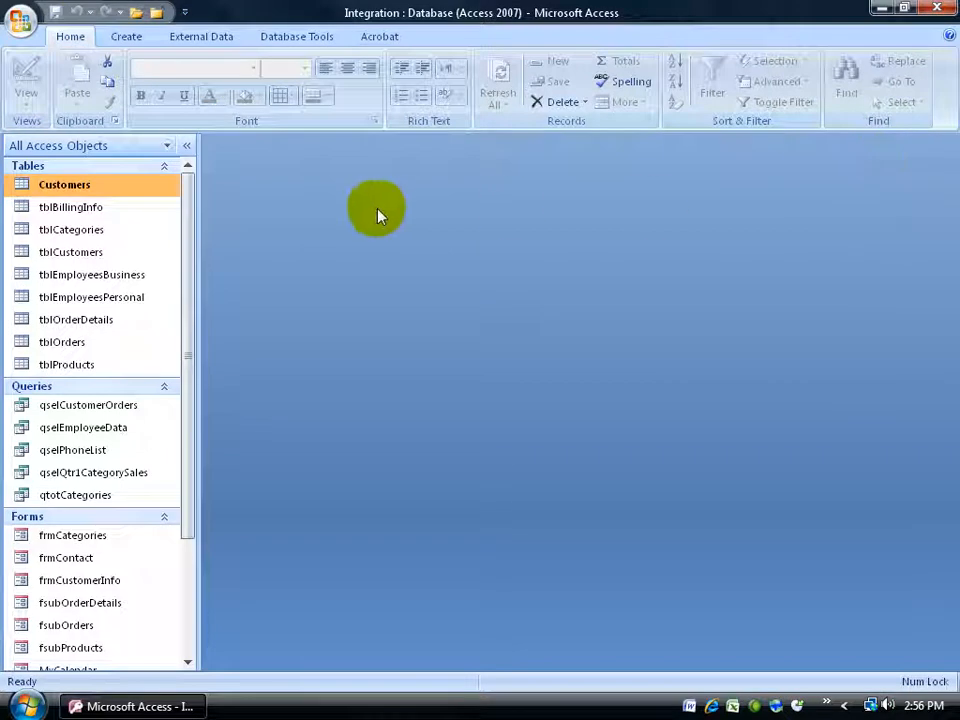
pyautogui.moveTo(156, 128)
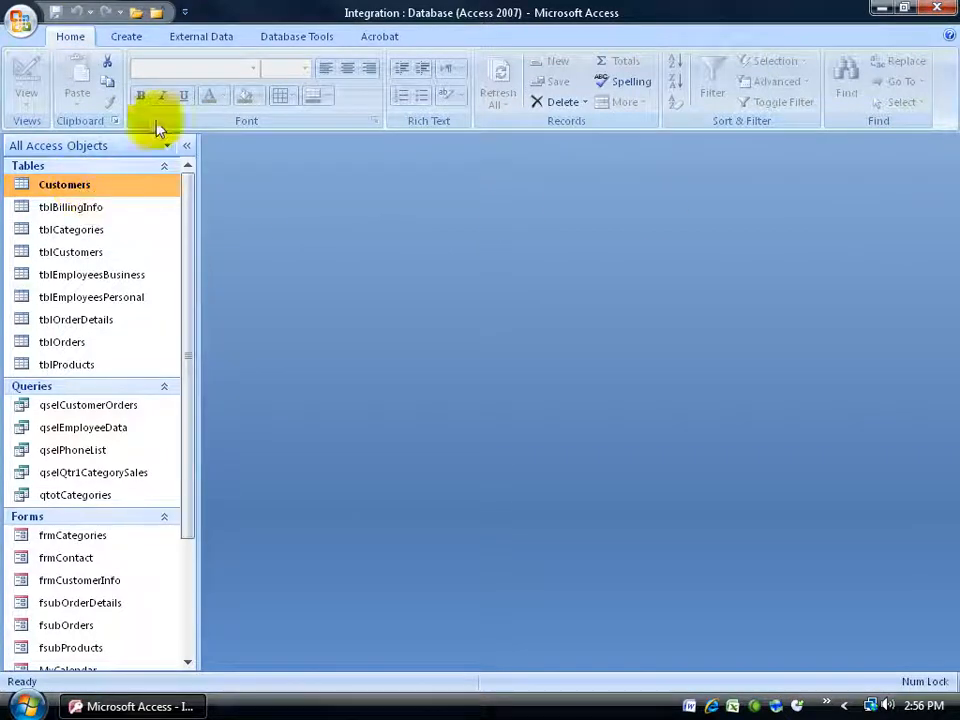
# Start the Create E-mail data-collection wizard from the External Data ribbon.
pyautogui.click(200, 36)
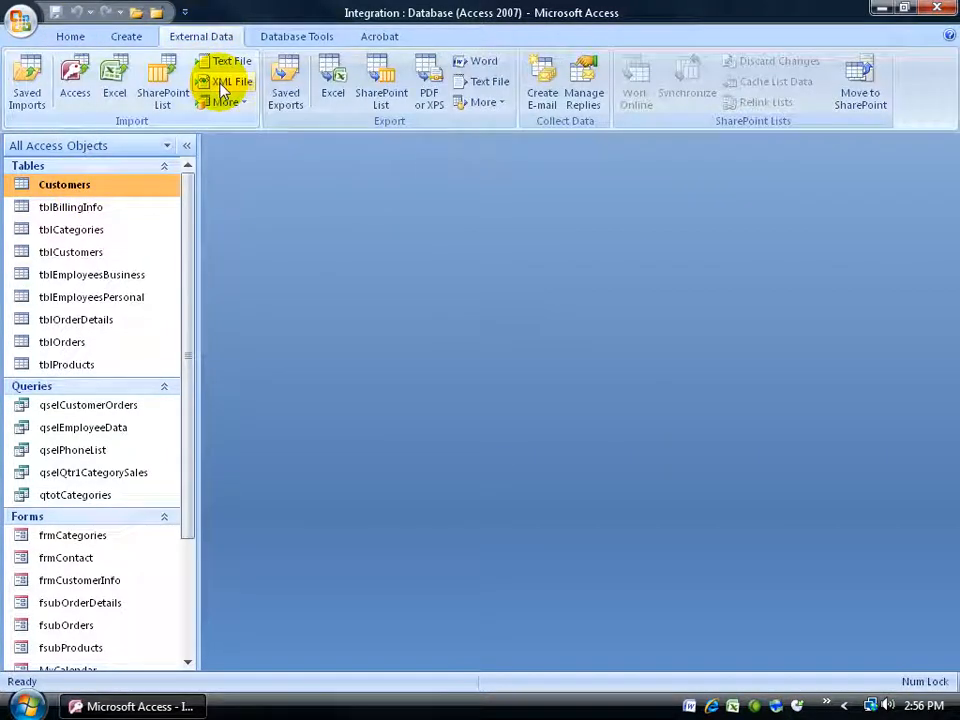
pyautogui.moveTo(542, 84)
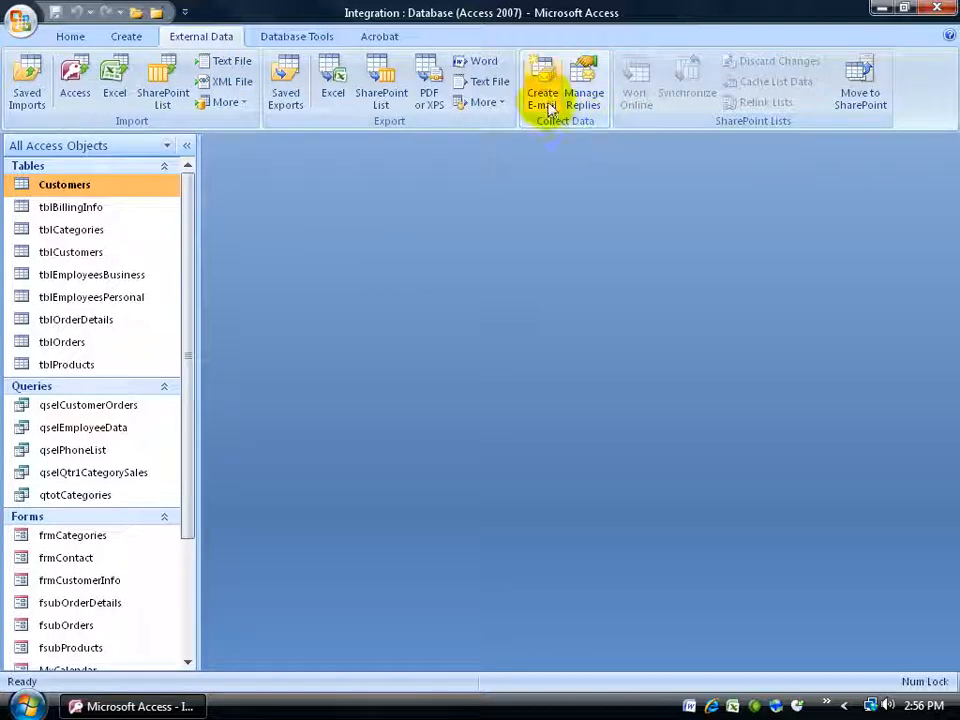
pyautogui.click(542, 80)
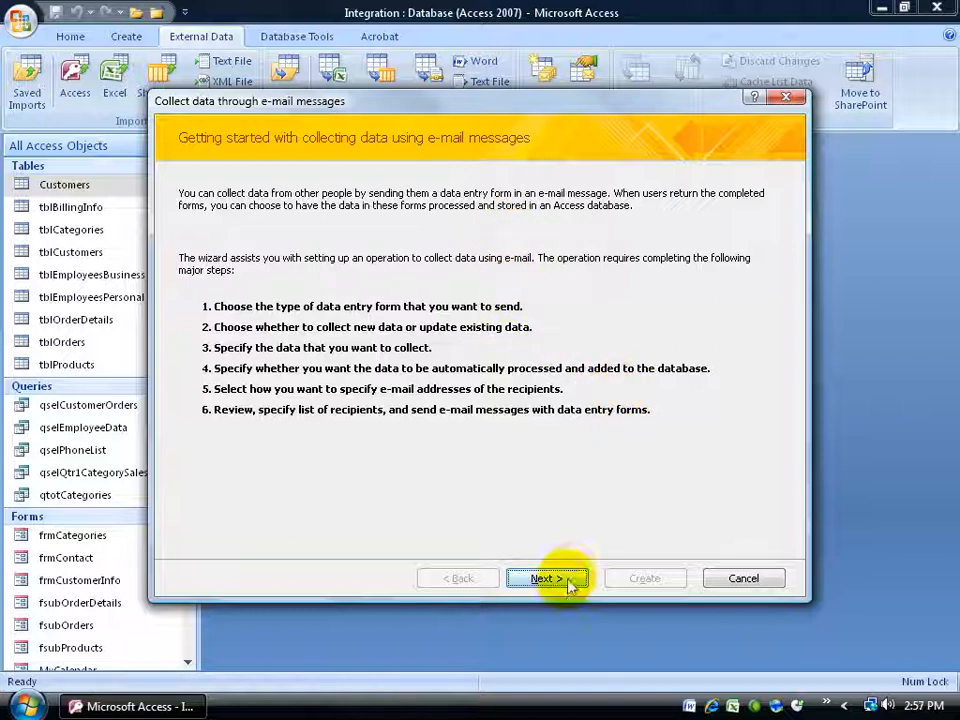
# Advance the wizard keeping HTML form as the data-entry form type.
pyautogui.click(546, 578)
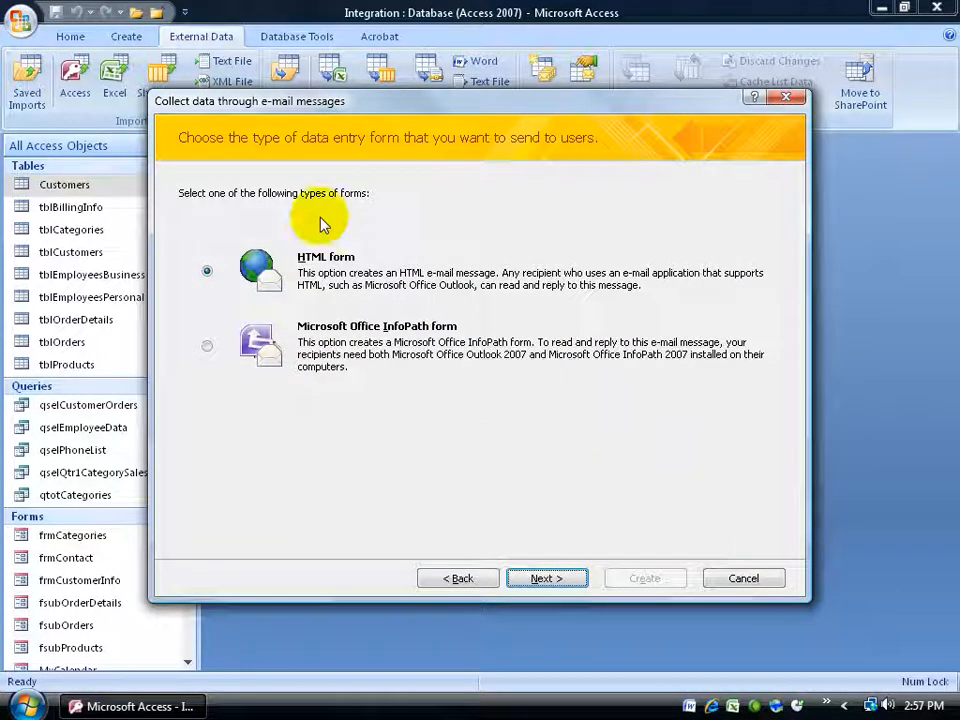
pyautogui.moveTo(388, 260)
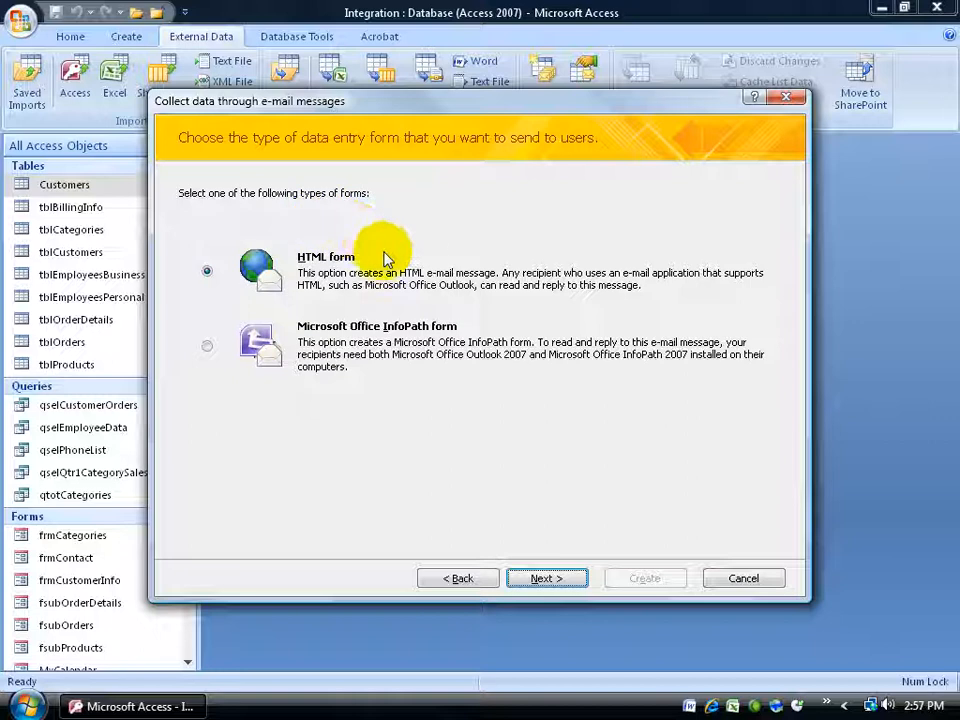
pyautogui.moveTo(336, 276)
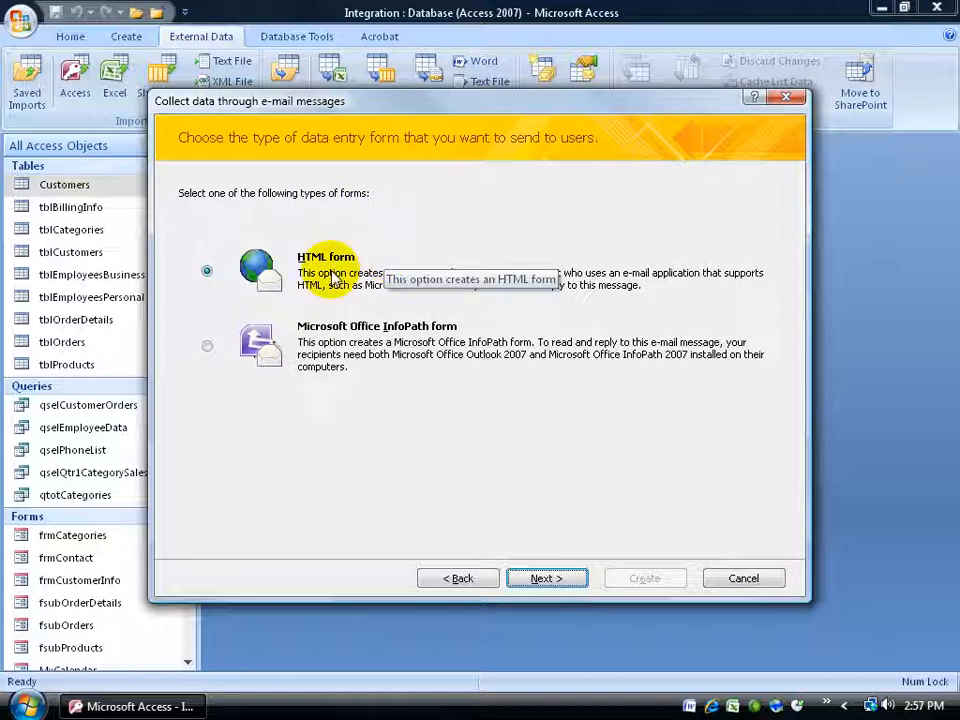
pyautogui.moveTo(380, 364)
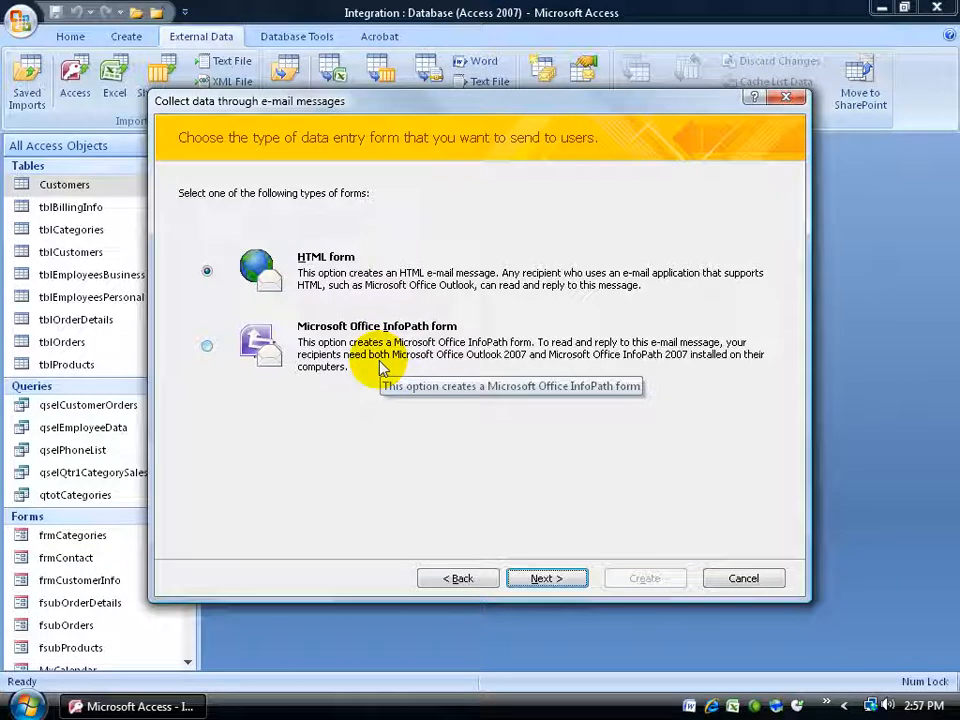
pyautogui.moveTo(340, 280)
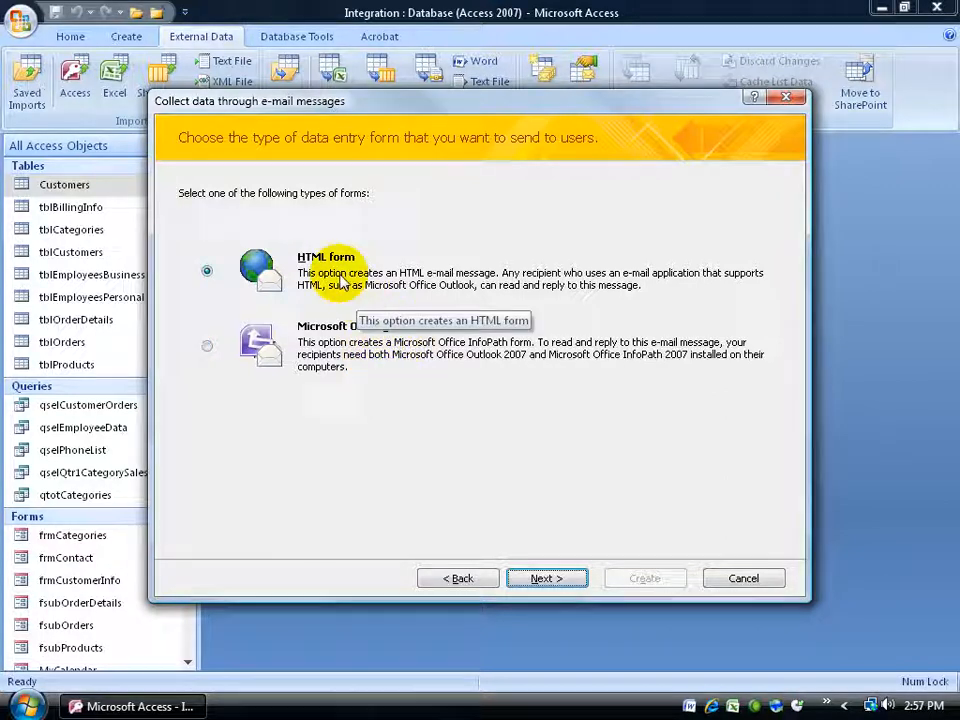
pyautogui.moveTo(504, 524)
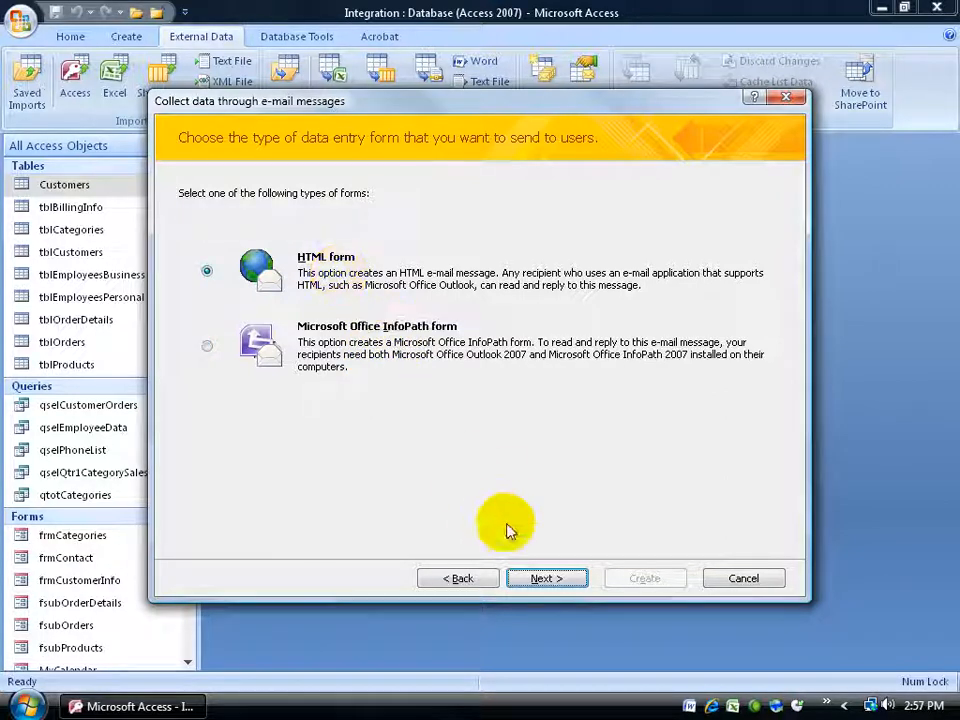
pyautogui.click(546, 578)
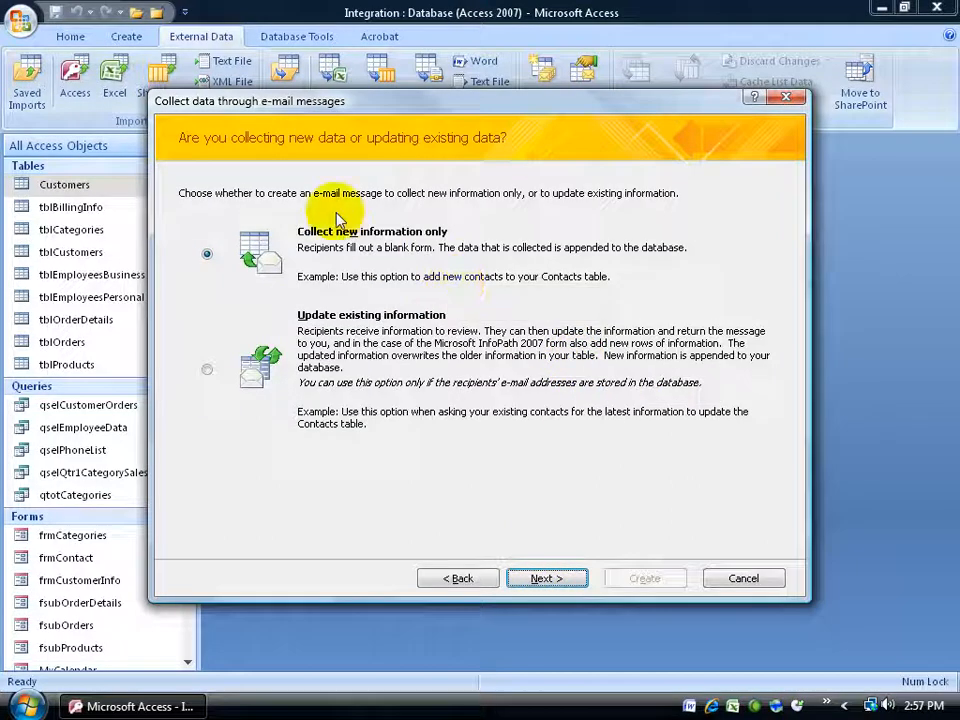
pyautogui.moveTo(500, 222)
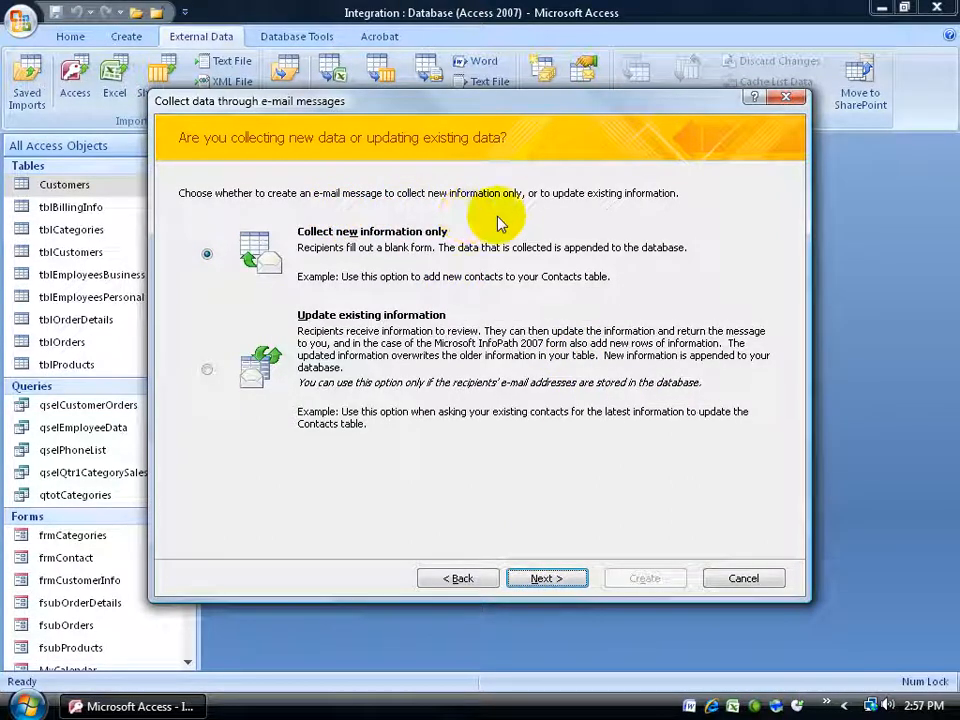
pyautogui.moveTo(330, 384)
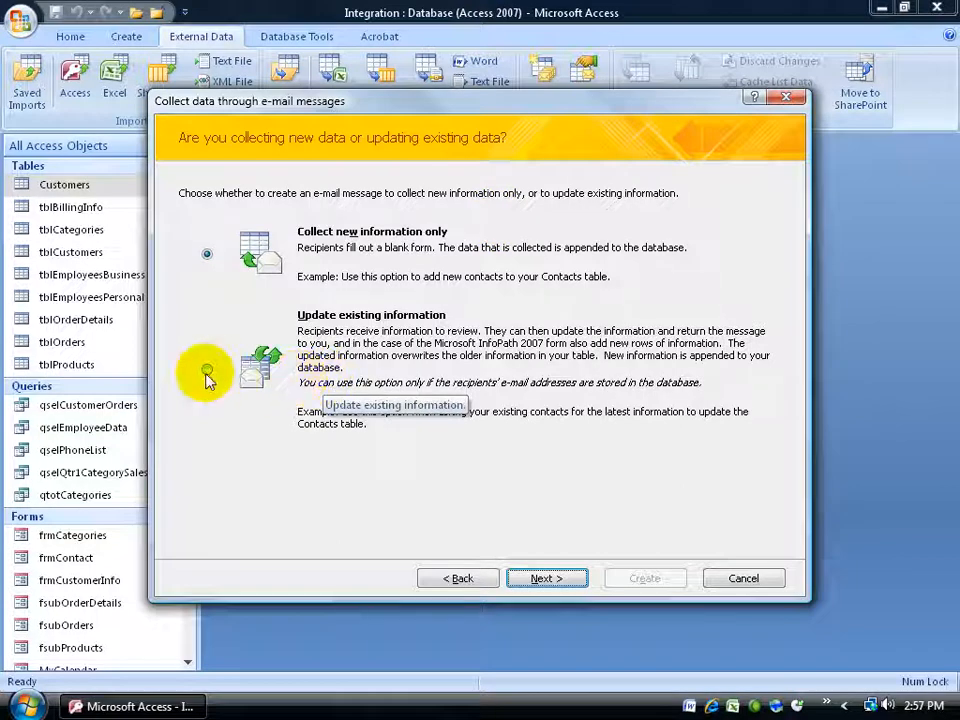
pyautogui.moveTo(64, 184)
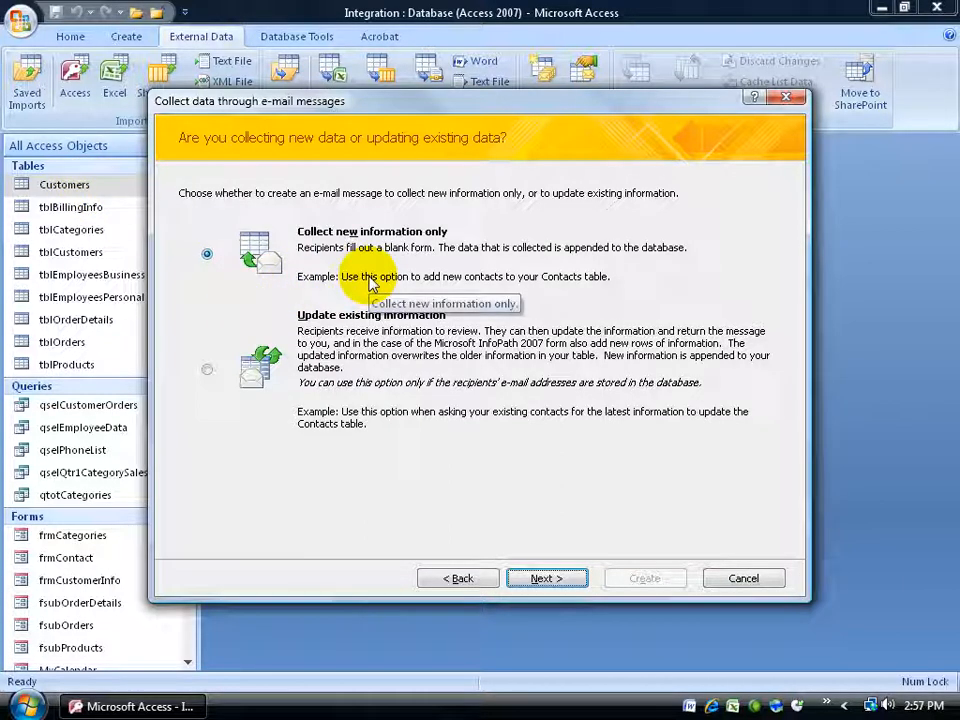
# Keep collecting new information only and review the included Customers fields, checking the Zip label.
pyautogui.click(546, 578)
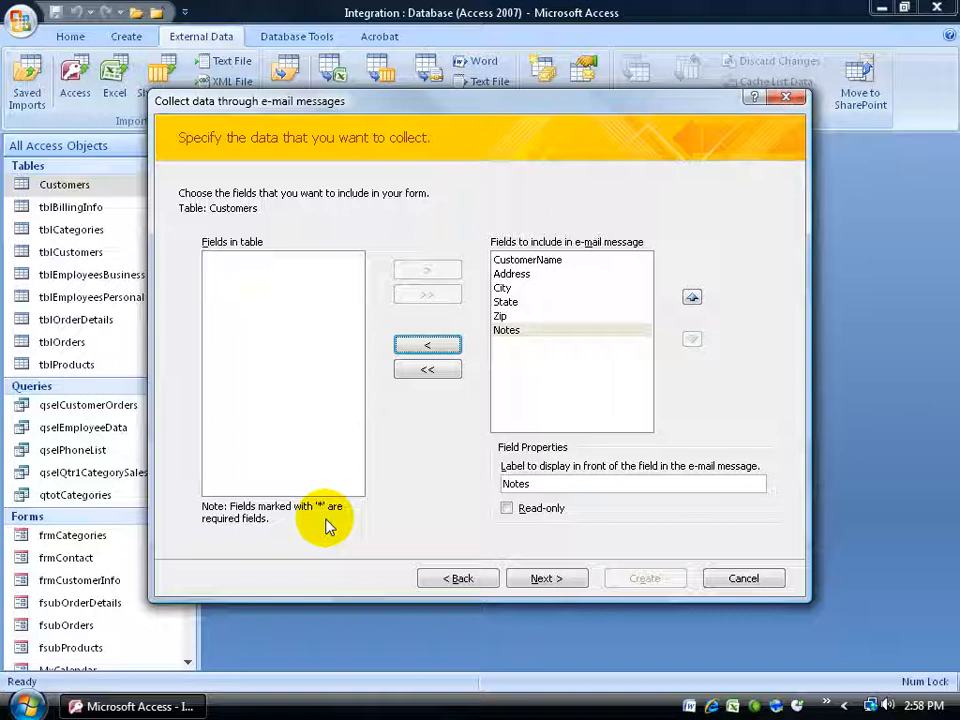
pyautogui.moveTo(564, 216)
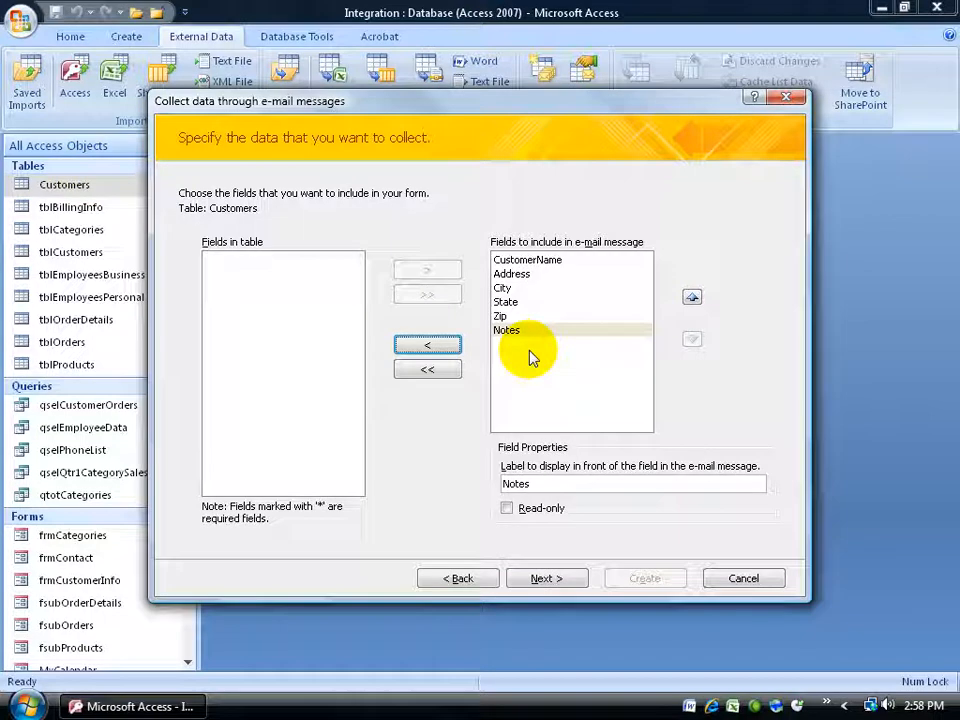
pyautogui.moveTo(596, 232)
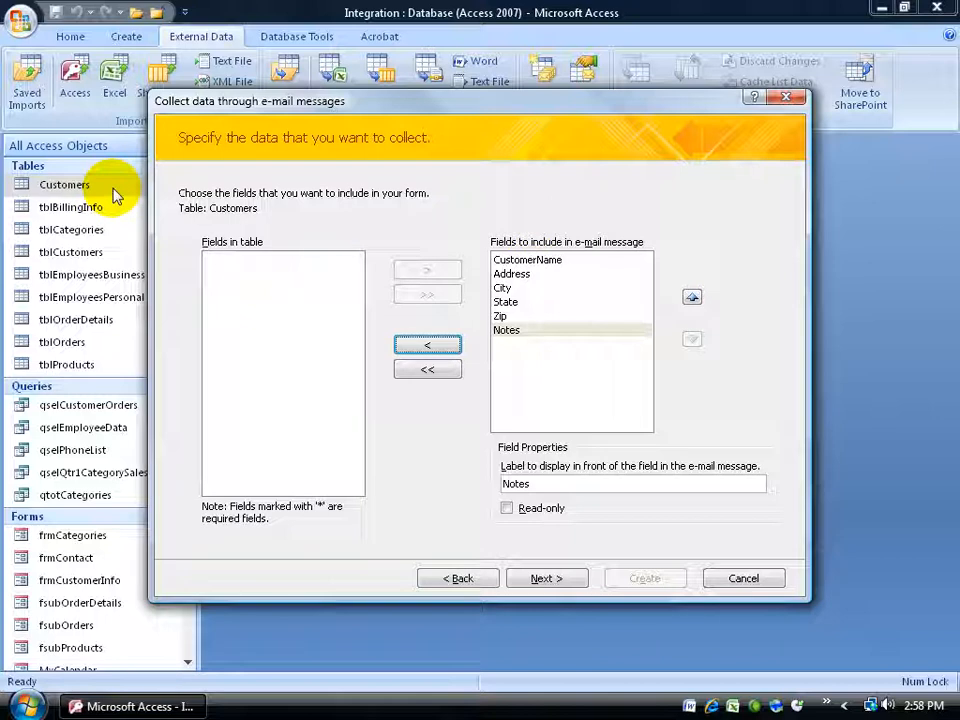
pyautogui.moveTo(462, 240)
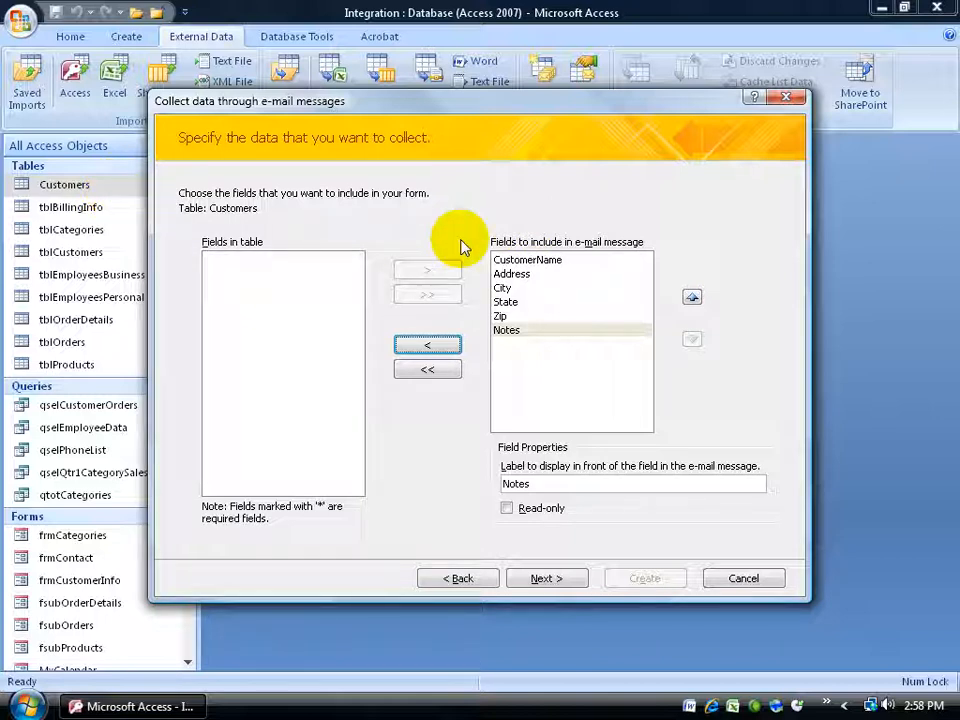
pyautogui.moveTo(486, 258)
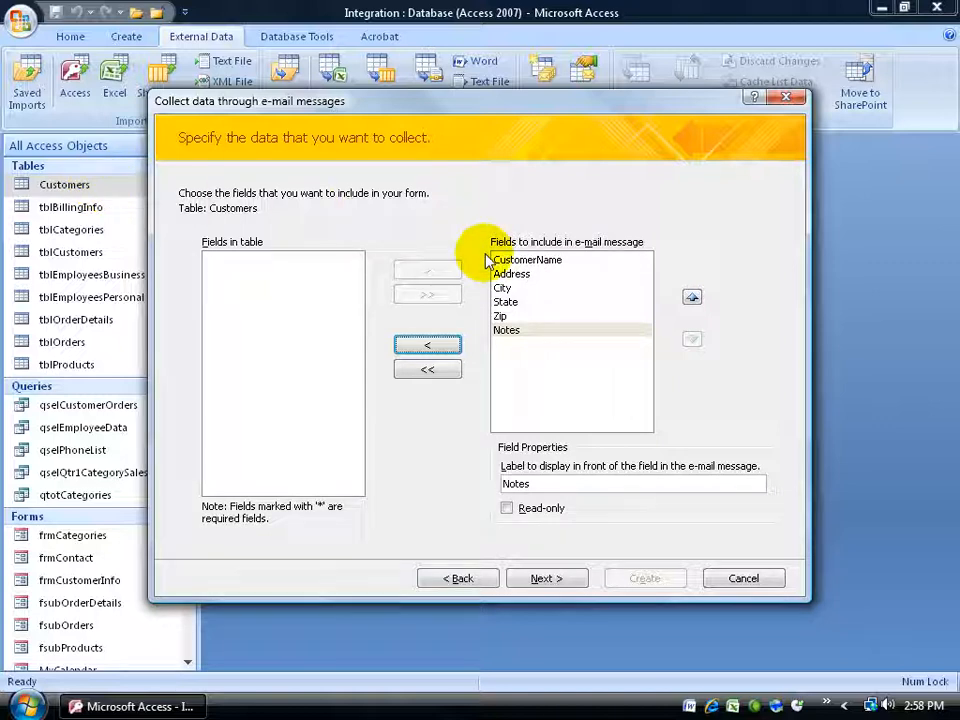
pyautogui.moveTo(516, 264)
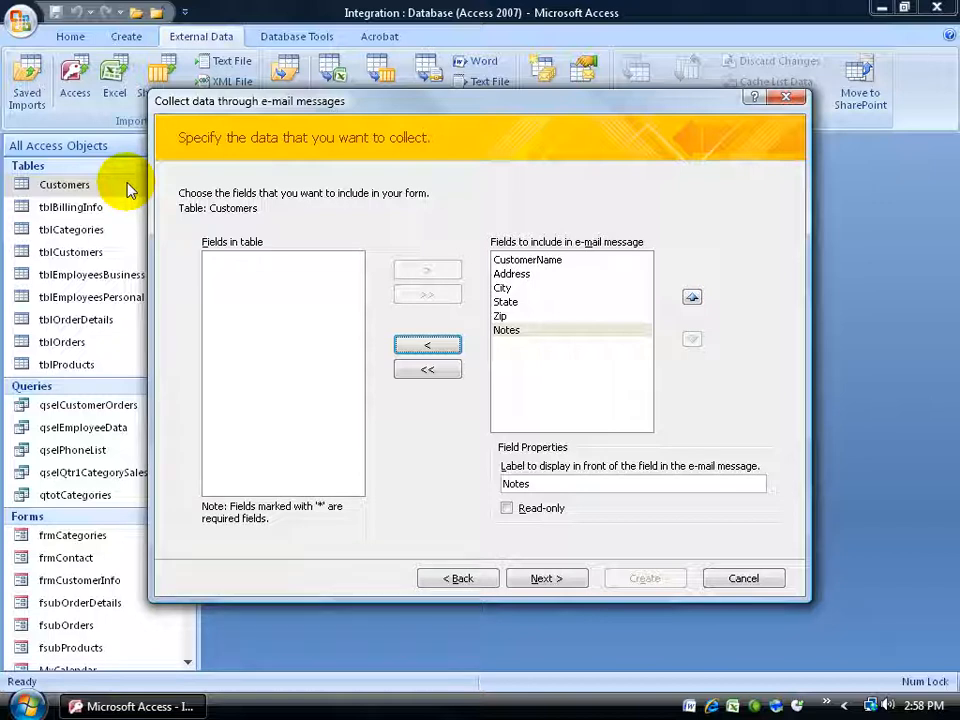
pyautogui.moveTo(574, 274)
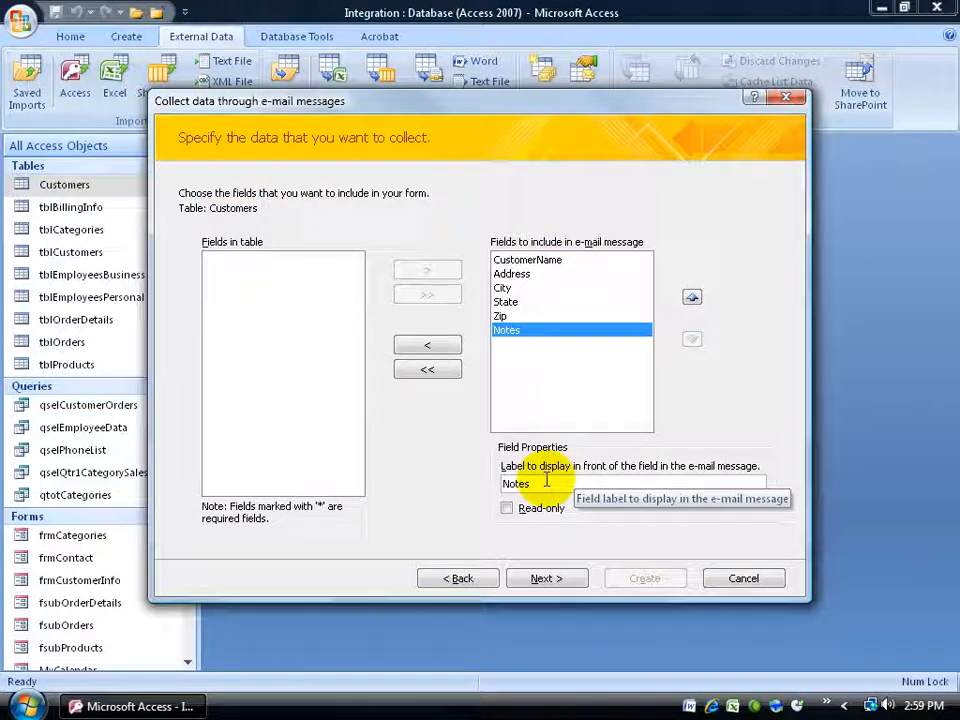
pyautogui.moveTo(676, 480)
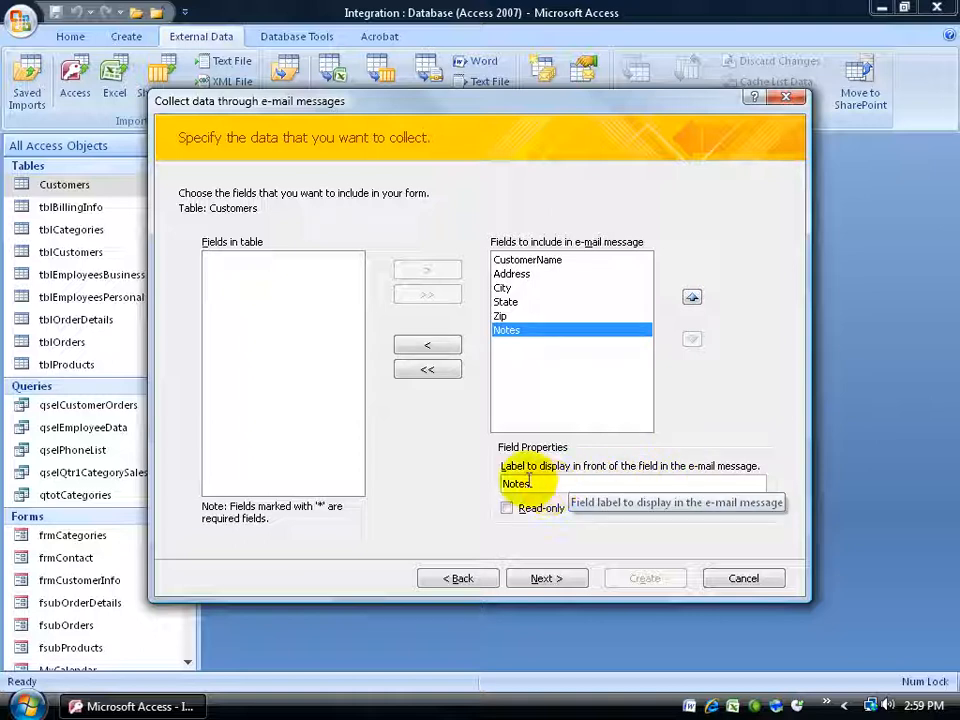
pyautogui.moveTo(520, 364)
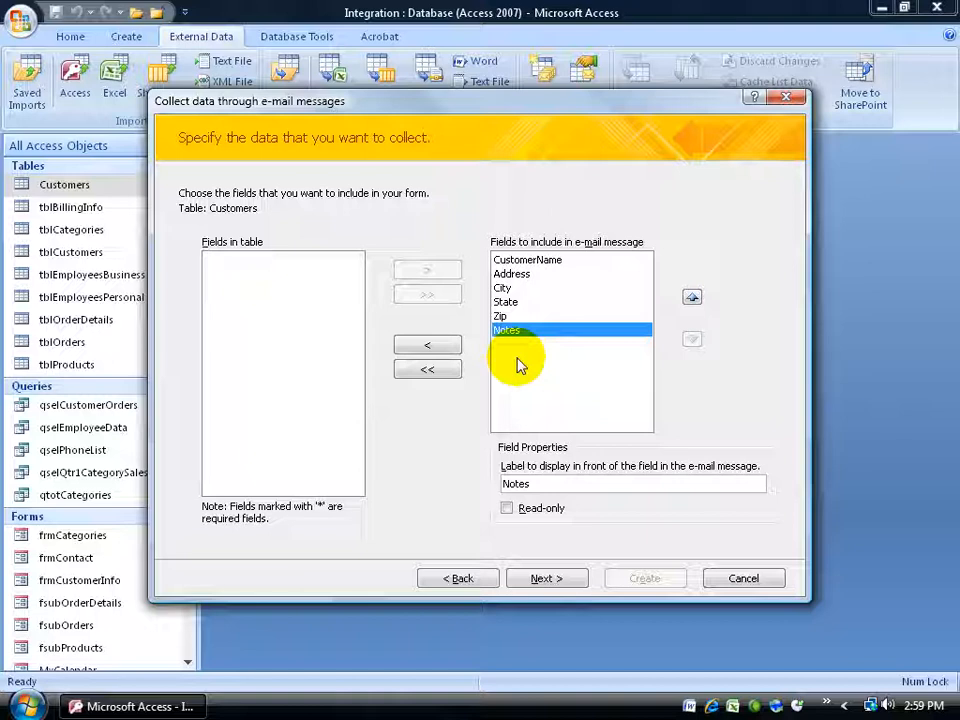
pyautogui.moveTo(536, 274)
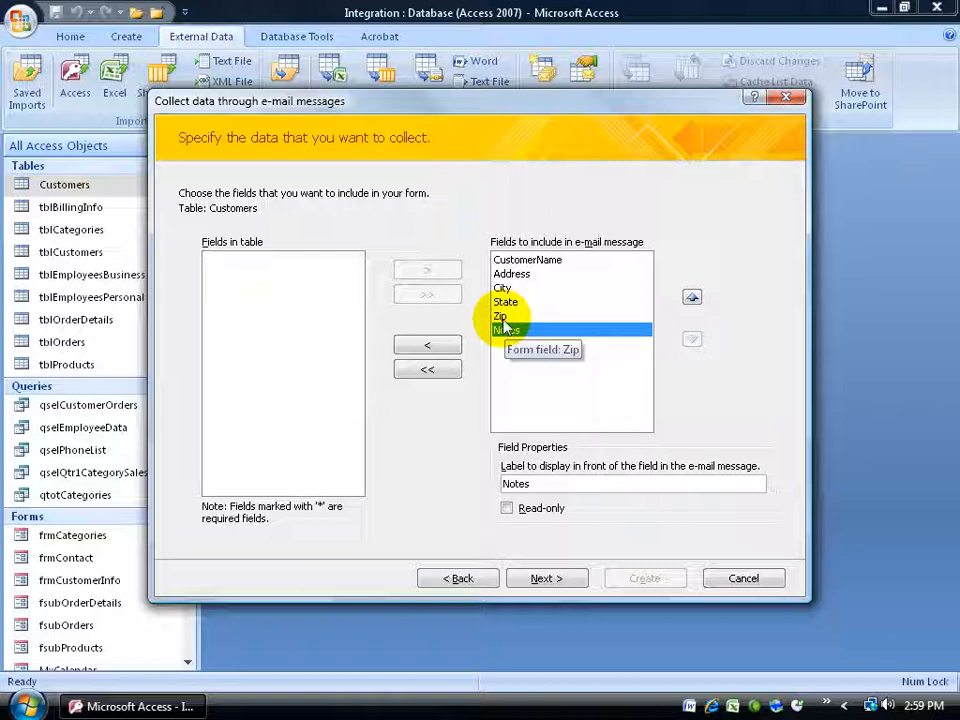
pyautogui.click(504, 316)
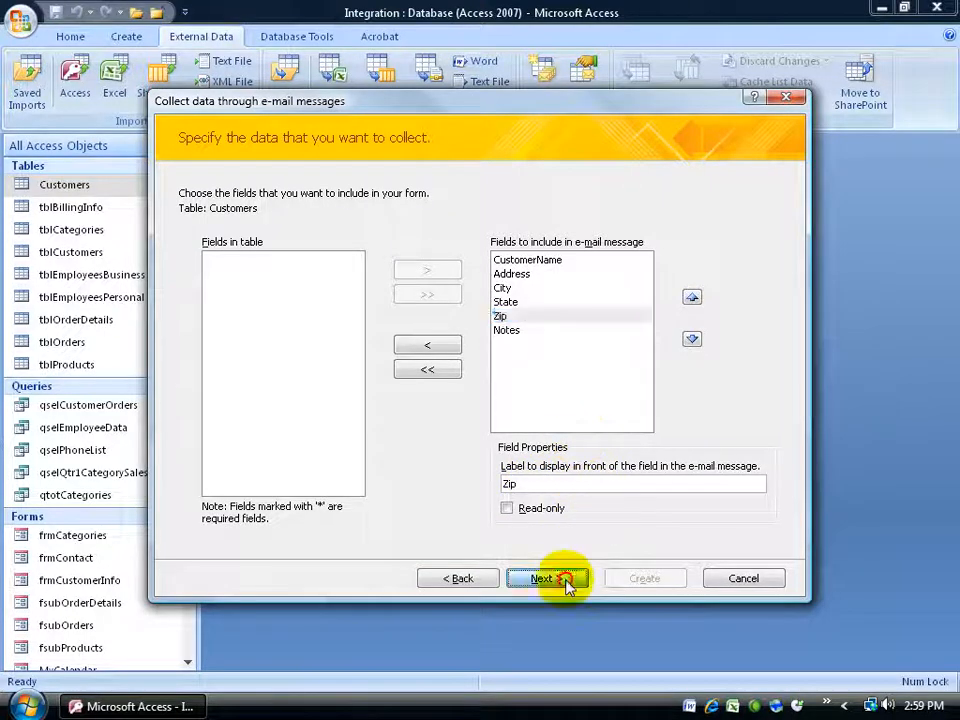
# Enable automatic reply processing into Customers and store replies in Inbox's Access Data Collection Replies folder.
pyautogui.click(546, 578)
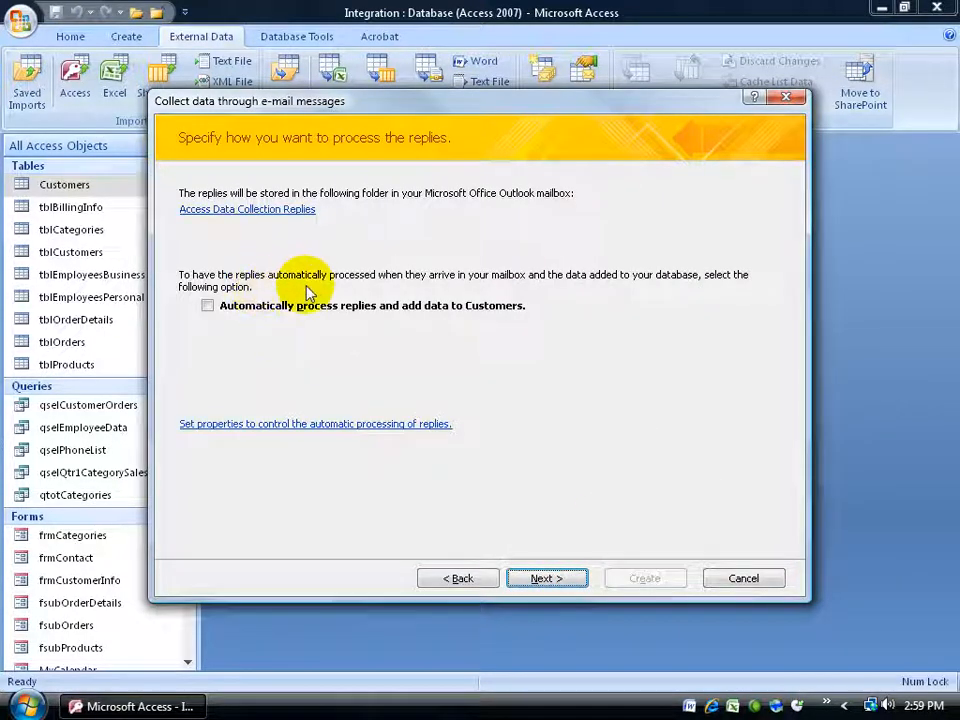
pyautogui.moveTo(588, 300)
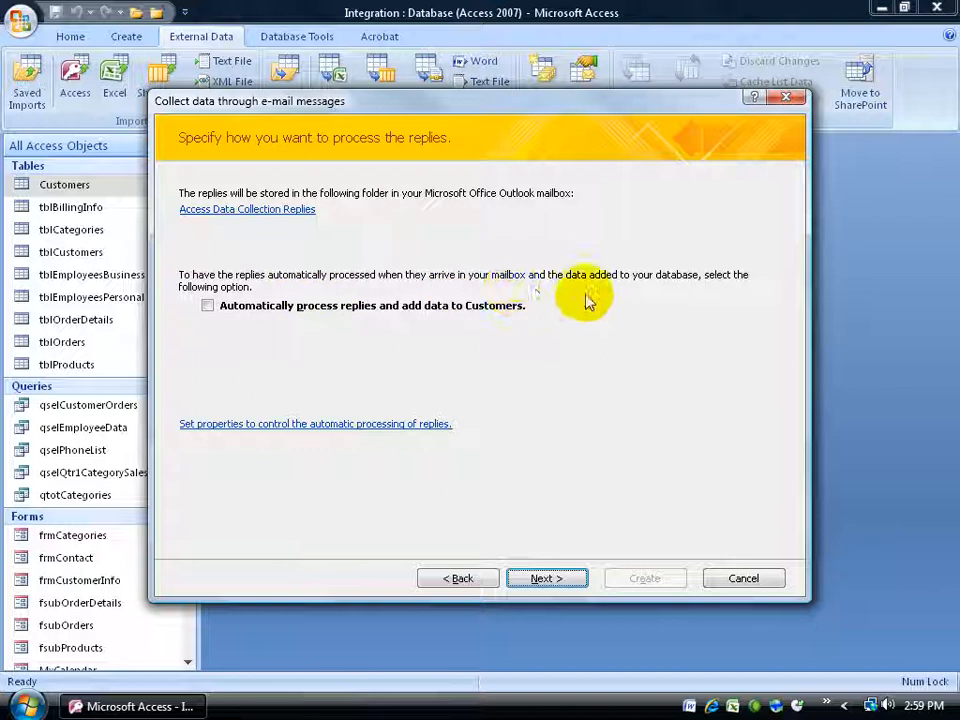
pyautogui.moveTo(504, 284)
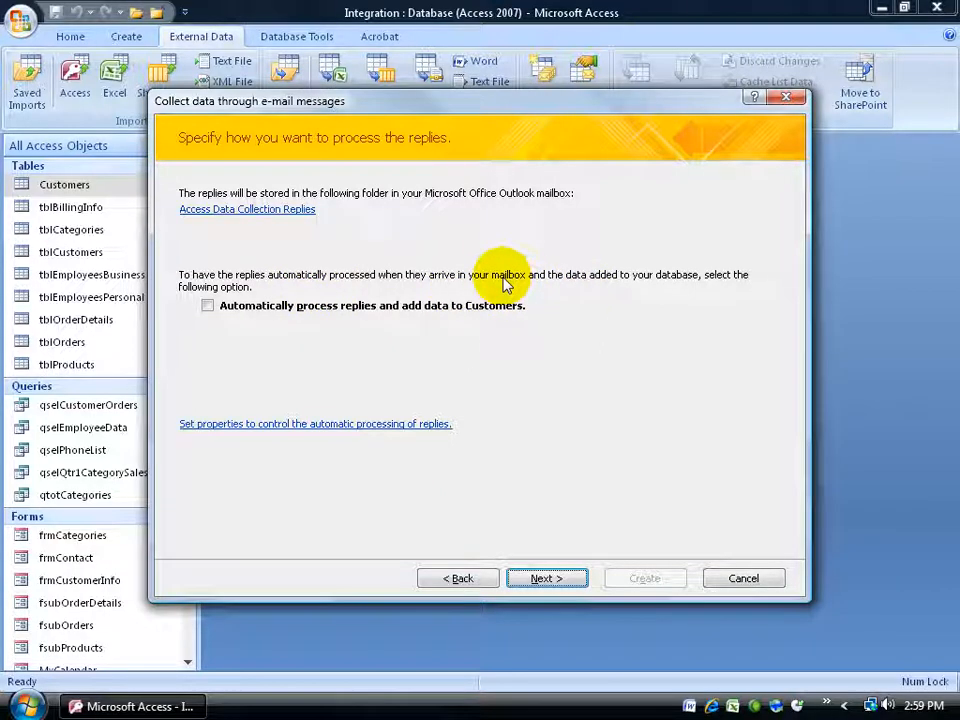
pyautogui.click(208, 304)
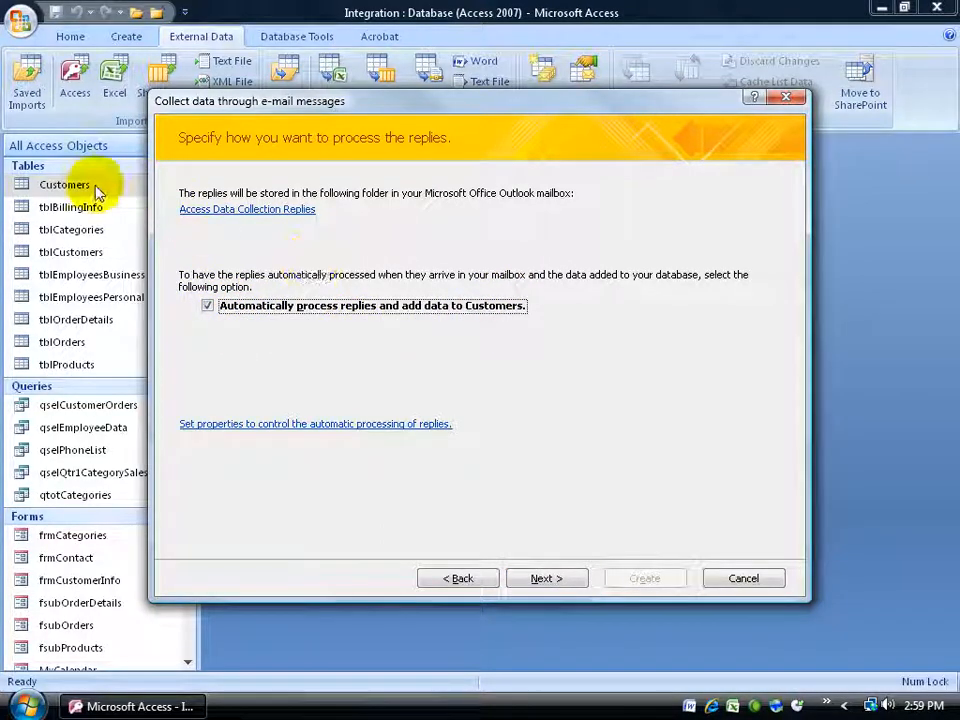
pyautogui.moveTo(348, 216)
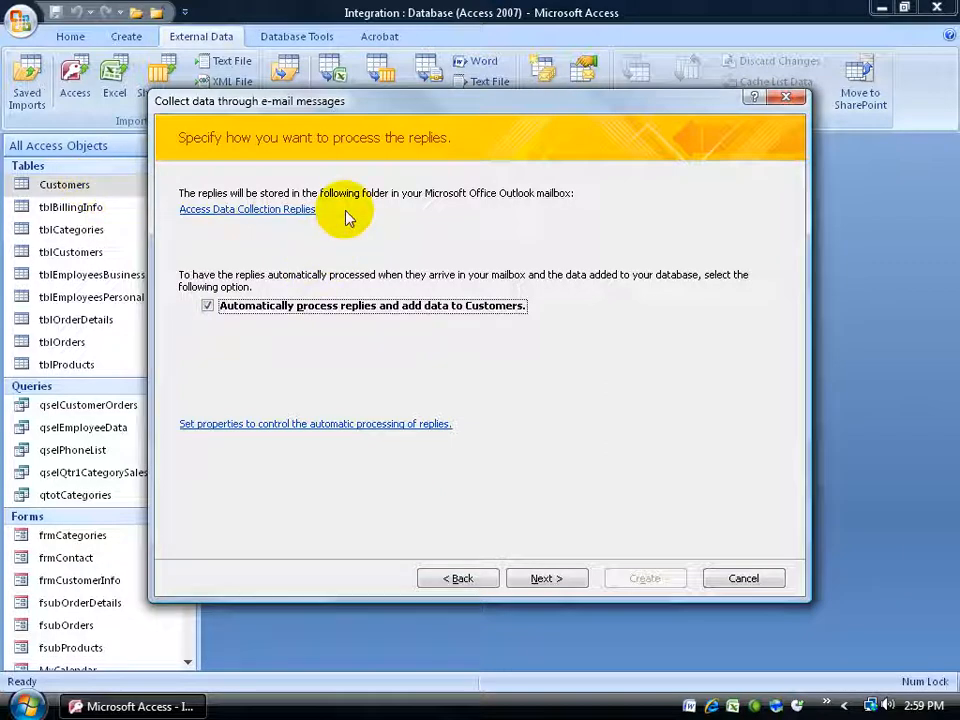
pyautogui.moveTo(246, 212)
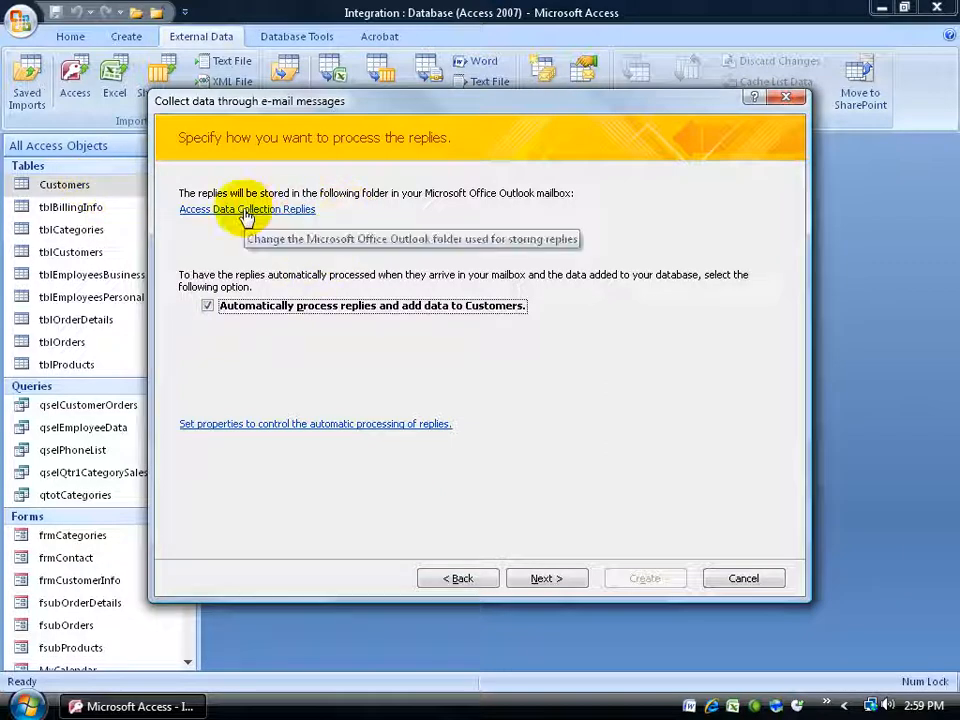
pyautogui.click(246, 210)
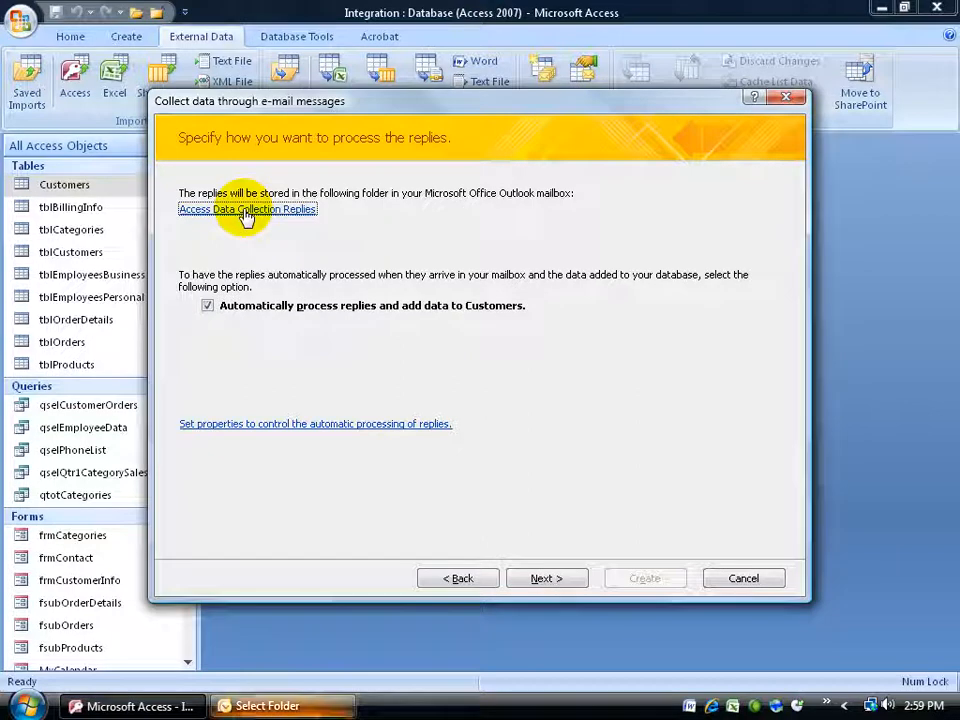
pyautogui.click(246, 210)
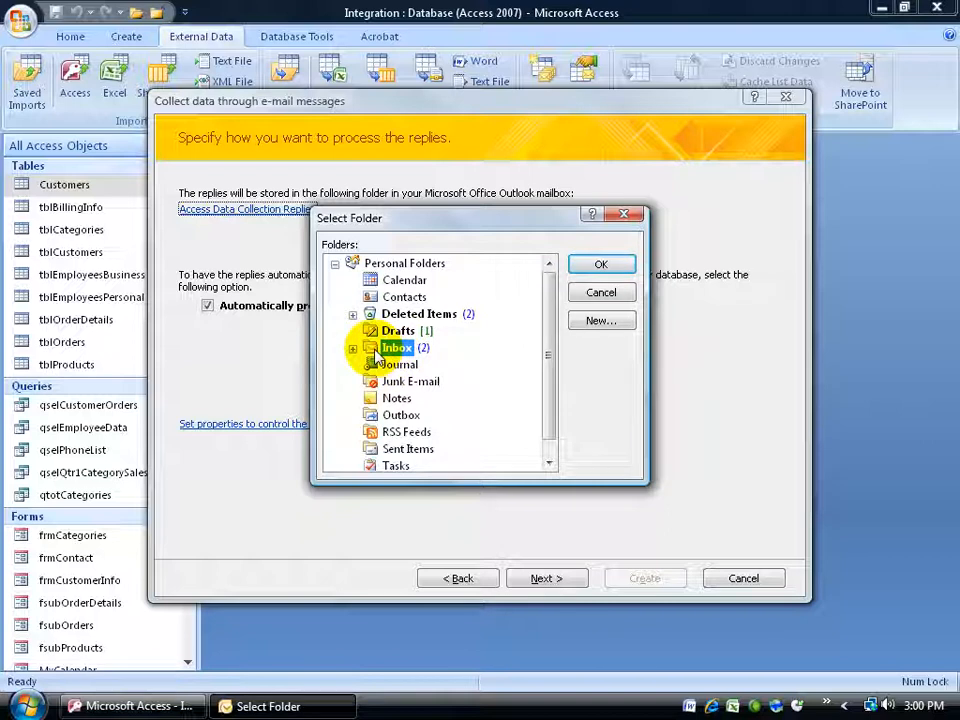
pyautogui.click(352, 348)
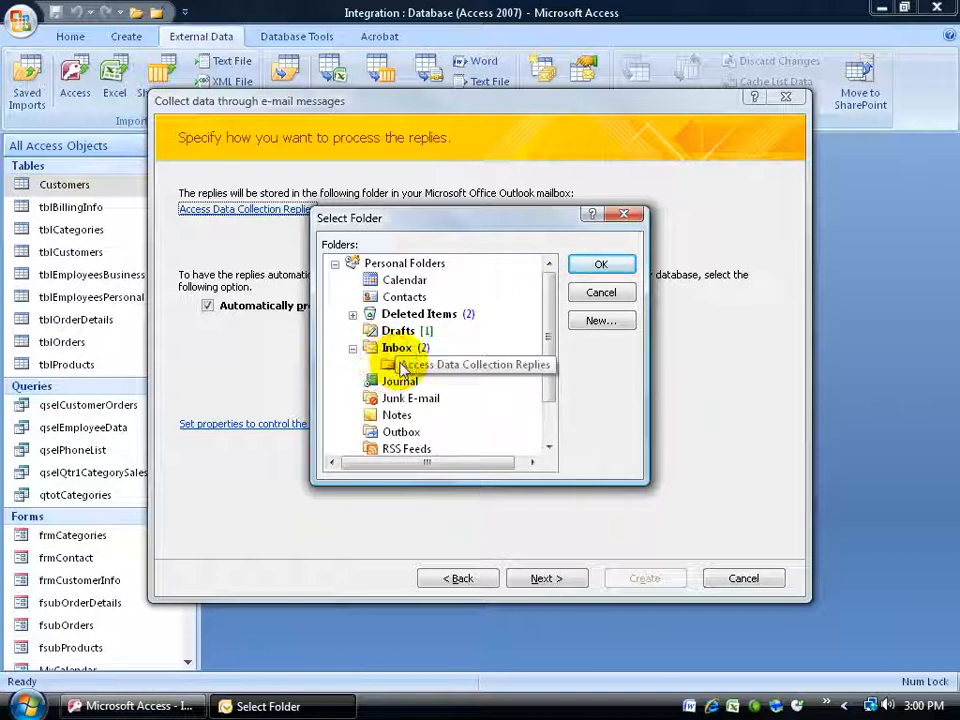
pyautogui.click(470, 364)
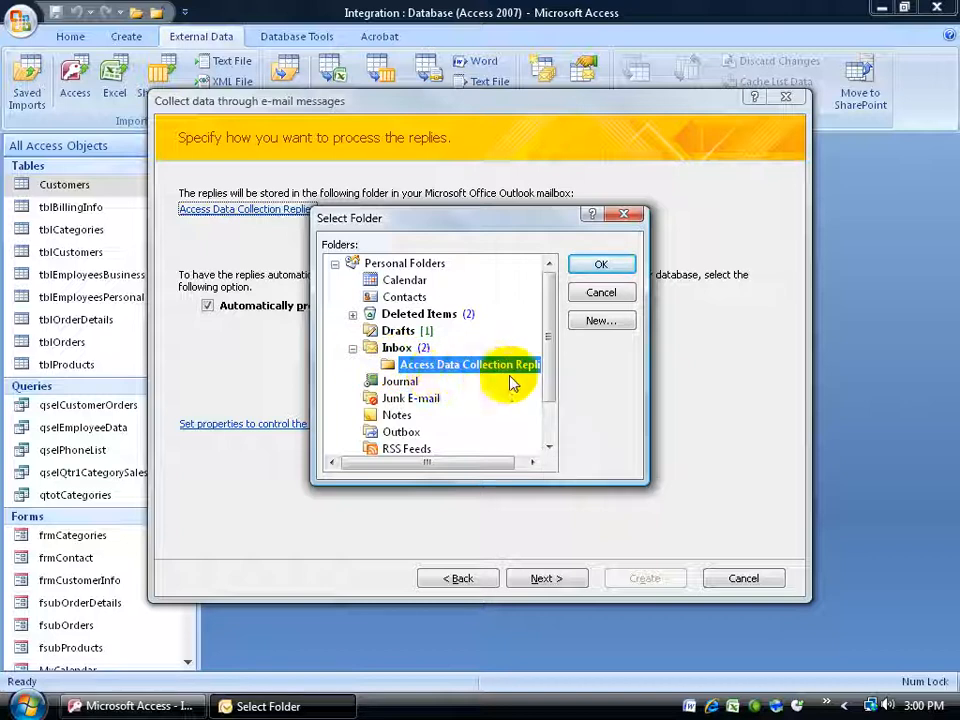
pyautogui.moveTo(530, 384)
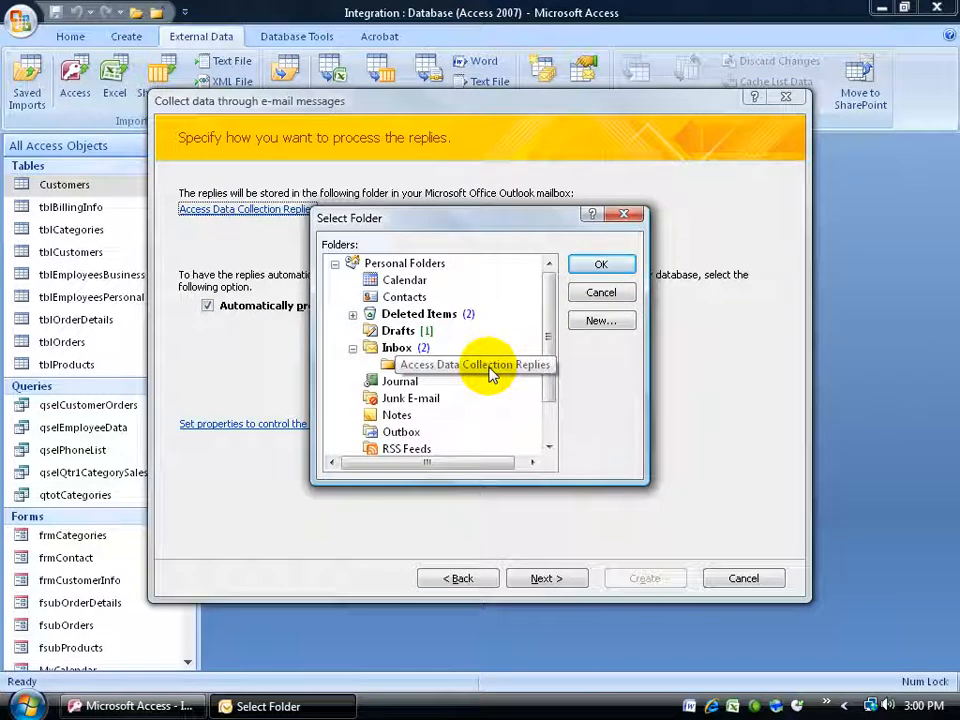
pyautogui.click(470, 364)
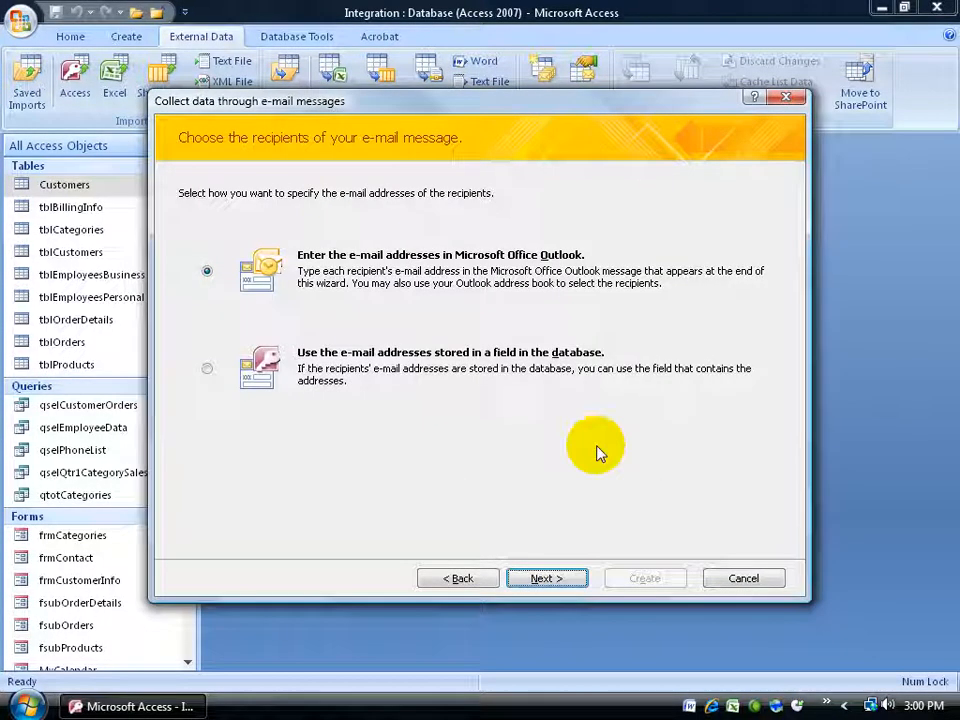
pyautogui.moveTo(296, 218)
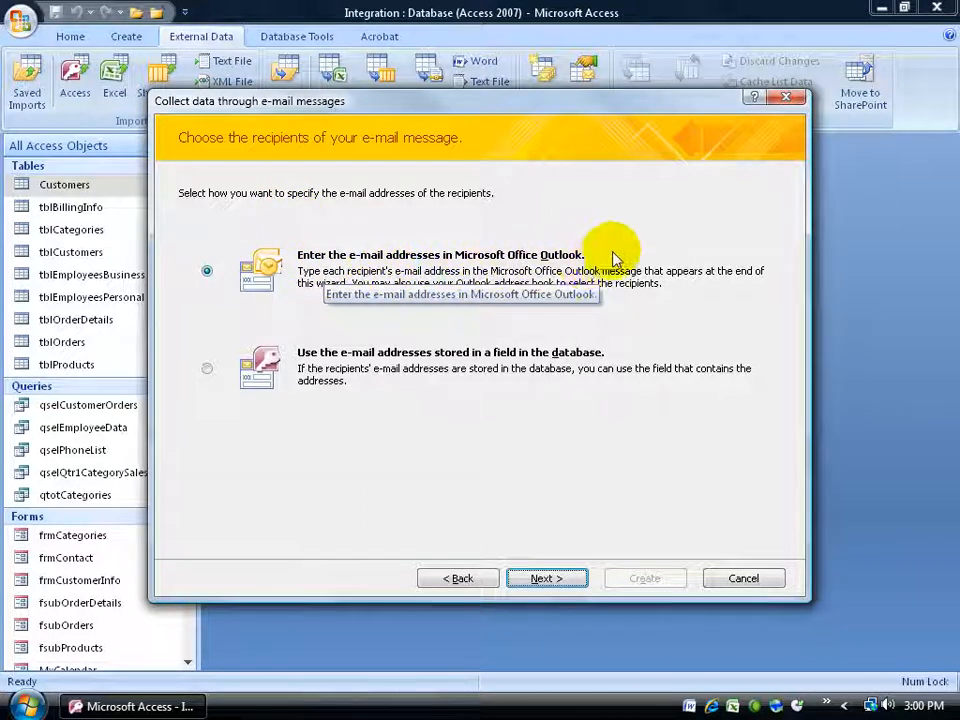
pyautogui.moveTo(392, 444)
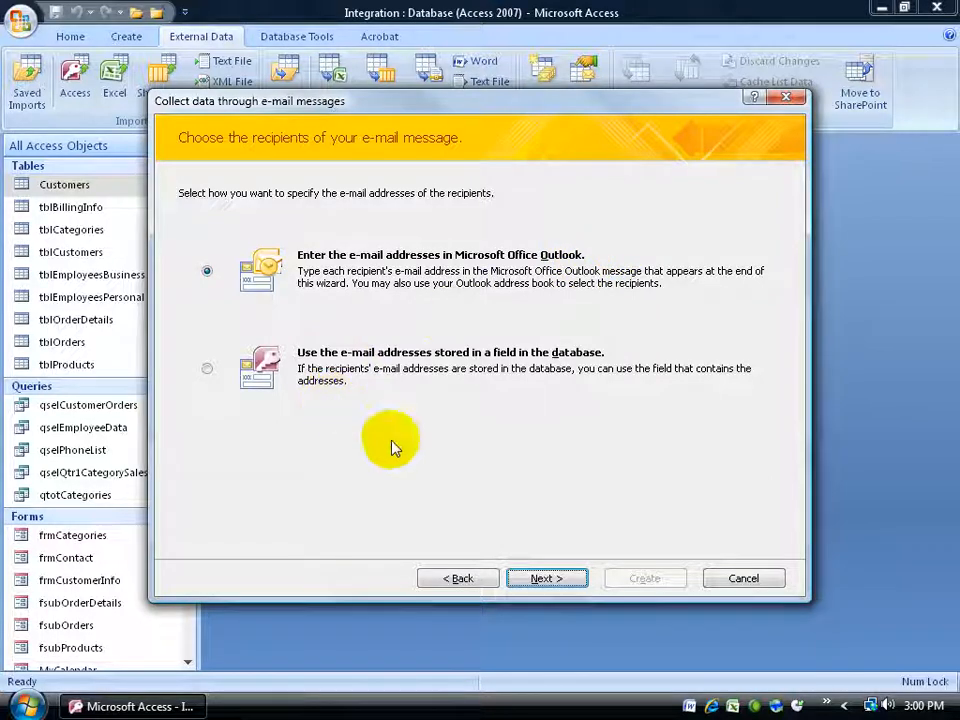
# Keep Outlook address entry for recipients and continue to the message settings.
pyautogui.click(546, 578)
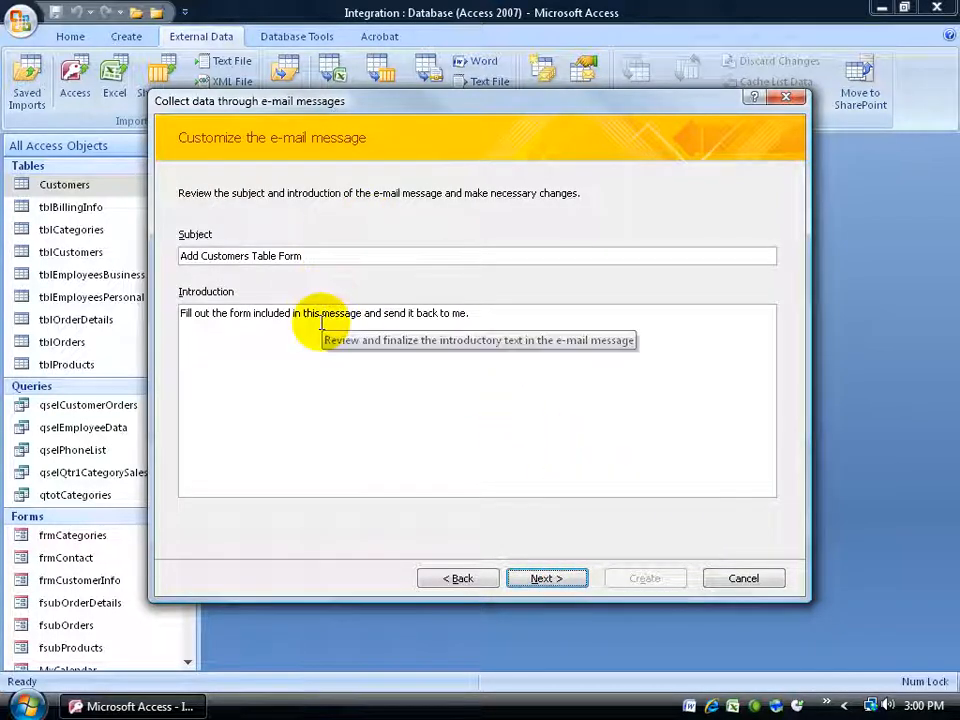
pyautogui.moveTo(344, 456)
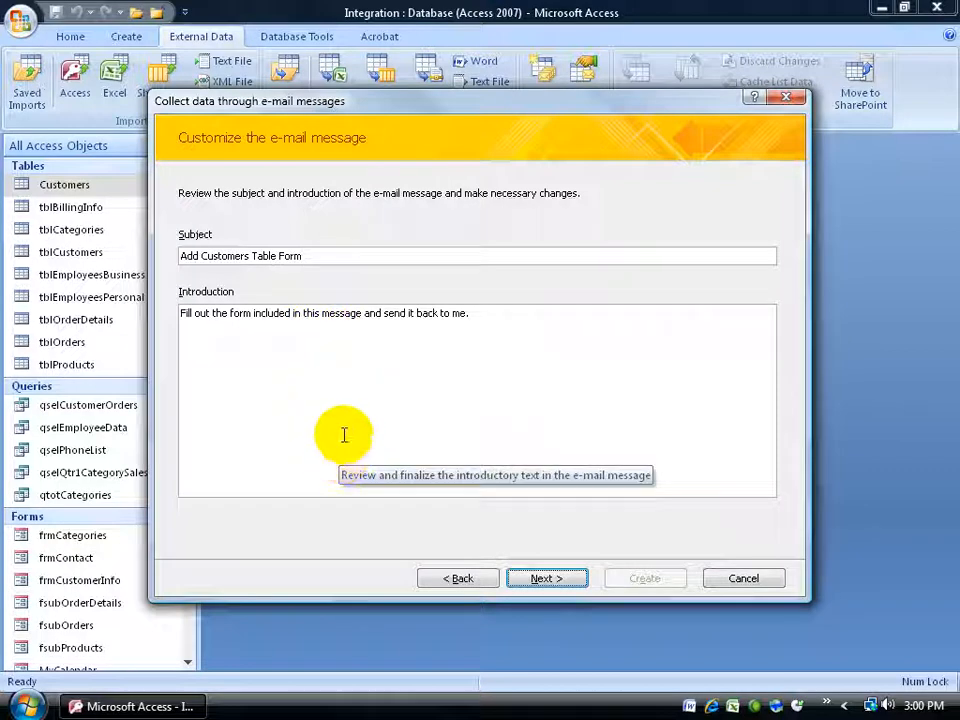
pyautogui.moveTo(272, 280)
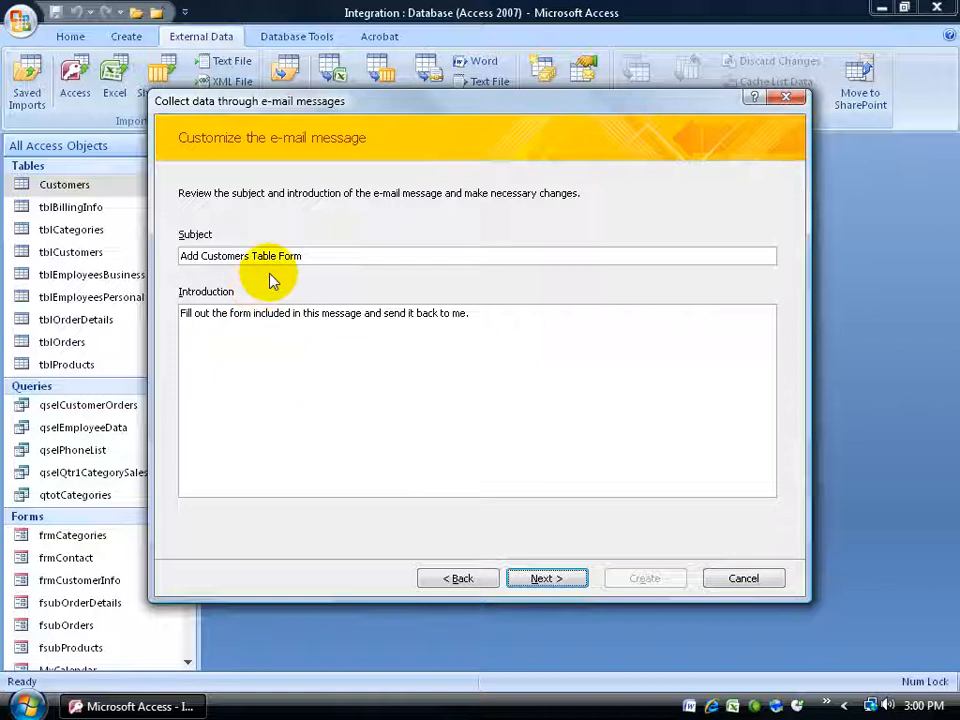
pyautogui.moveTo(192, 278)
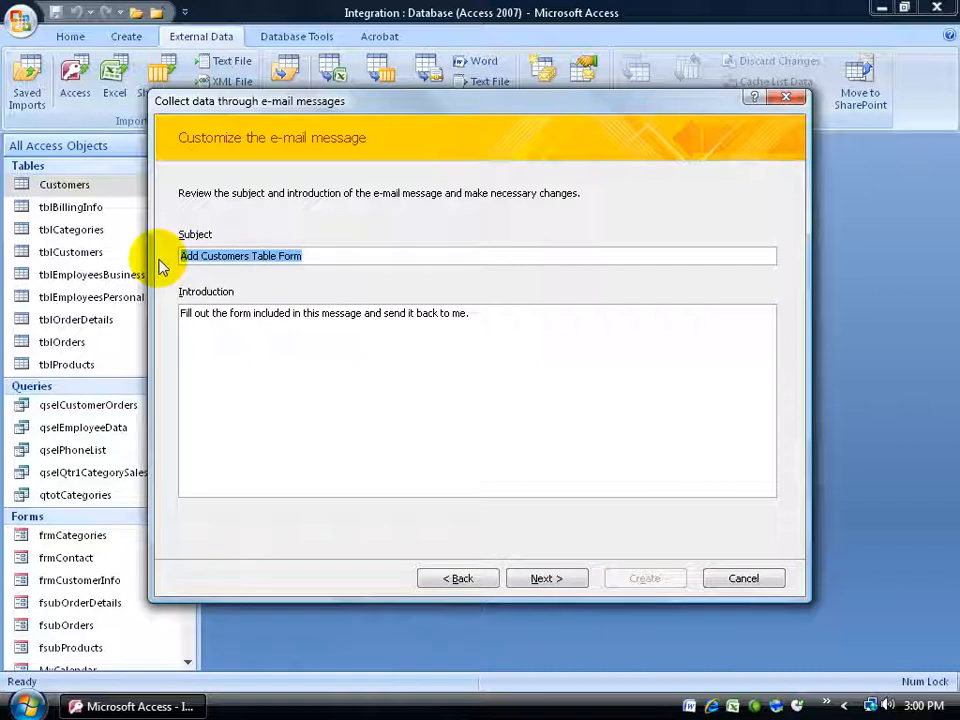
# Set the subject to 'Please give us your info' and create the Outlook form message.
pyautogui.write('Please give us your info')
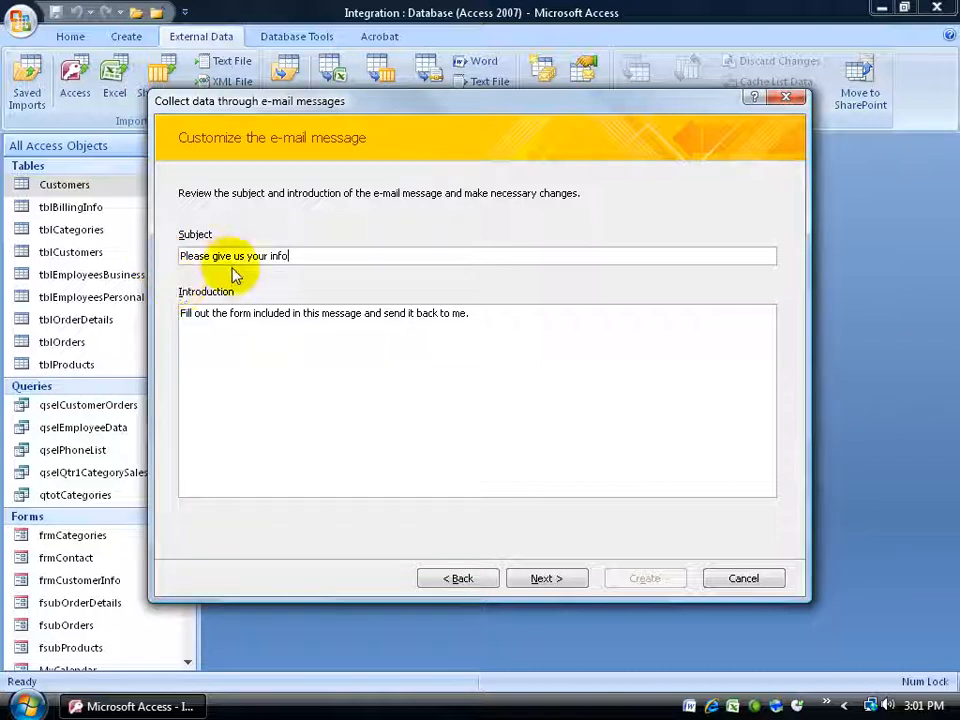
pyautogui.moveTo(472, 548)
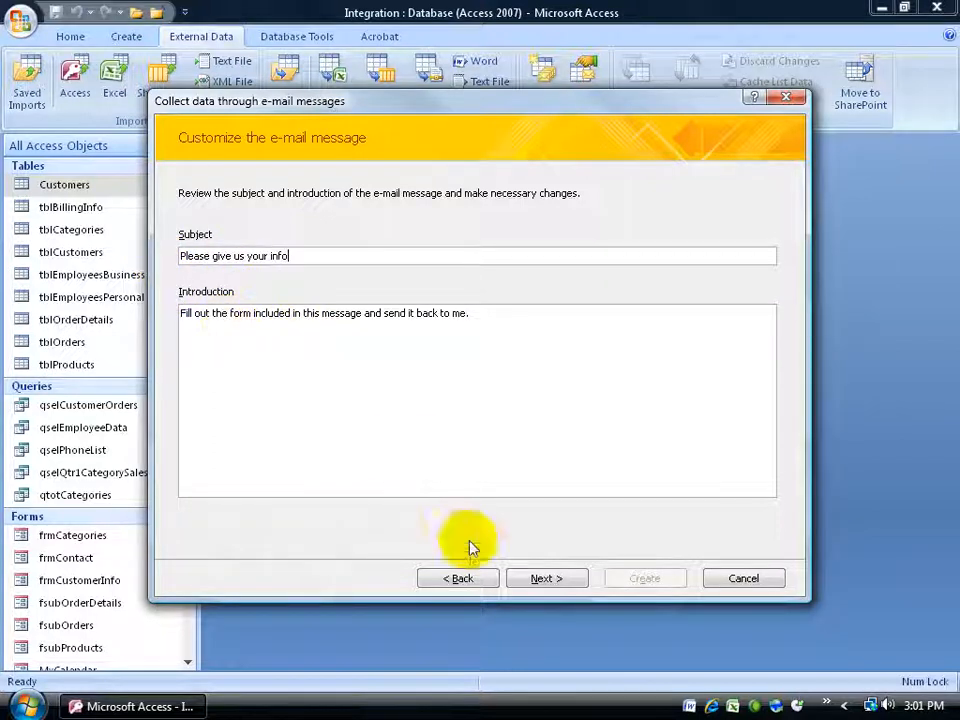
pyautogui.click(546, 578)
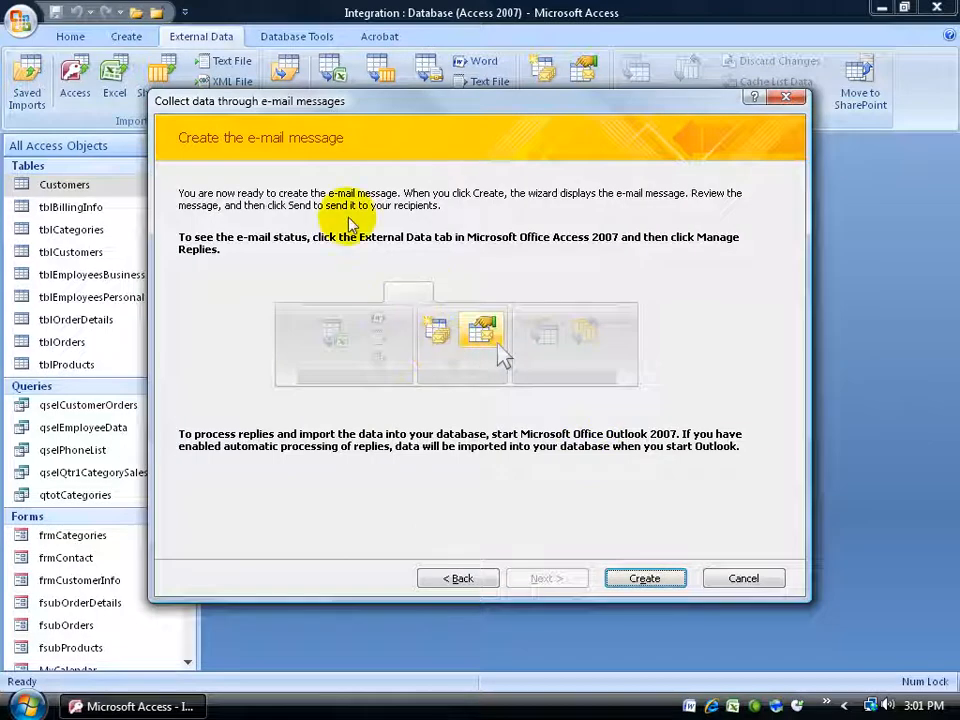
pyautogui.click(644, 578)
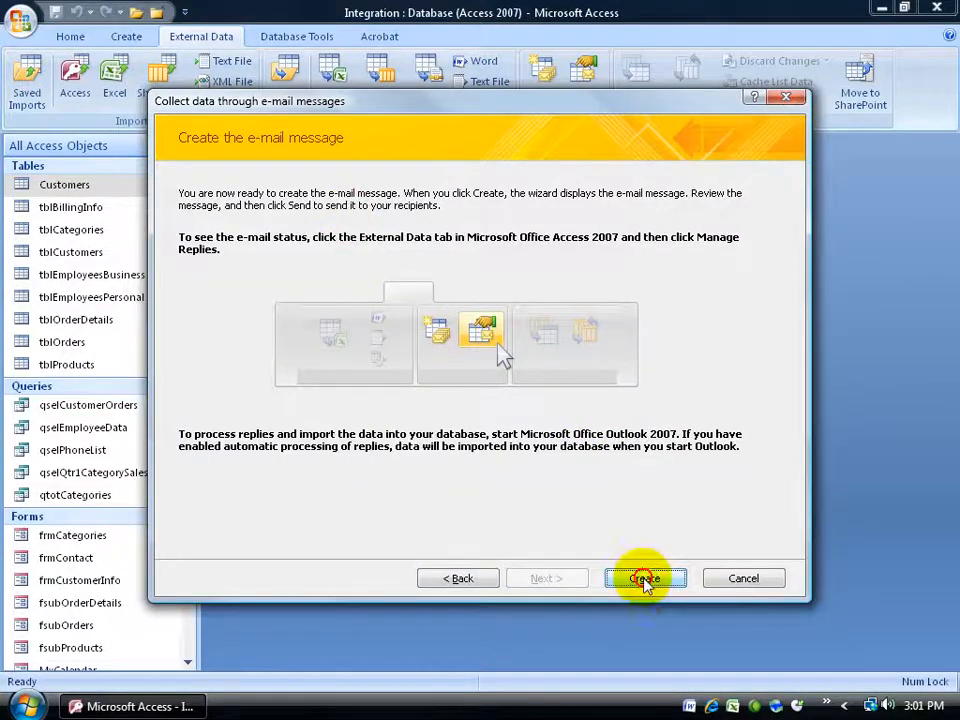
pyautogui.click(644, 578)
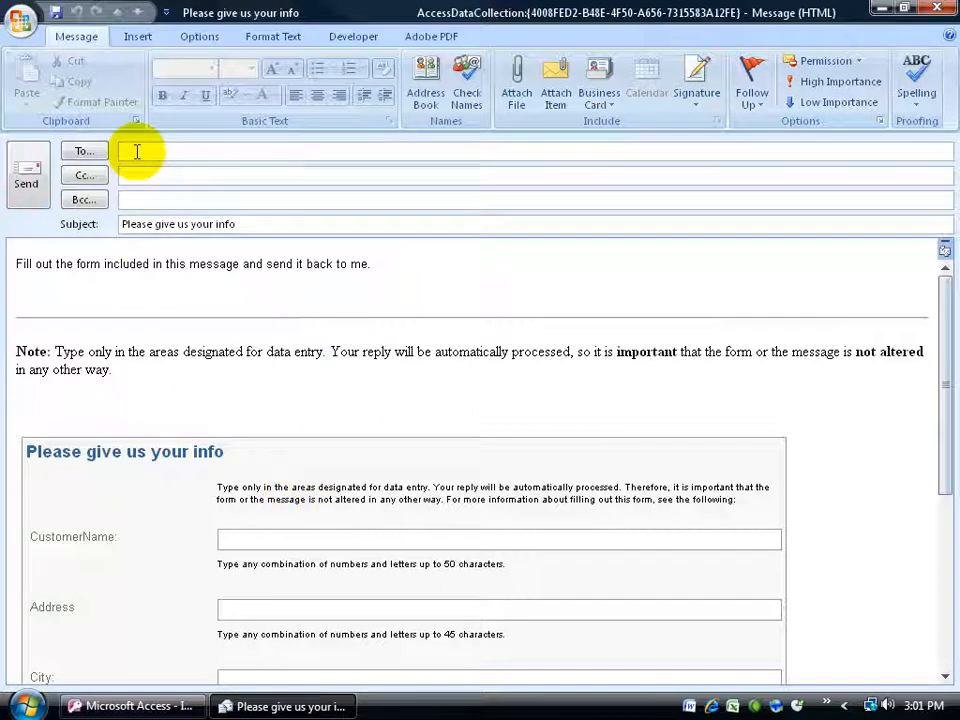
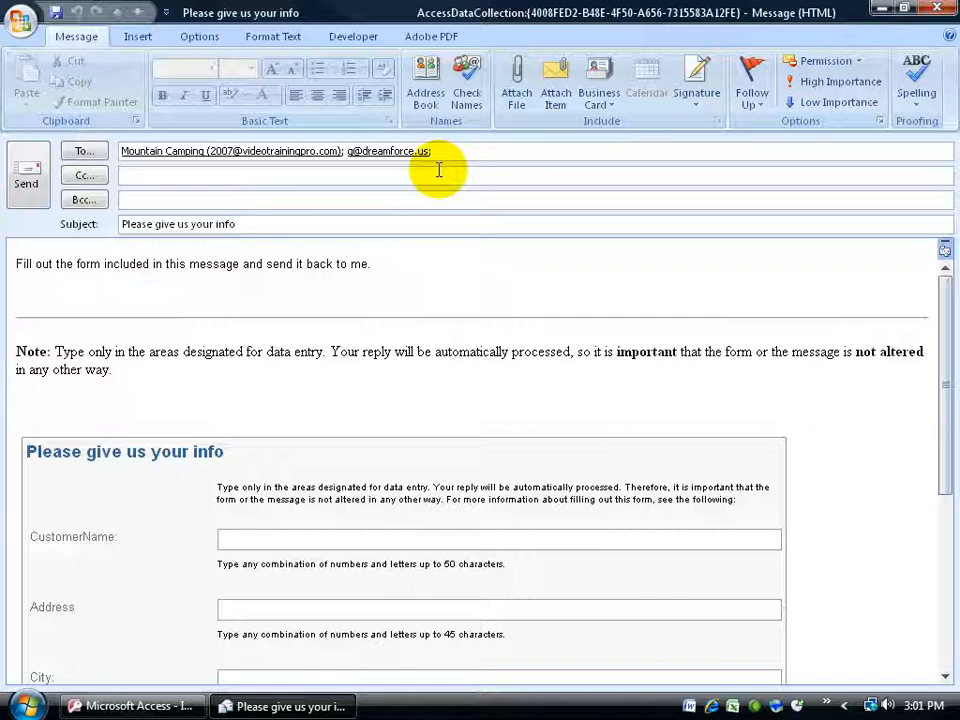
# Address the form message to its two recipients and send it.
pyautogui.moveTo(350, 230)
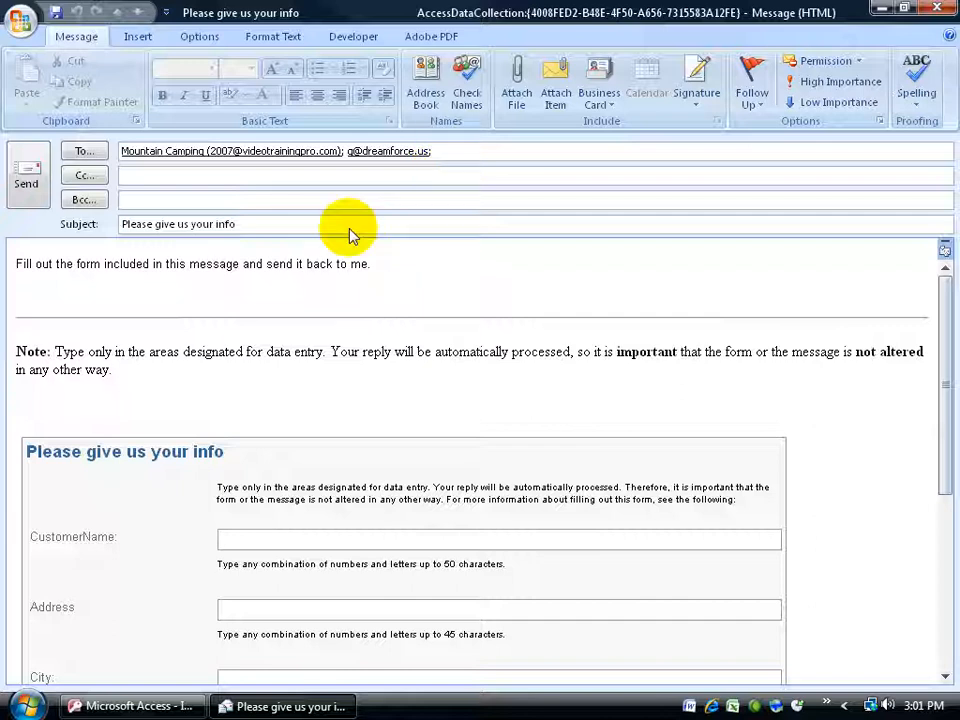
pyautogui.moveTo(198, 366)
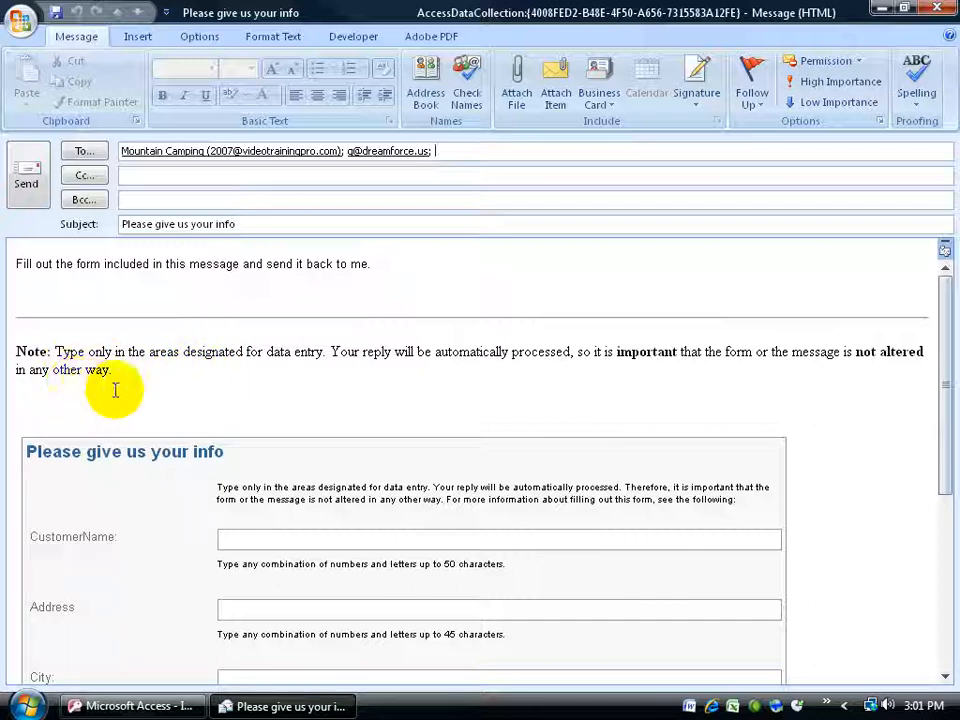
pyautogui.moveTo(300, 384)
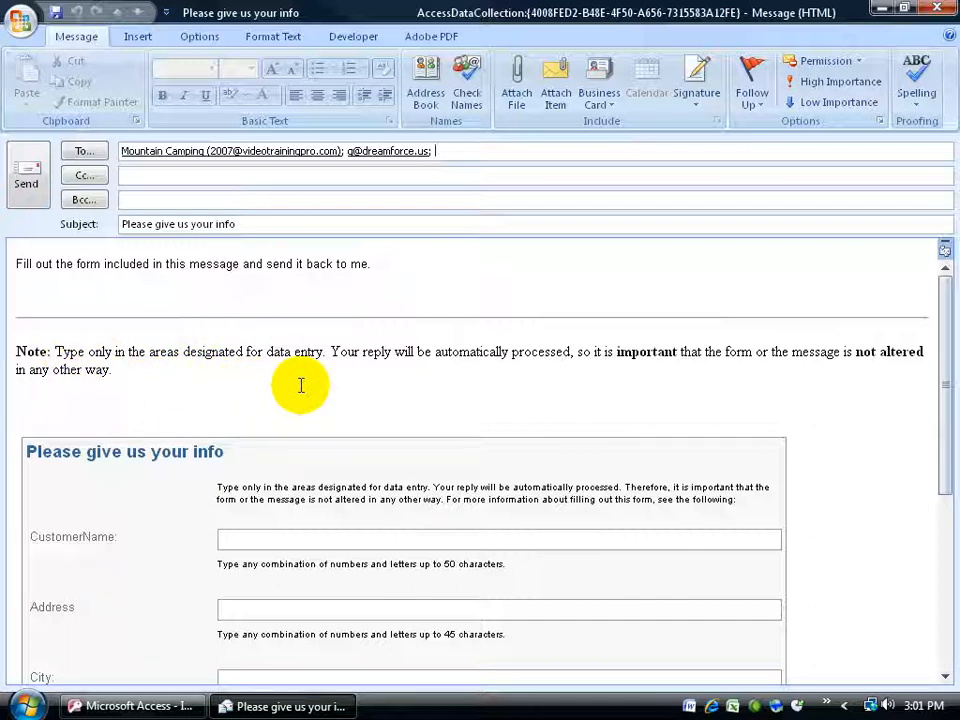
pyautogui.moveTo(284, 518)
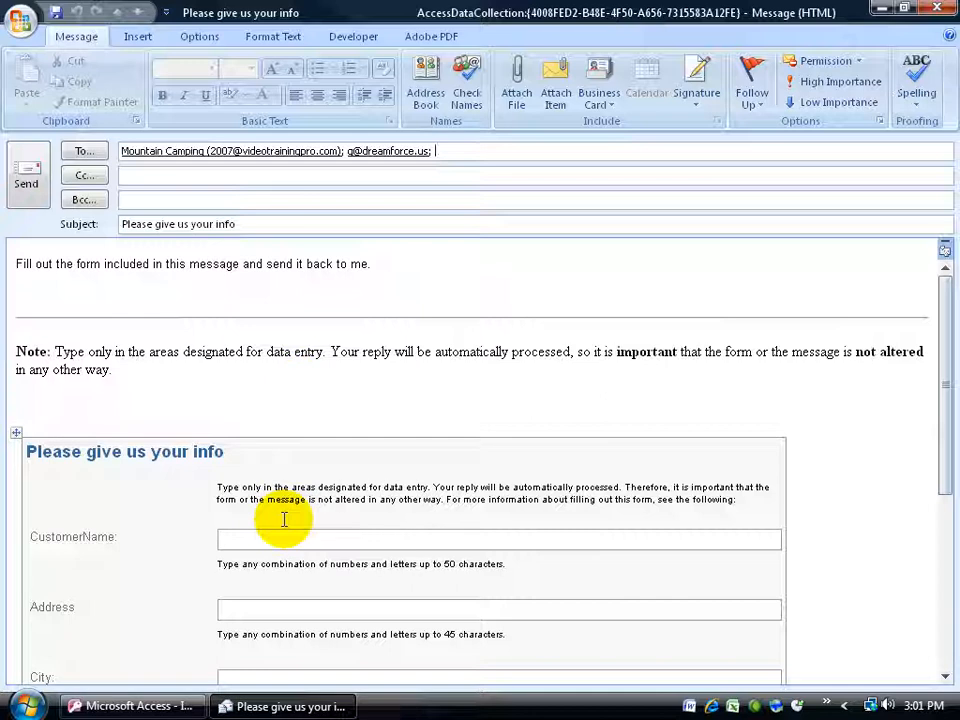
pyautogui.moveTo(252, 556)
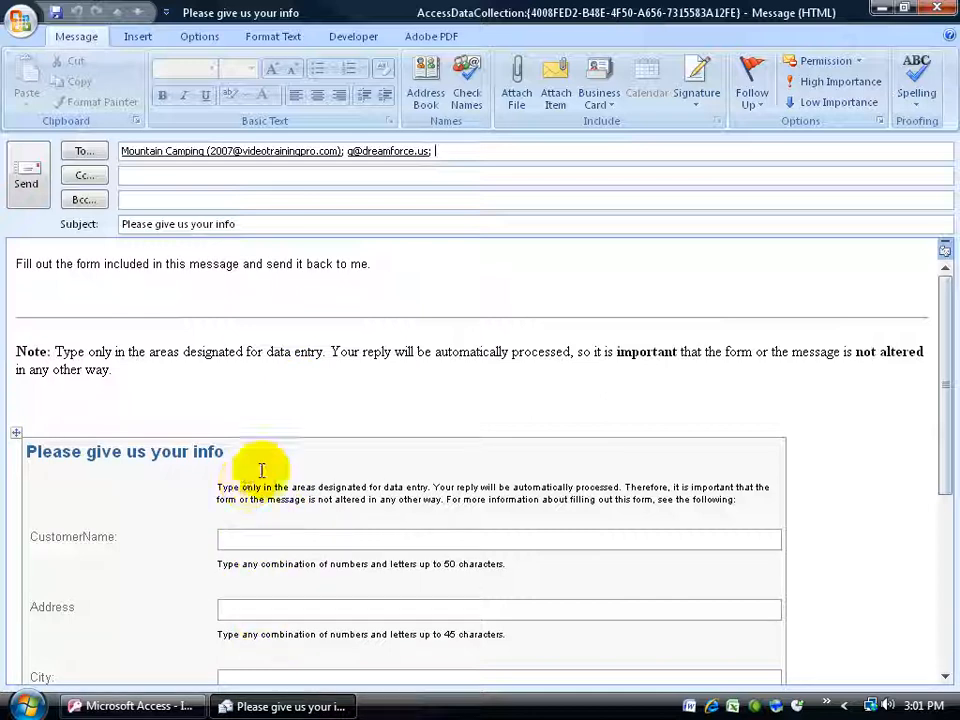
pyautogui.moveTo(460, 400)
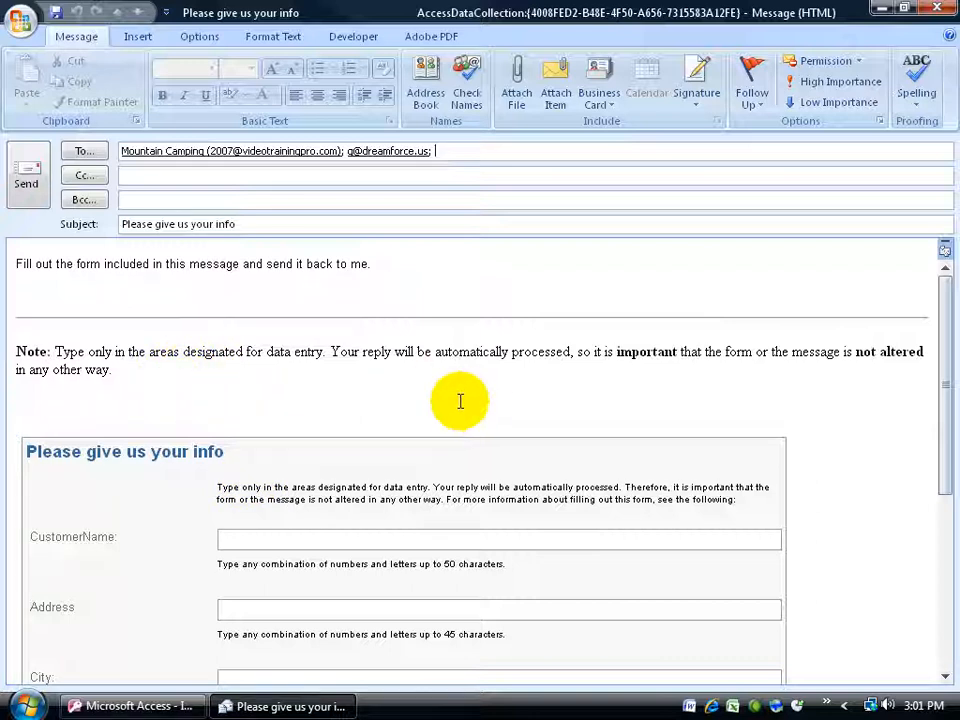
pyautogui.moveTo(310, 378)
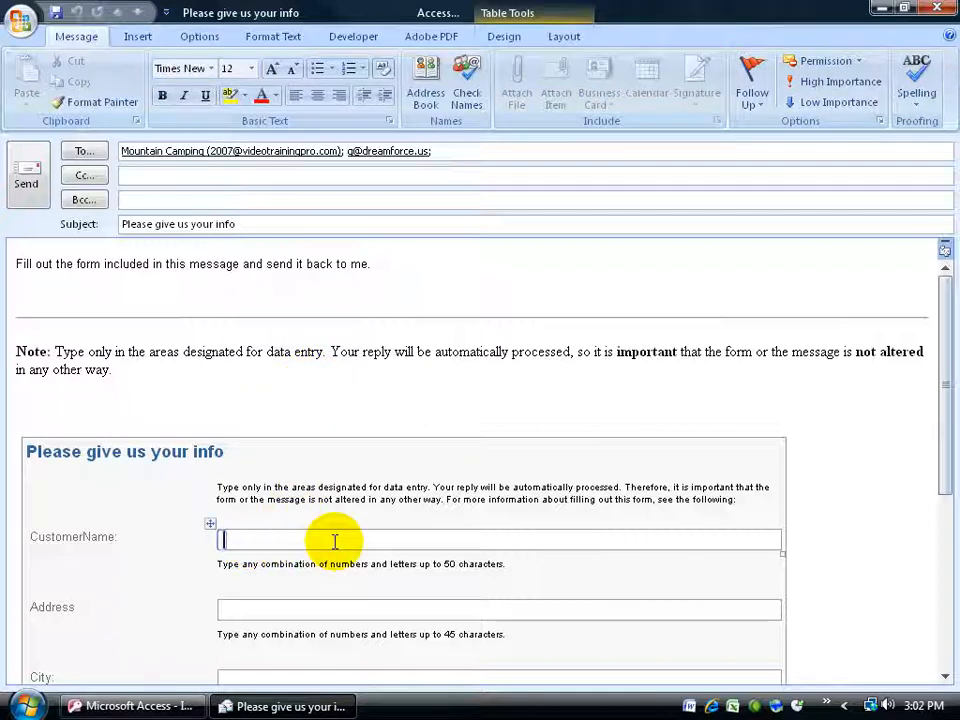
pyautogui.moveTo(460, 430)
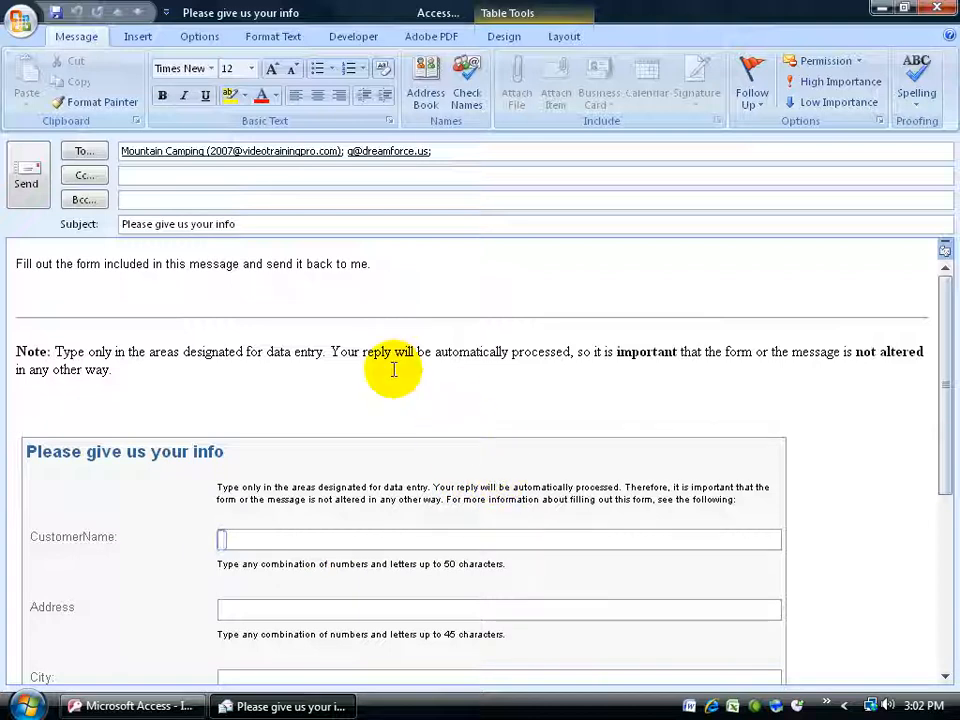
pyautogui.moveTo(370, 272)
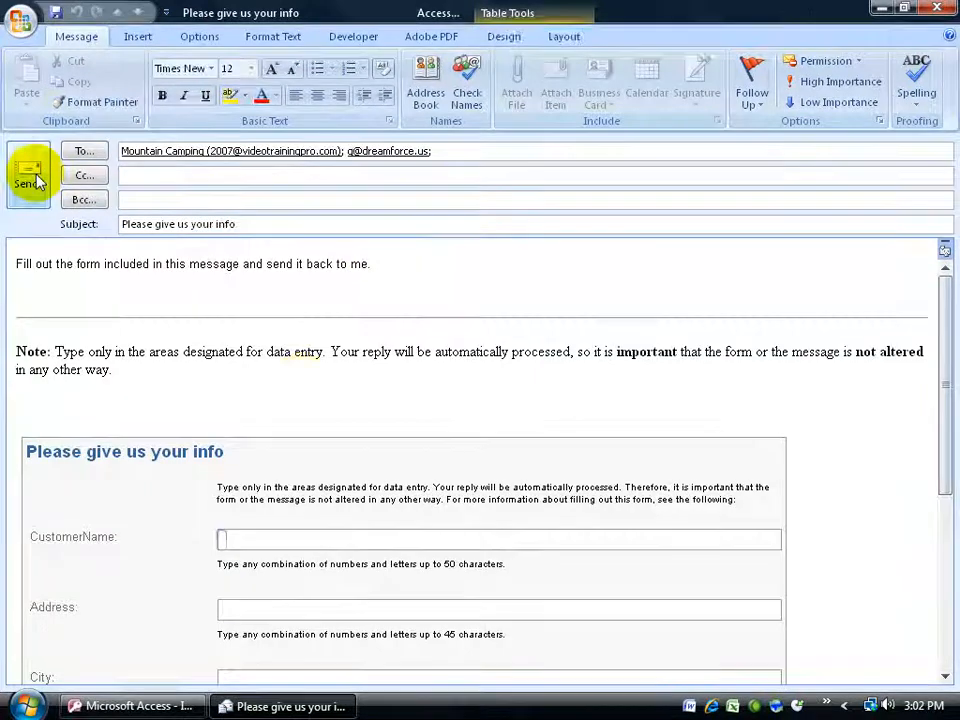
pyautogui.click(130, 706)
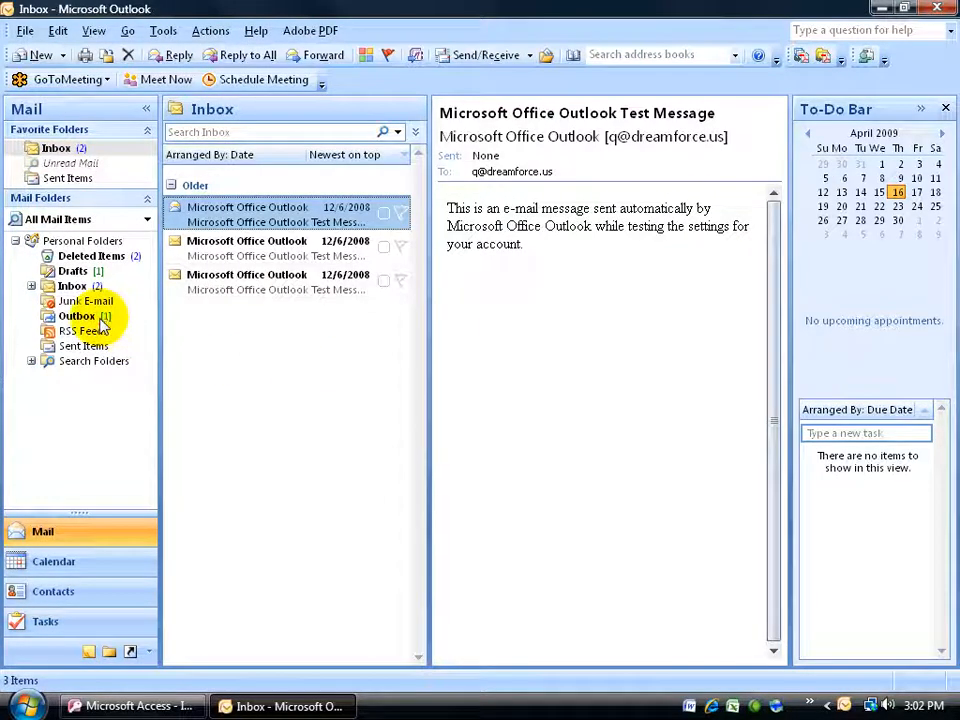
# Go to the Inbox and see the new 'Please give us your info' message arrive.
pyautogui.click(76, 316)
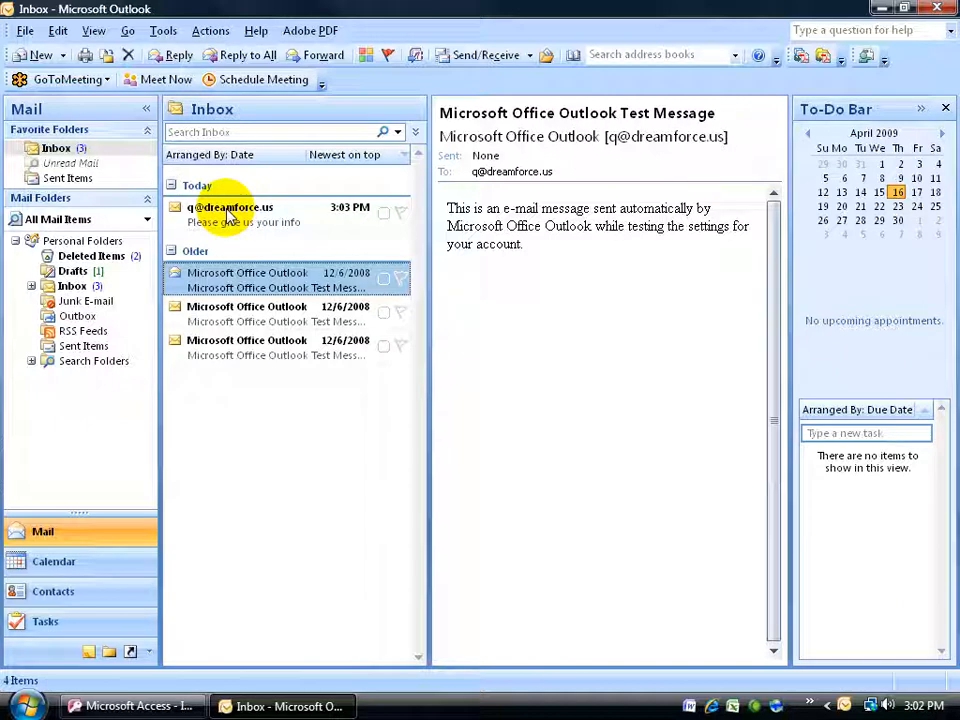
# Open the received 'Please give us your info' message from the Inbox to show its form.
pyautogui.doubleClick(228, 206)
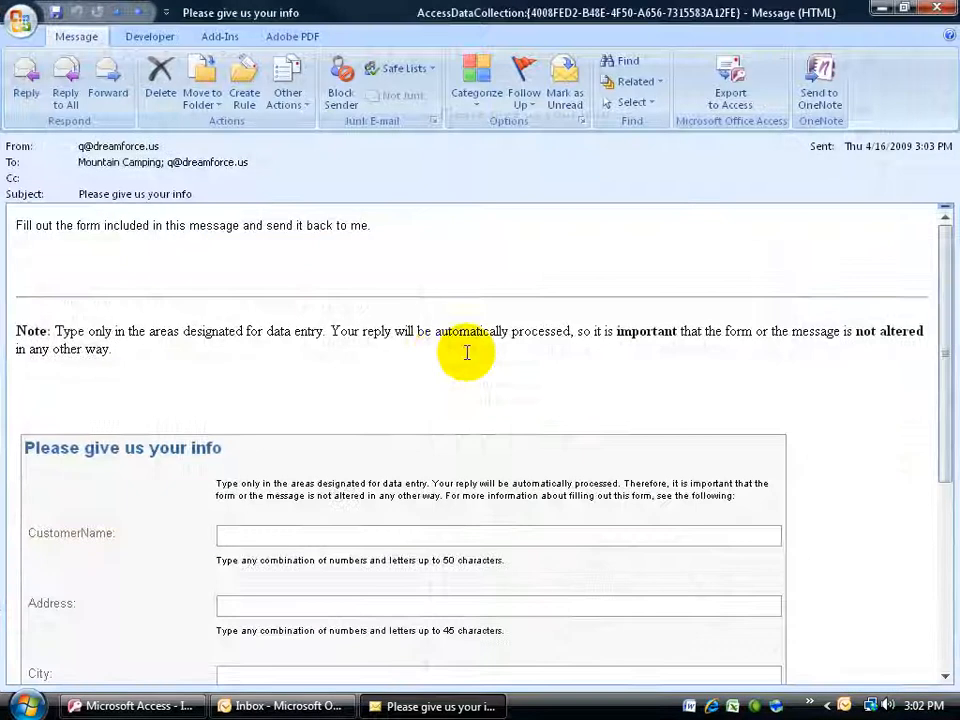
pyautogui.moveTo(178, 260)
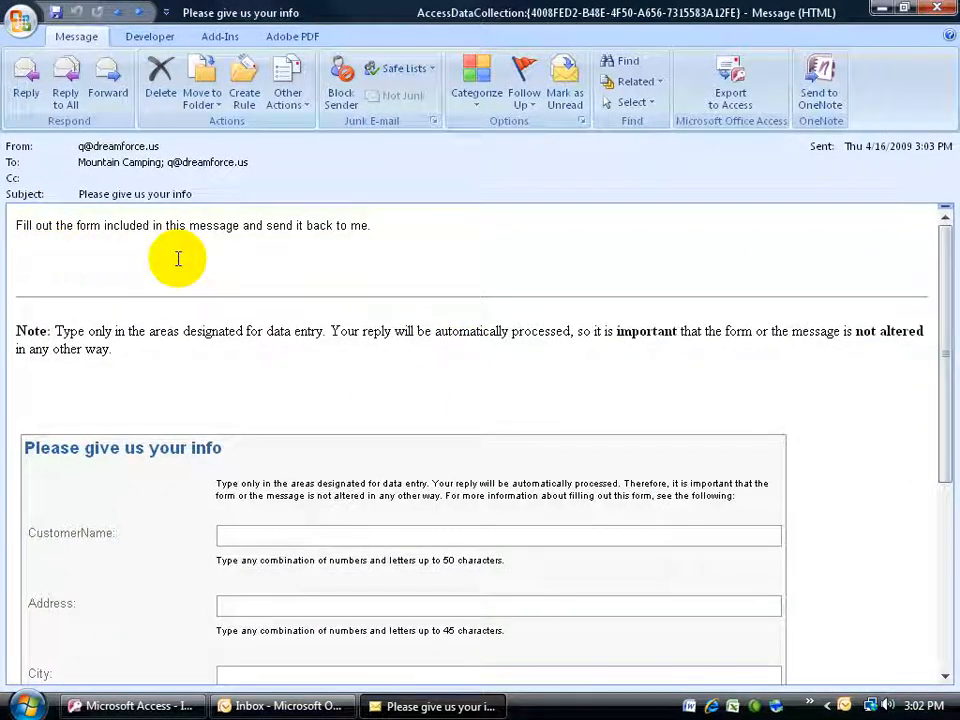
pyautogui.moveTo(364, 264)
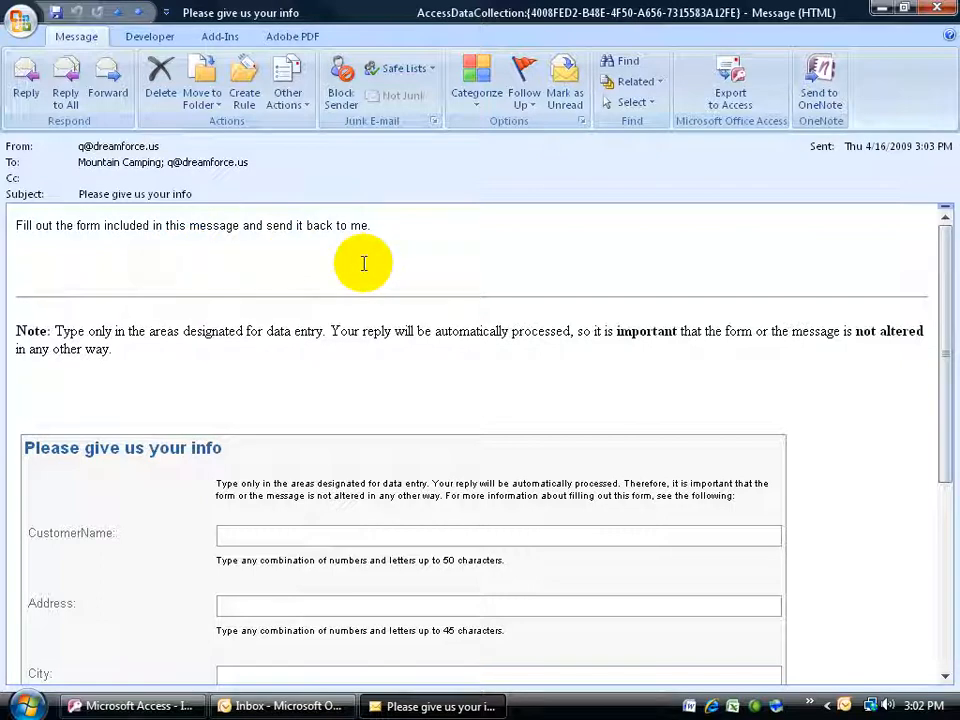
pyautogui.moveTo(448, 356)
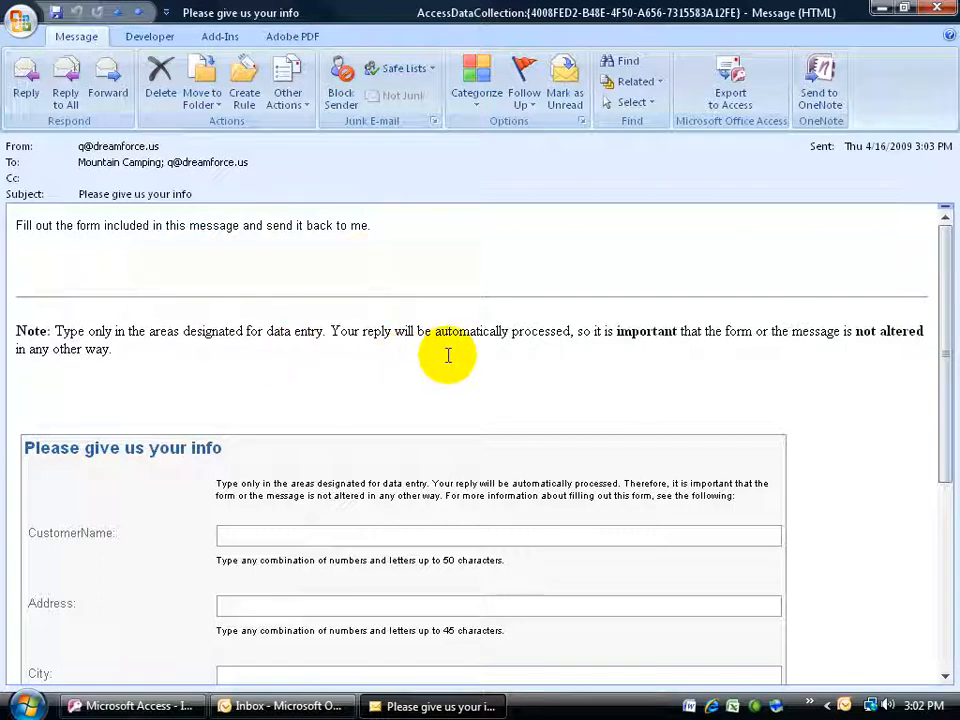
pyautogui.moveTo(636, 360)
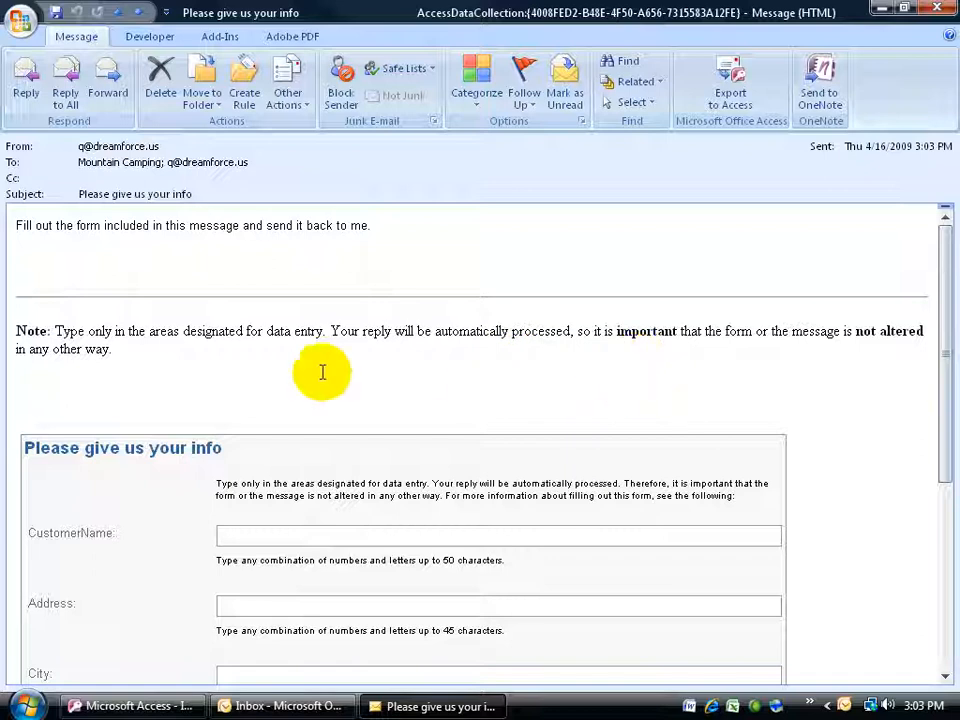
pyautogui.moveTo(56, 436)
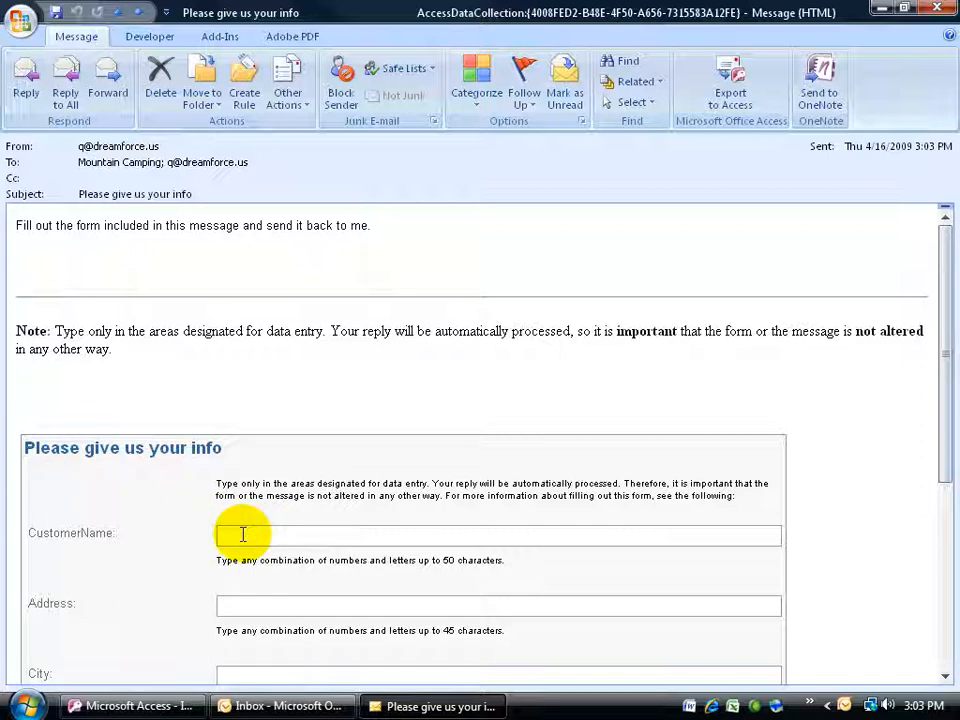
pyautogui.moveTo(152, 344)
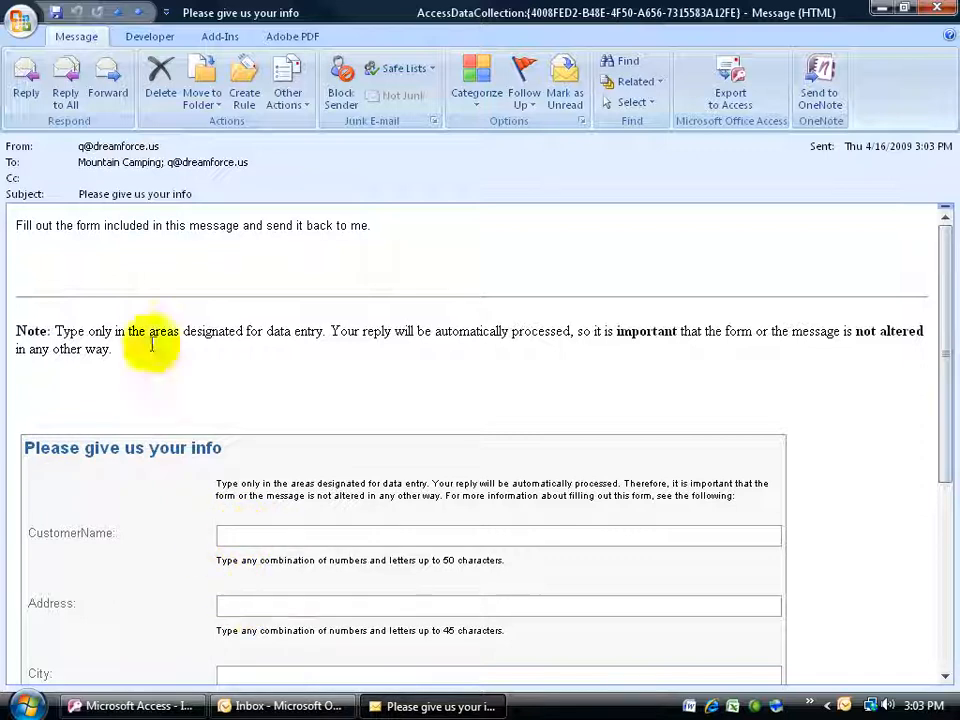
# Reply to the form message with CustomerName 'Summer Campers' and Address '1234'.
pyautogui.click(26, 84)
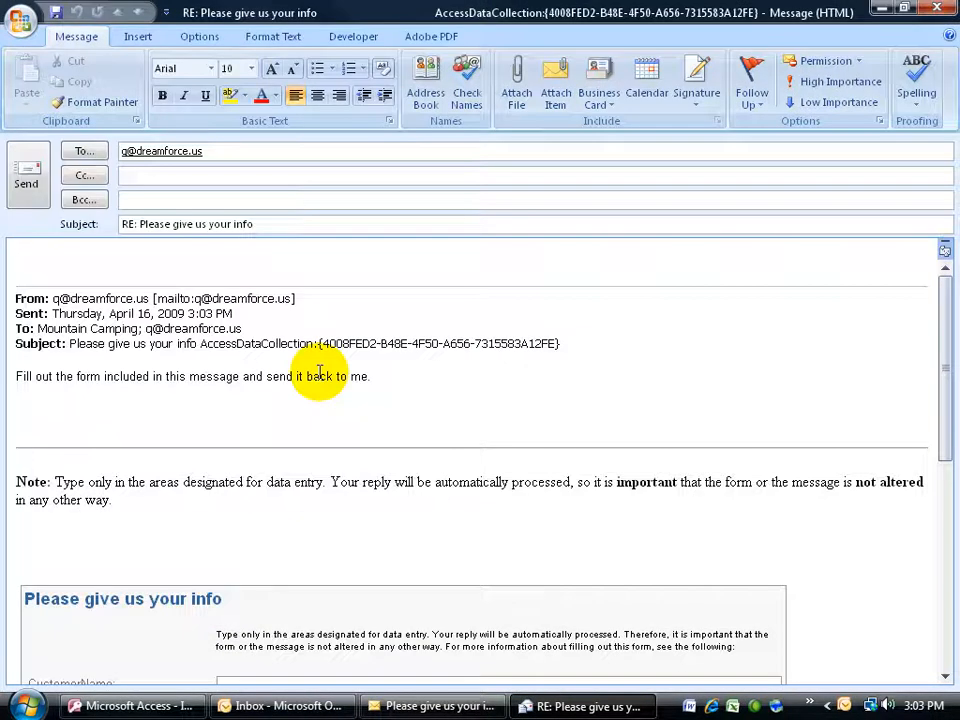
pyautogui.scroll(-3)
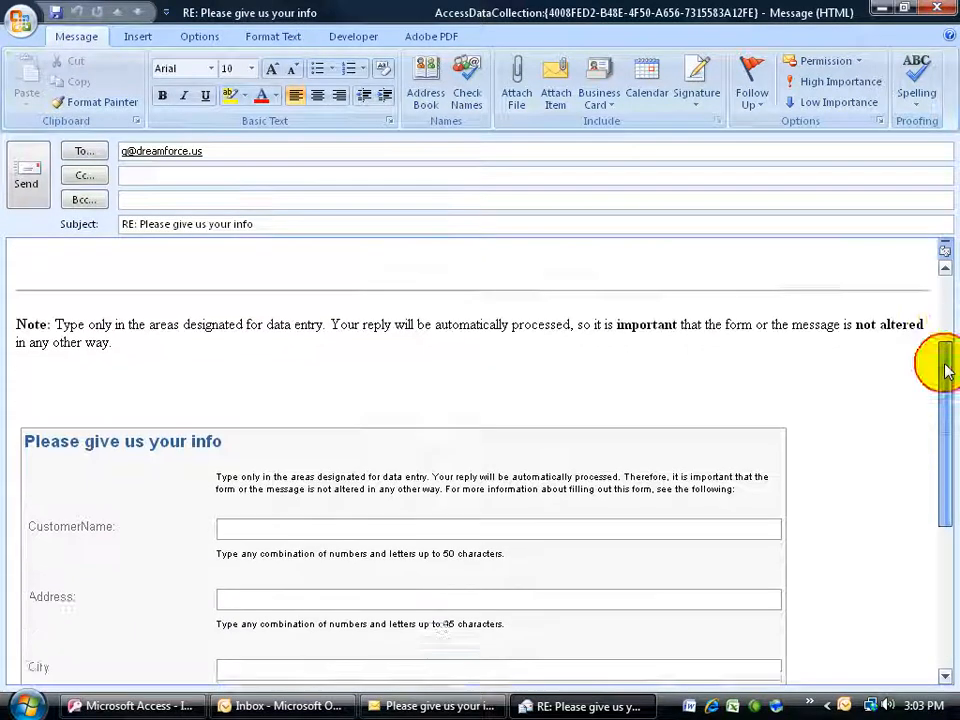
pyautogui.click(300, 380)
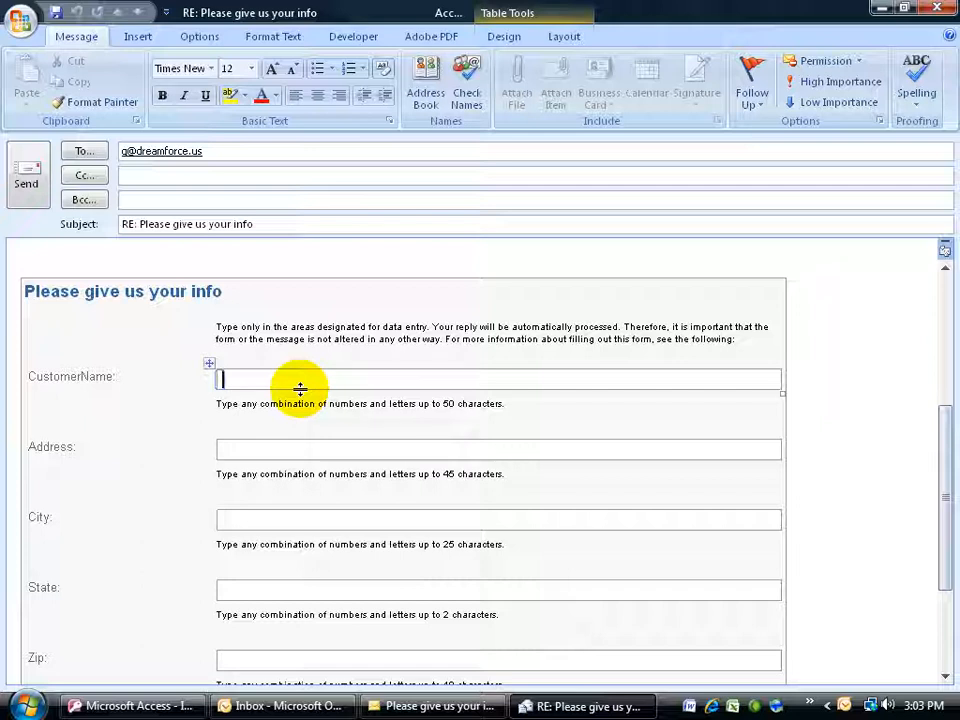
pyautogui.write('Summer Campers')
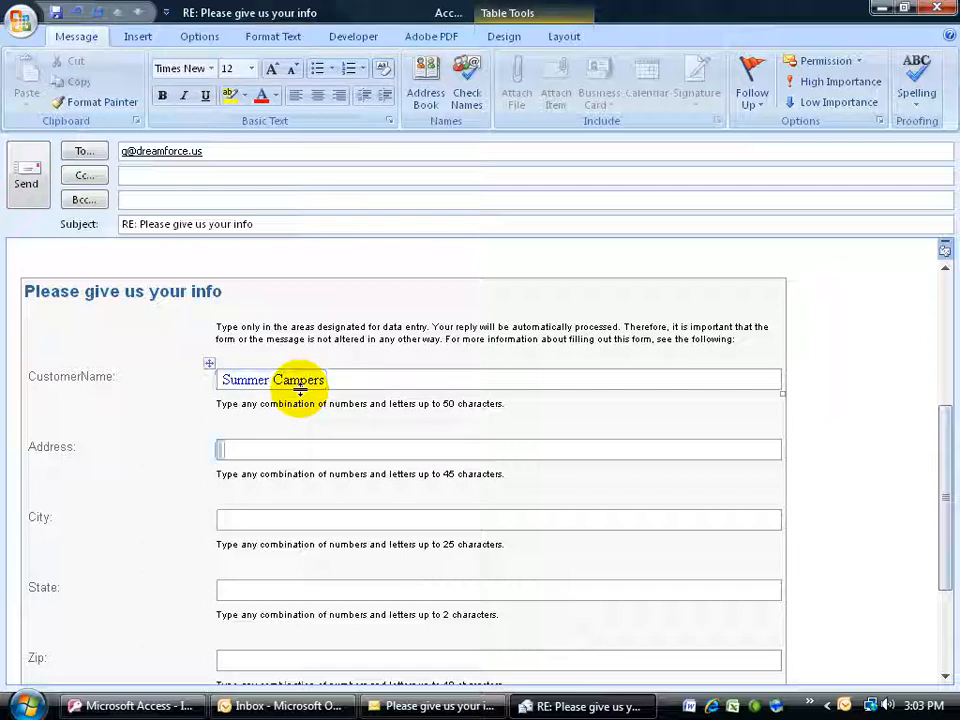
pyautogui.click(500, 448)
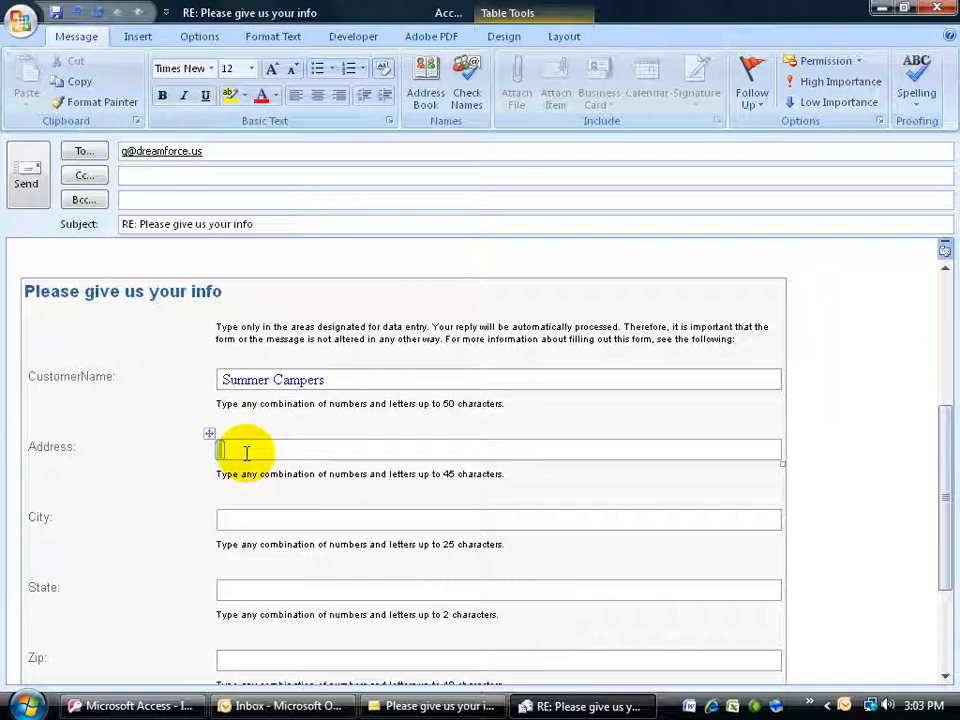
pyautogui.write('1234 My Way')
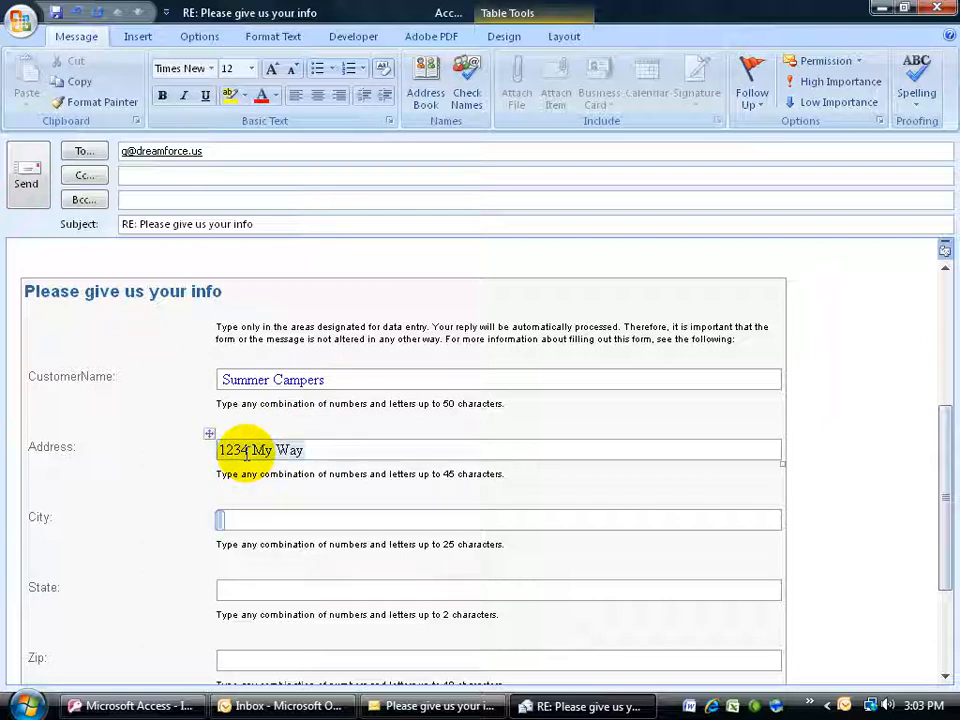
# Fill City 'Sandy', State 'UT' and Zip '84117', then send the reply.
pyautogui.write('Sandy')
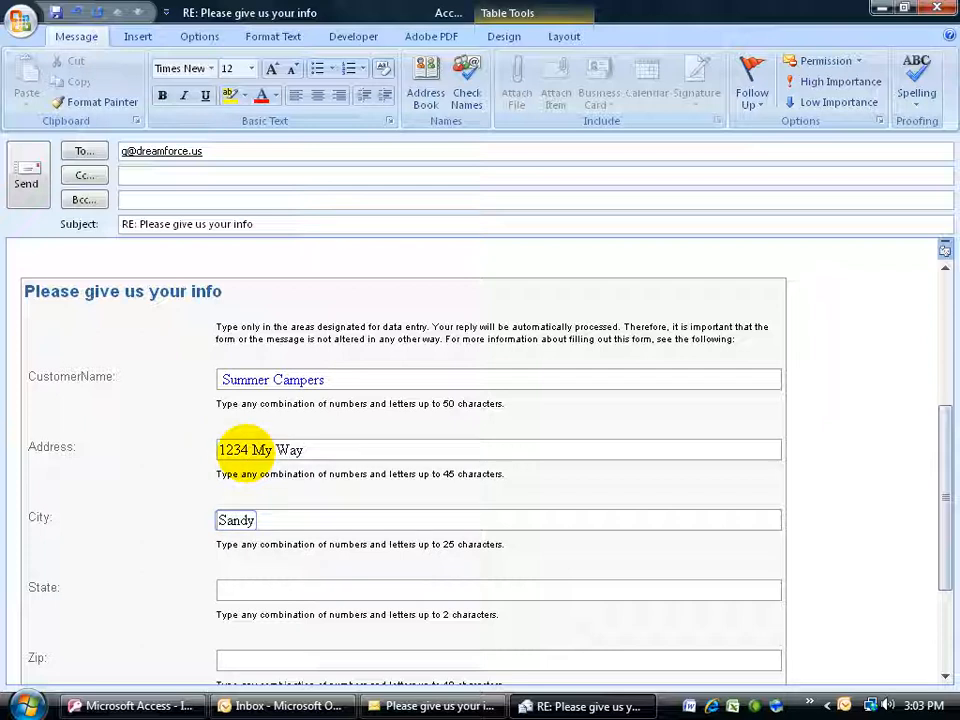
pyautogui.write('UT')
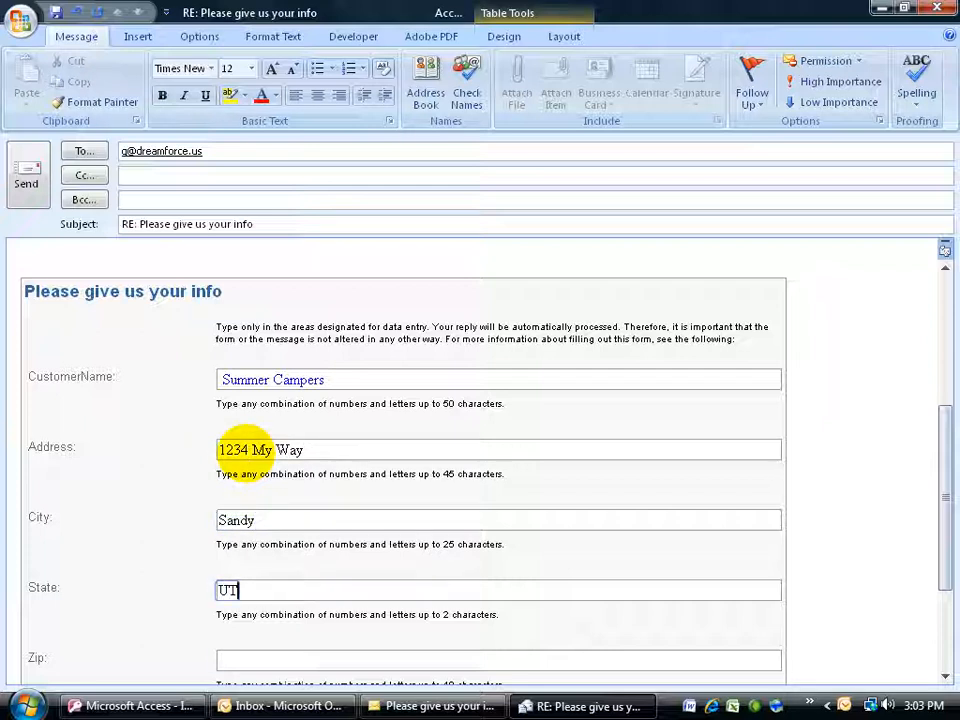
pyautogui.scroll(-3)
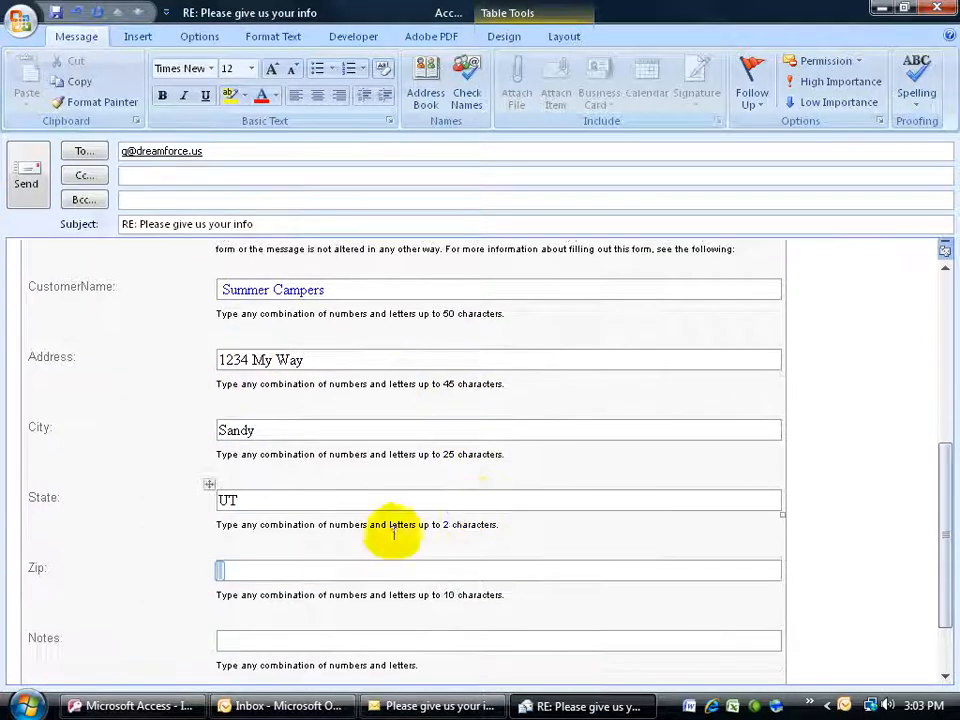
pyautogui.moveTo(250, 540)
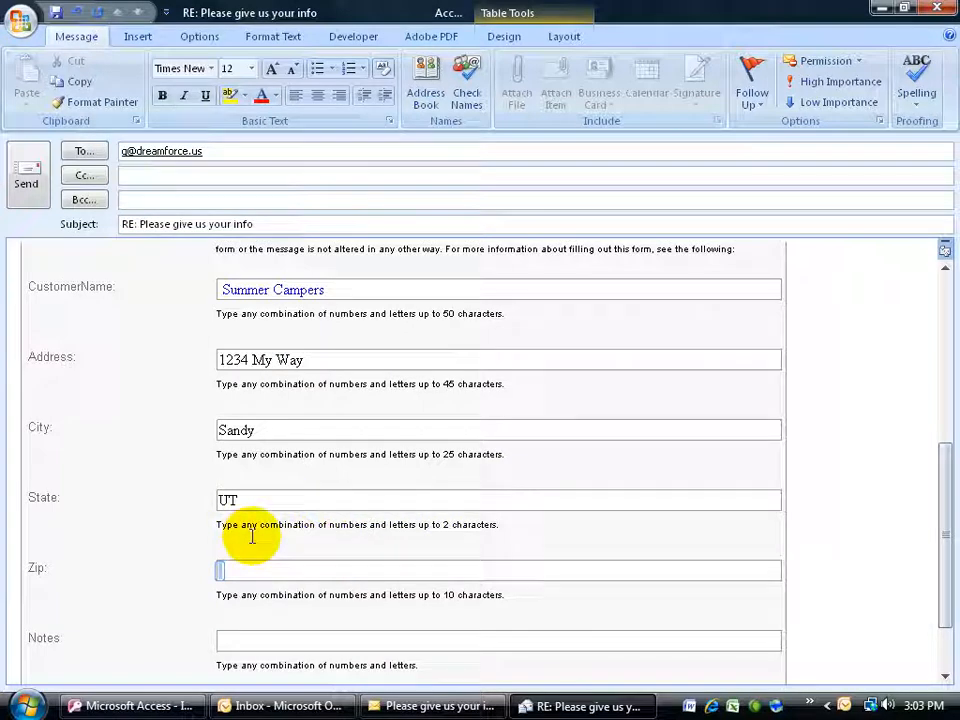
pyautogui.moveTo(256, 532)
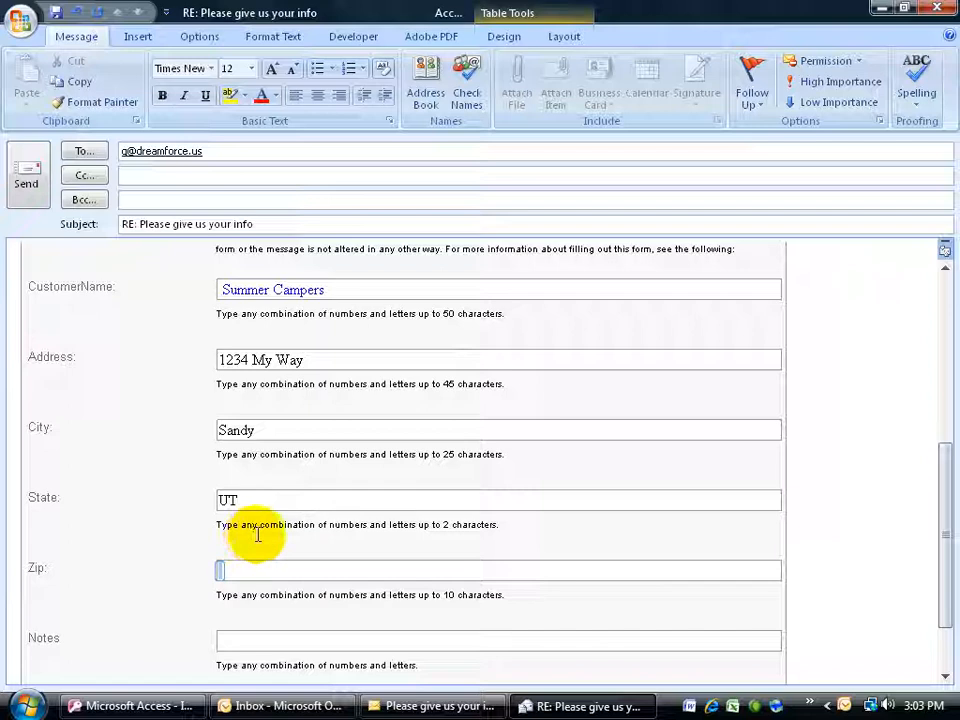
pyautogui.moveTo(448, 542)
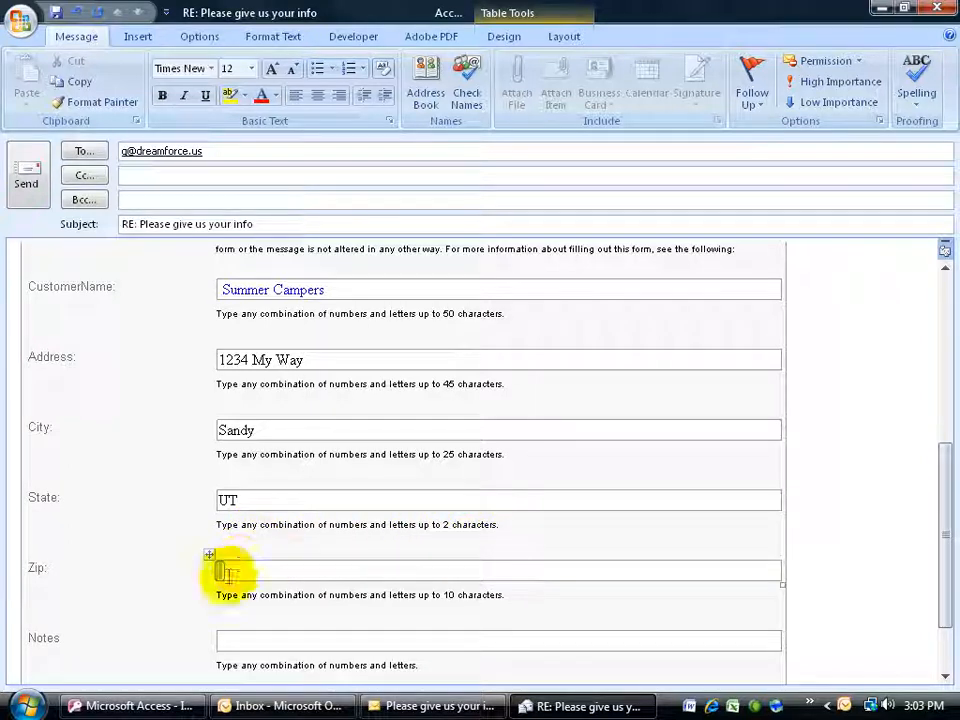
pyautogui.write('84117')
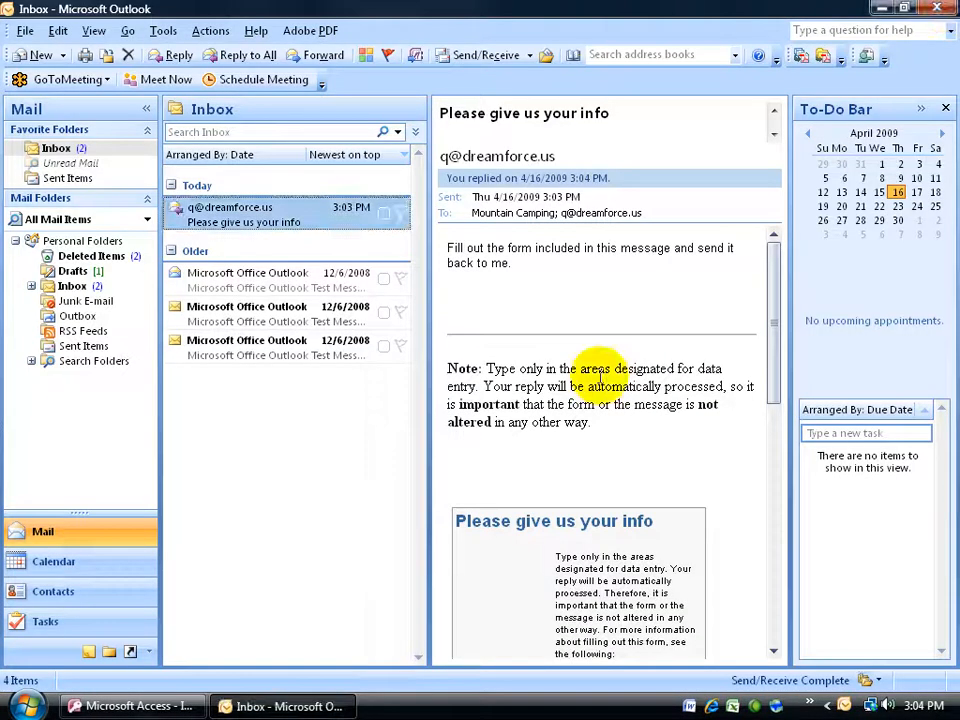
# Switch to Access and open the Customers table showing its three existing records.
pyautogui.click(130, 706)
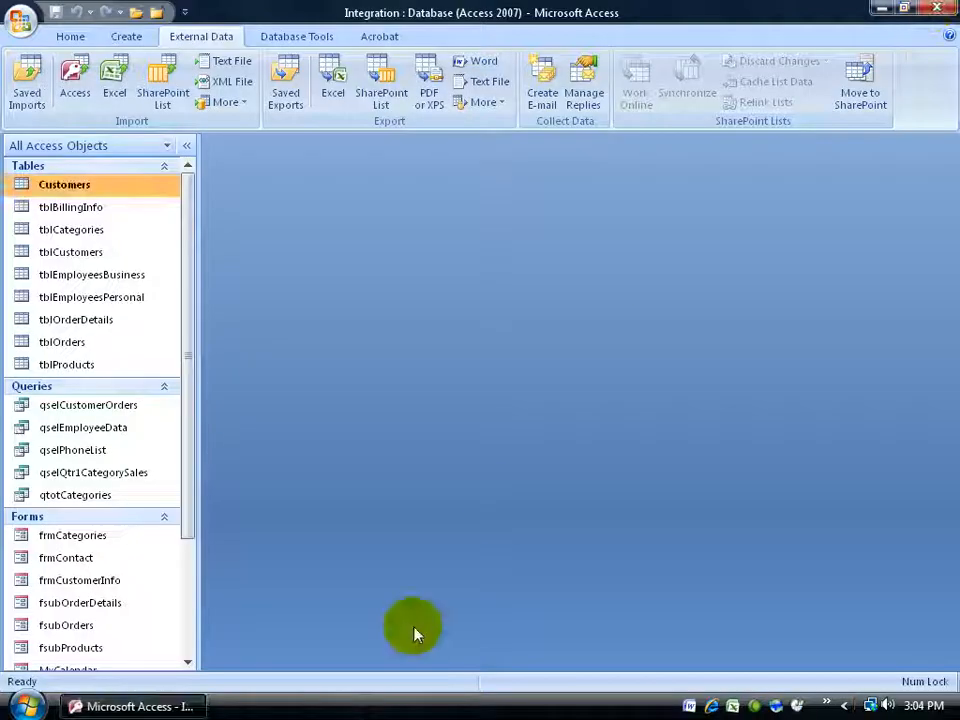
pyautogui.moveTo(416, 328)
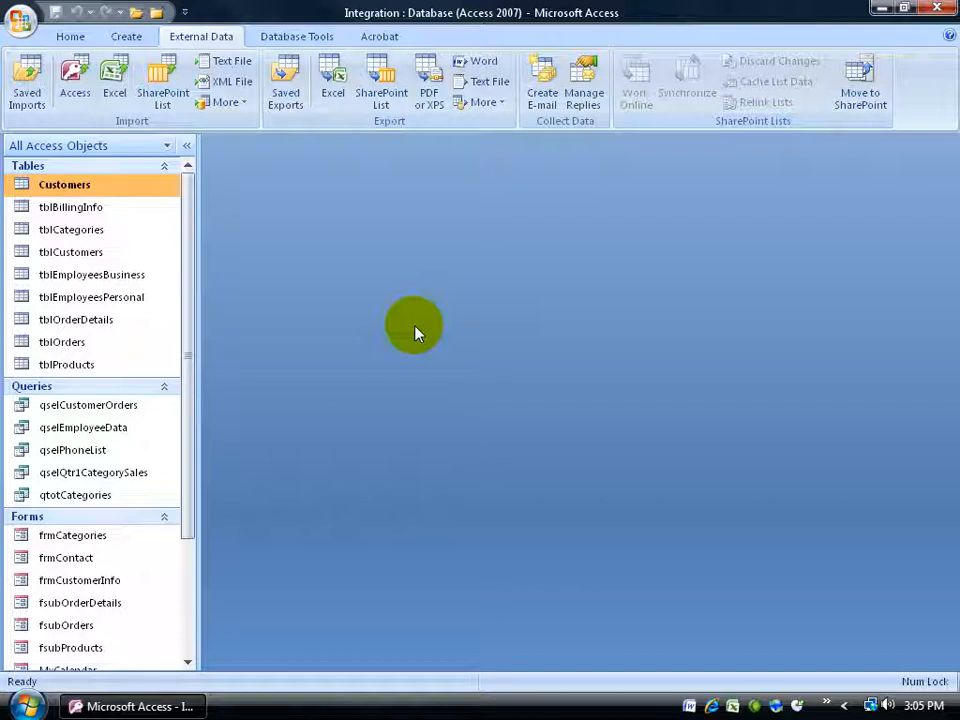
pyautogui.doubleClick(64, 184)
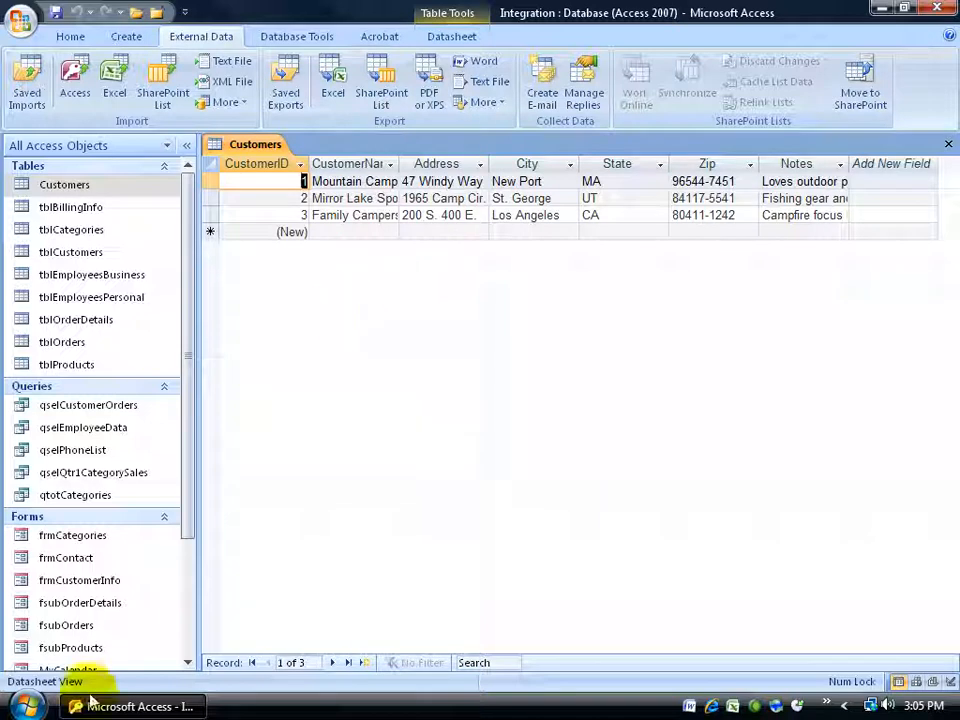
# In Outlook, show the Access Data Collection Replies folder under Inbox with the To-Do Bar hidden.
pyautogui.click(948, 144)
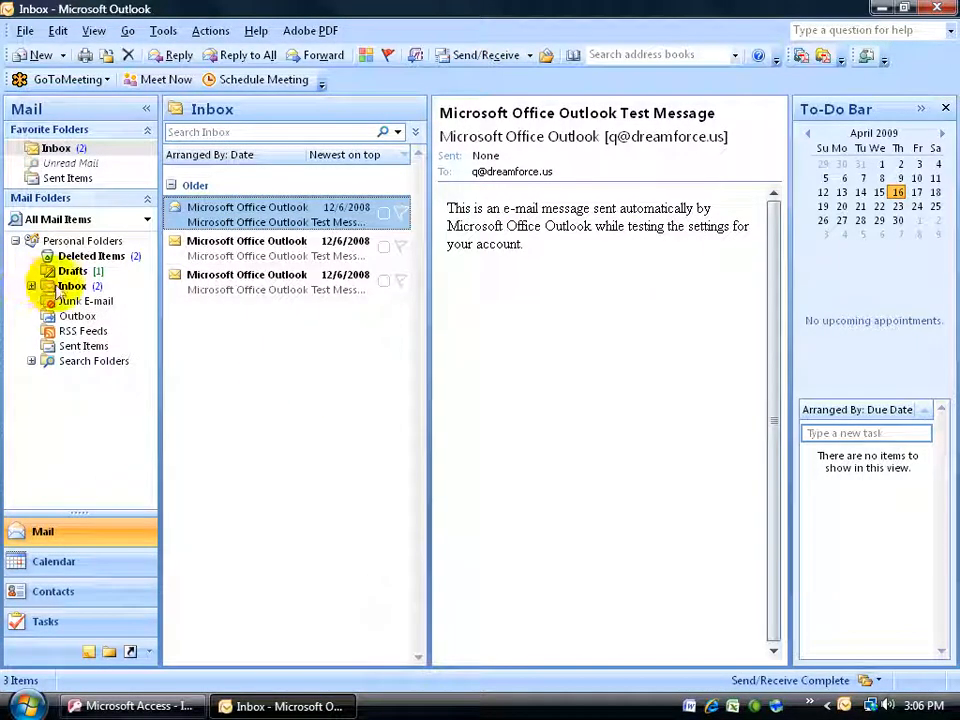
pyautogui.click(34, 286)
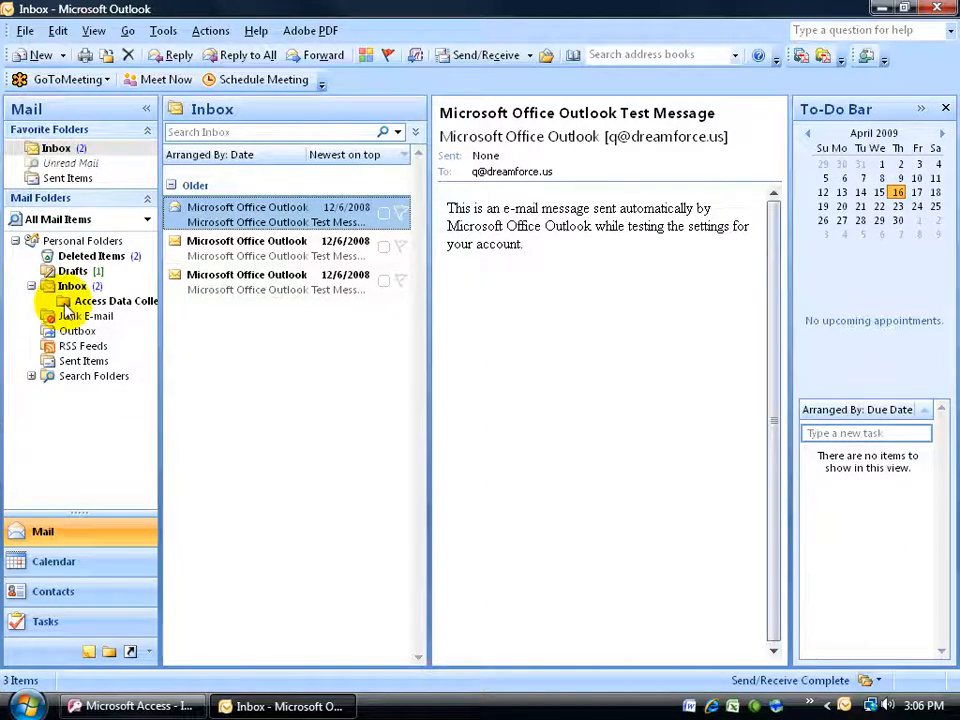
pyautogui.click(116, 300)
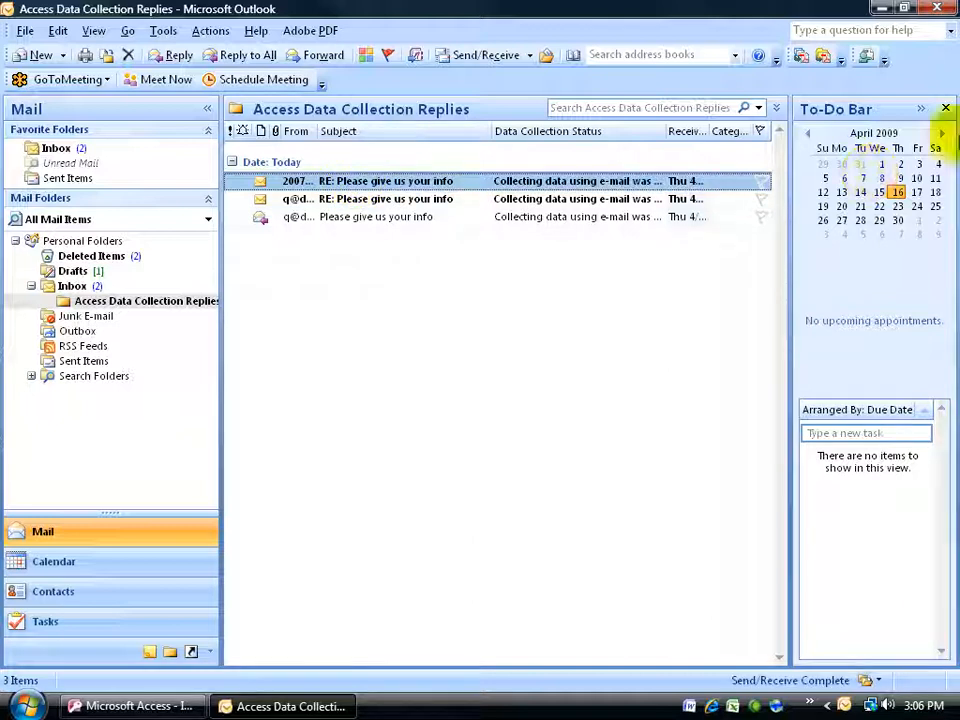
pyautogui.click(920, 108)
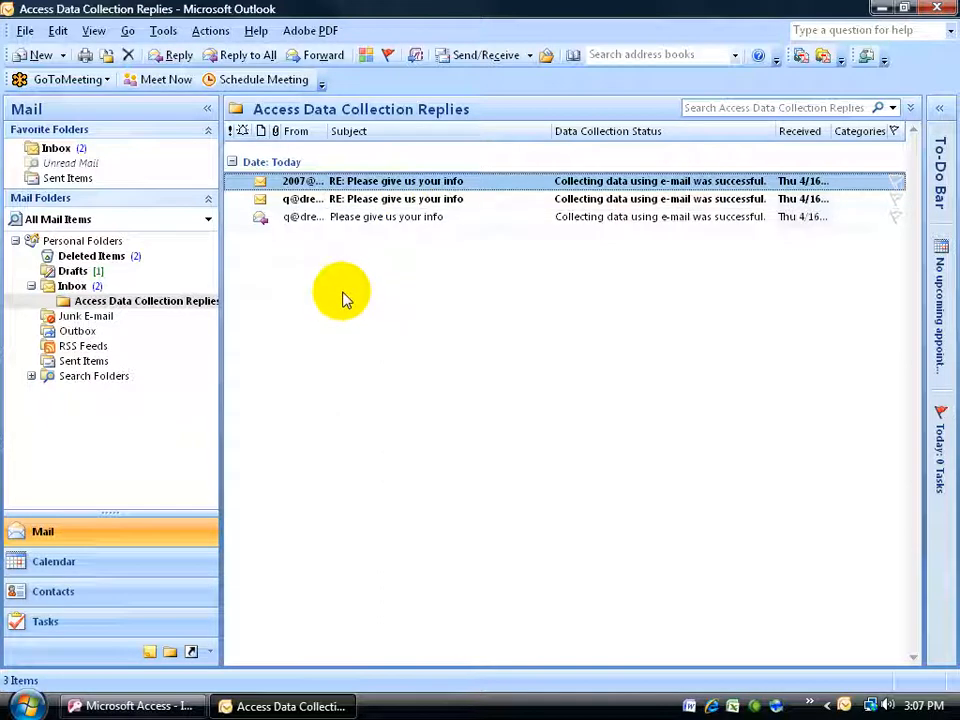
pyautogui.moveTo(130, 706)
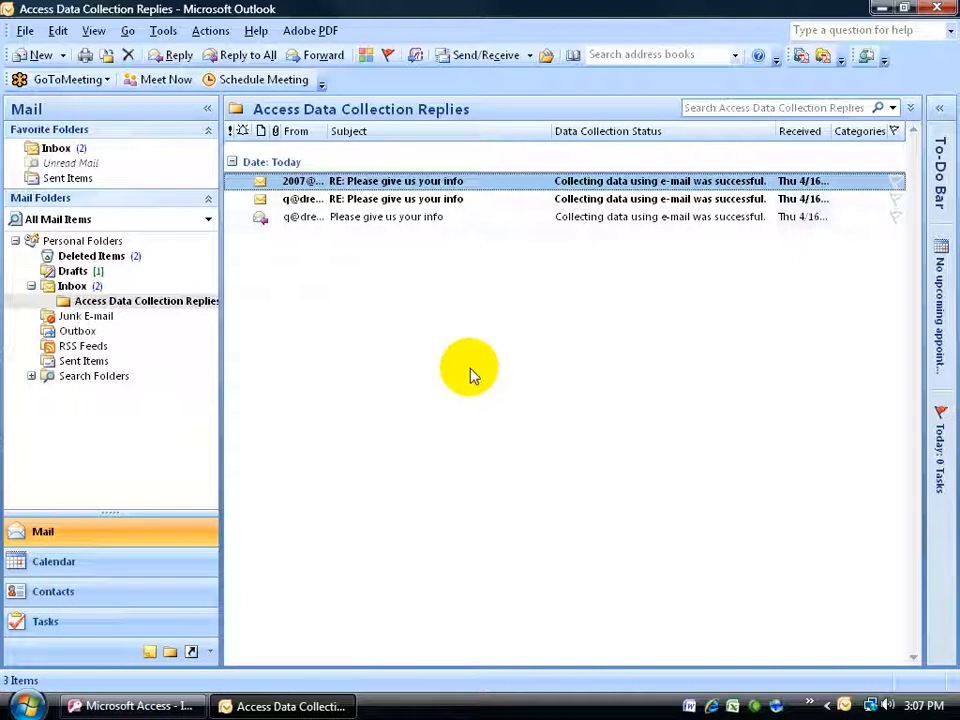
# Open the second form reply to read the Camp Blizzard customer details.
pyautogui.click(396, 198)
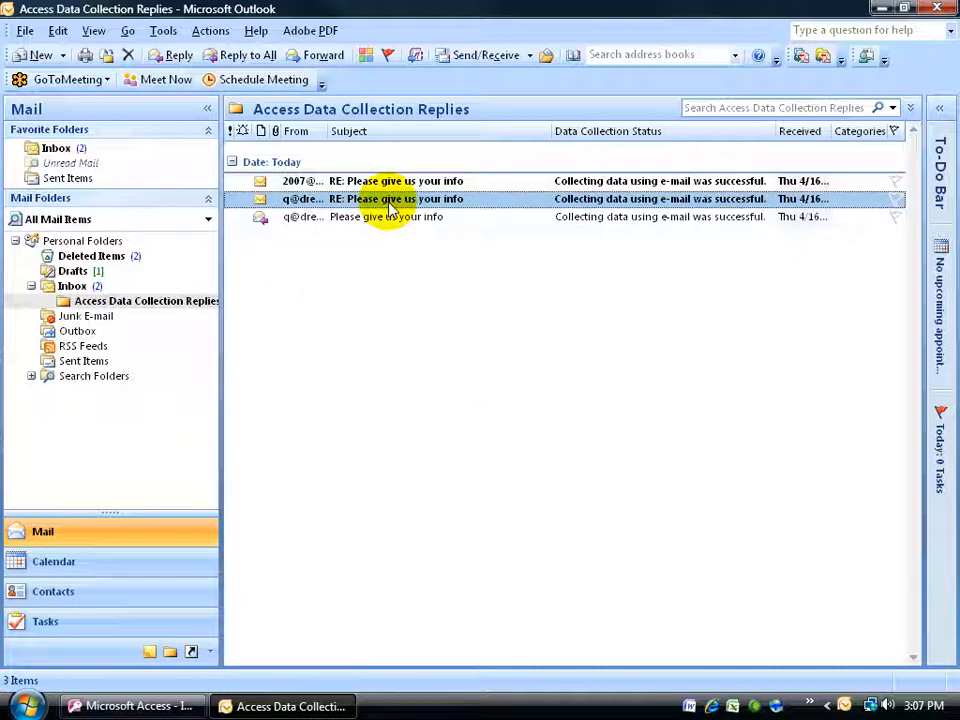
pyautogui.doubleClick(396, 200)
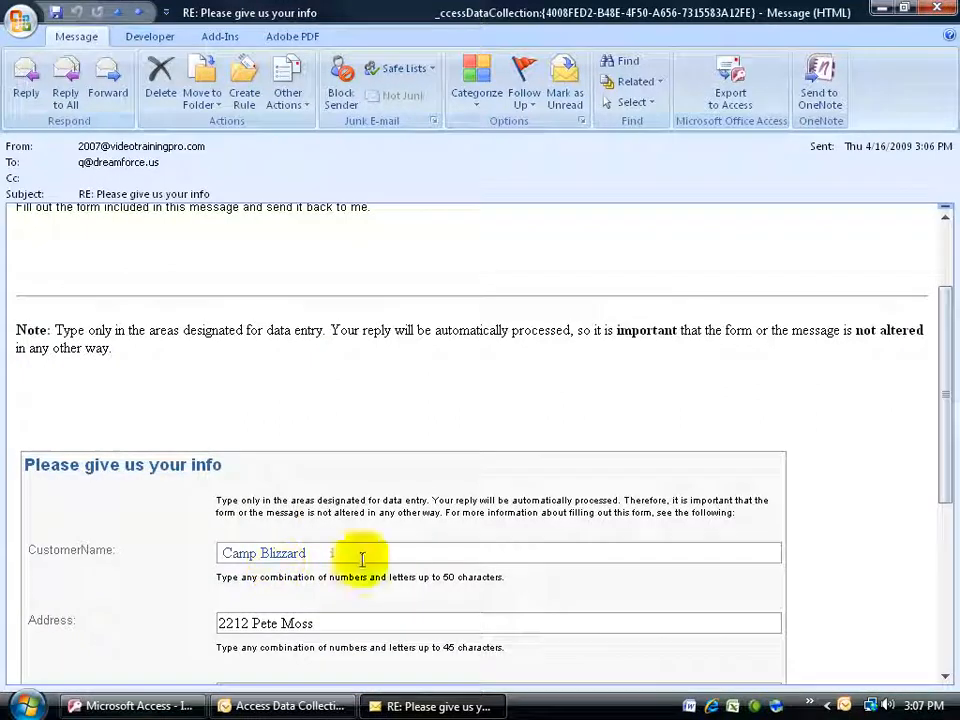
# Back in Access, reopen the Customers table now listing five records with Summer Campers and Camp Blizzard.
pyautogui.click(130, 706)
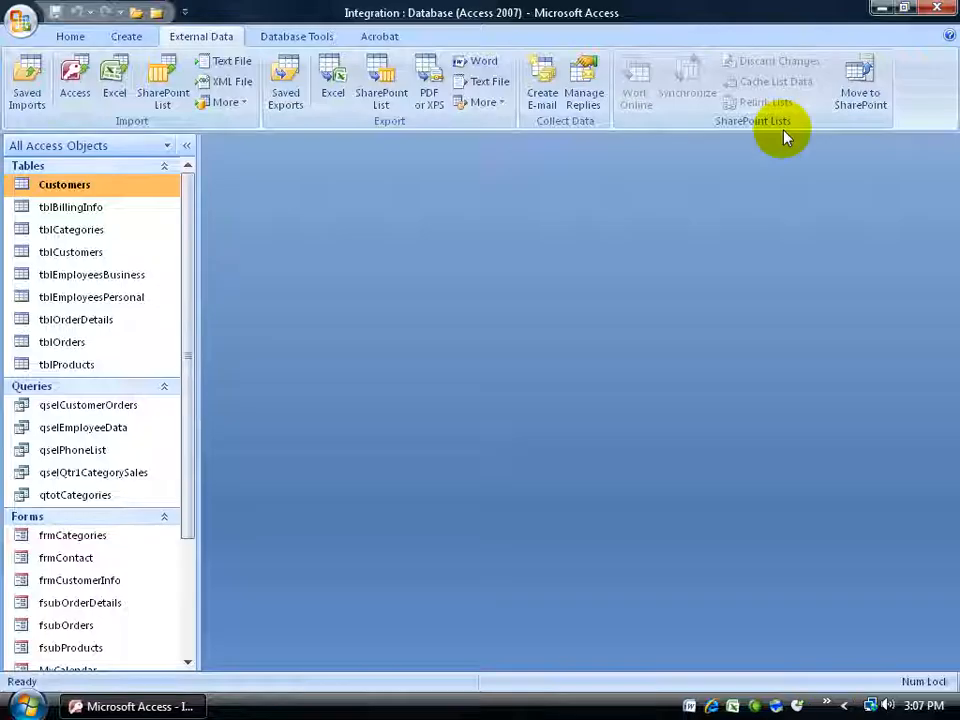
pyautogui.click(64, 184)
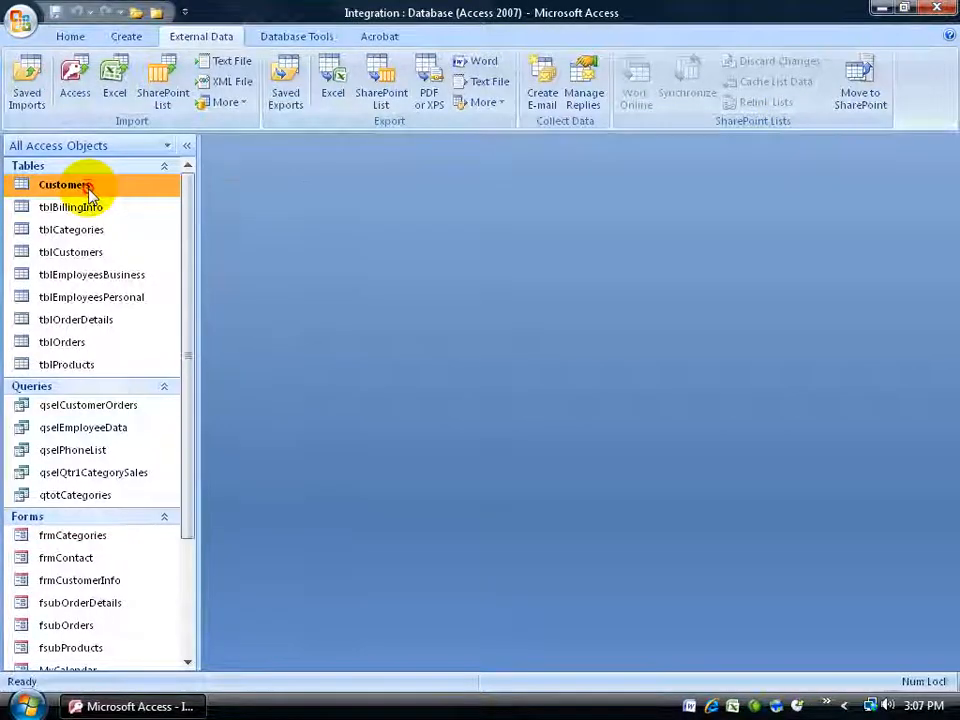
pyautogui.doubleClick(64, 184)
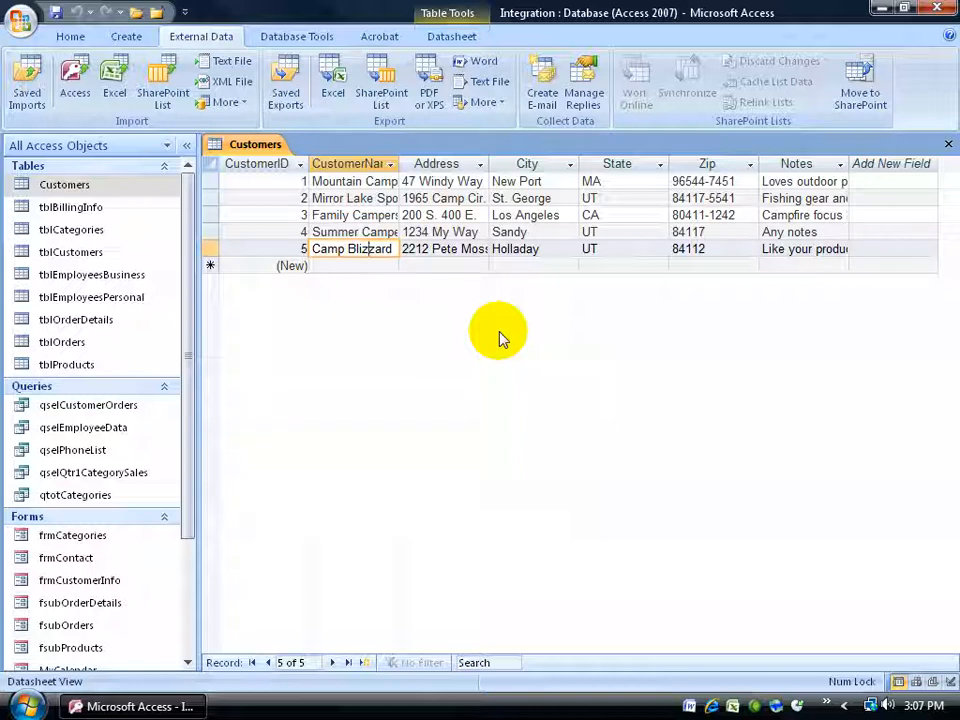
pyautogui.moveTo(884, 192)
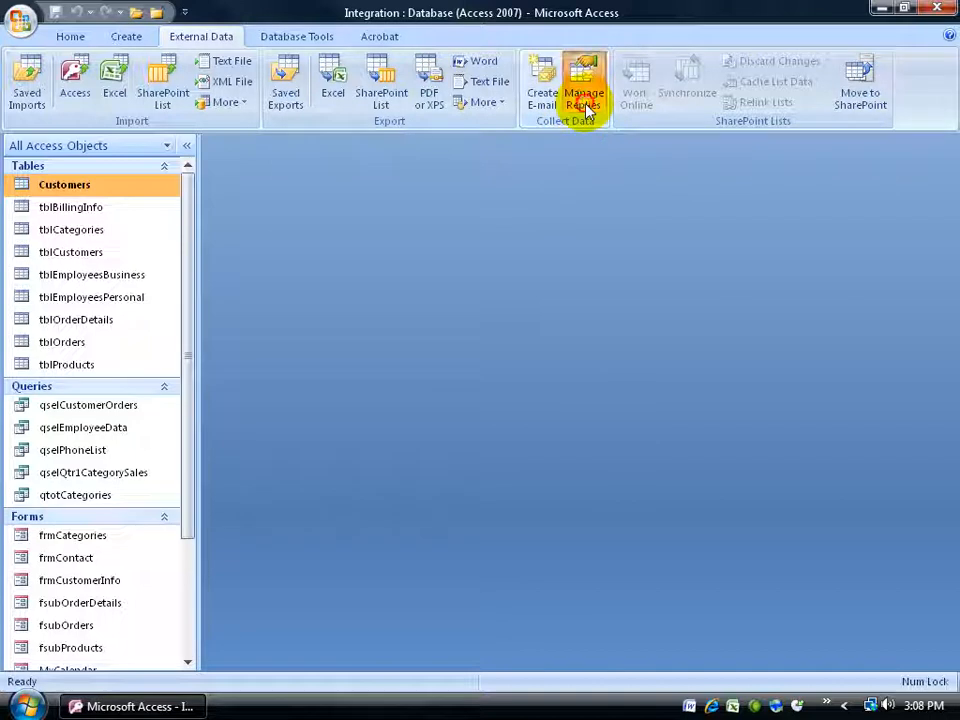
# In Manage Replies, review the message options for 'Please give us your info' without changes.
pyautogui.click(584, 84)
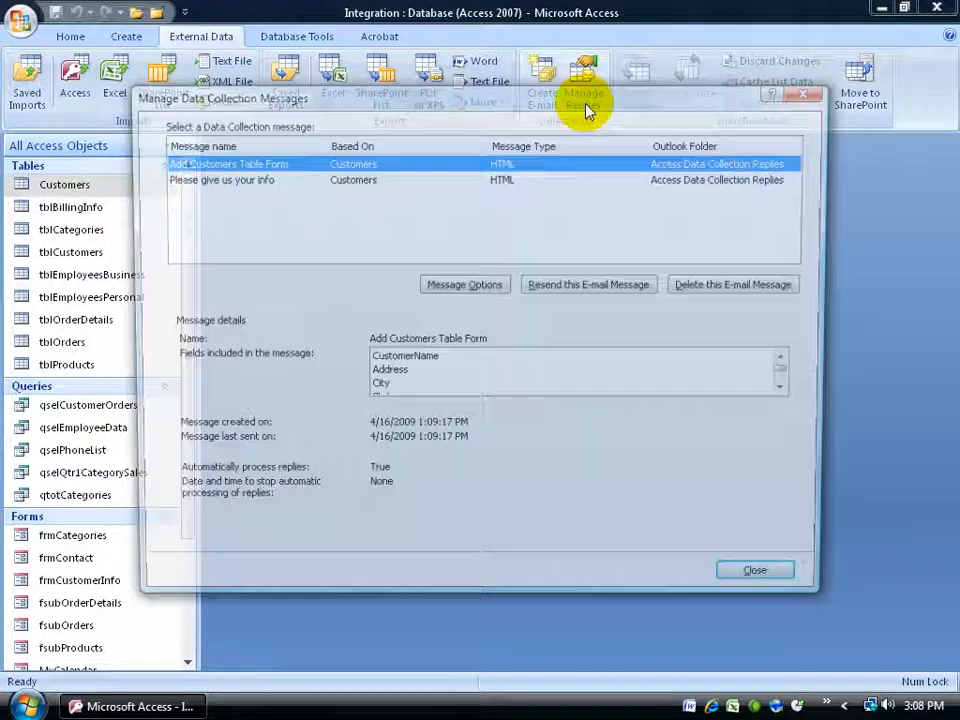
pyautogui.click(250, 180)
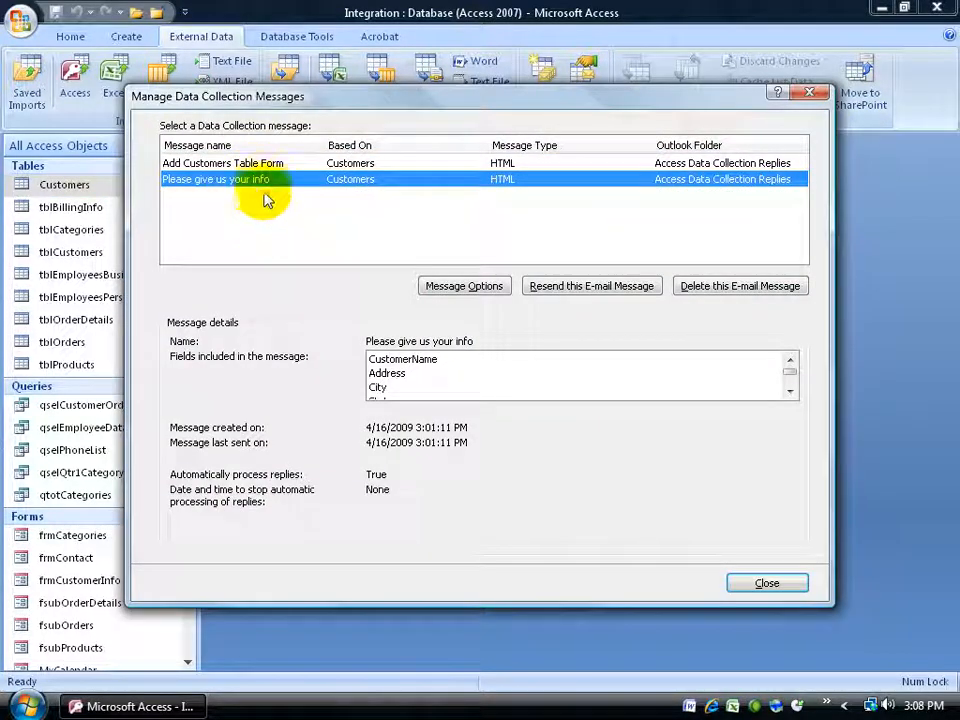
pyautogui.click(224, 164)
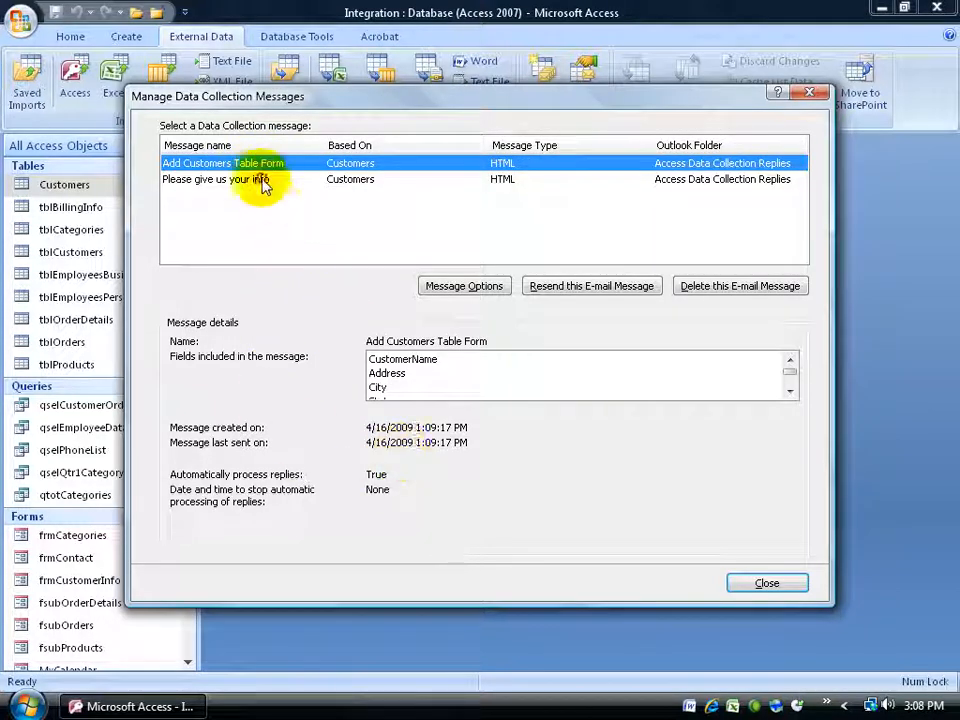
pyautogui.click(216, 180)
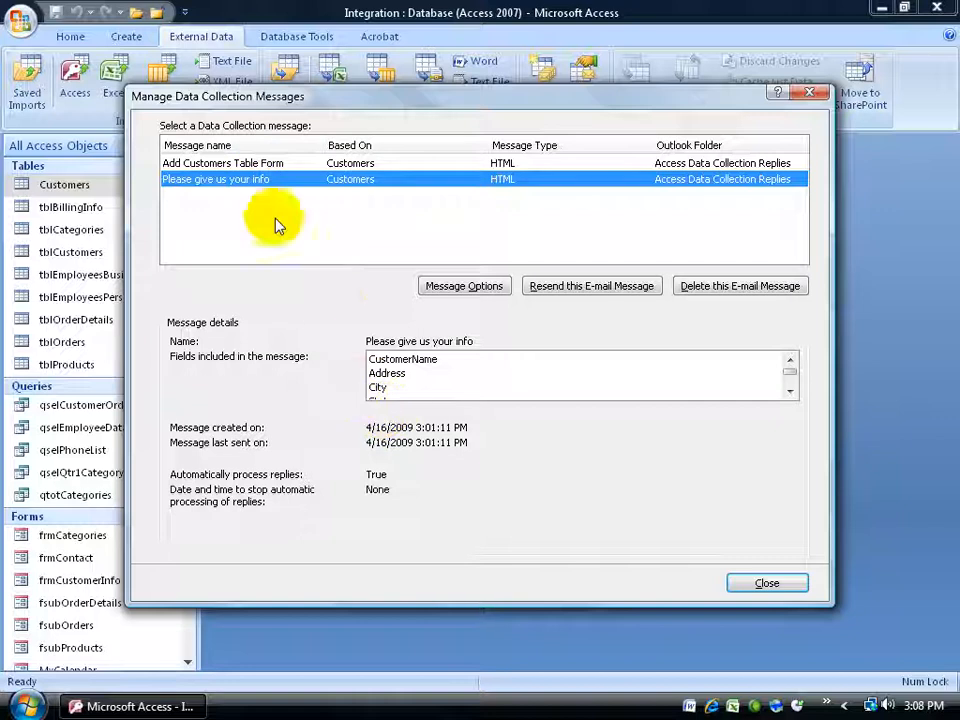
pyautogui.moveTo(248, 192)
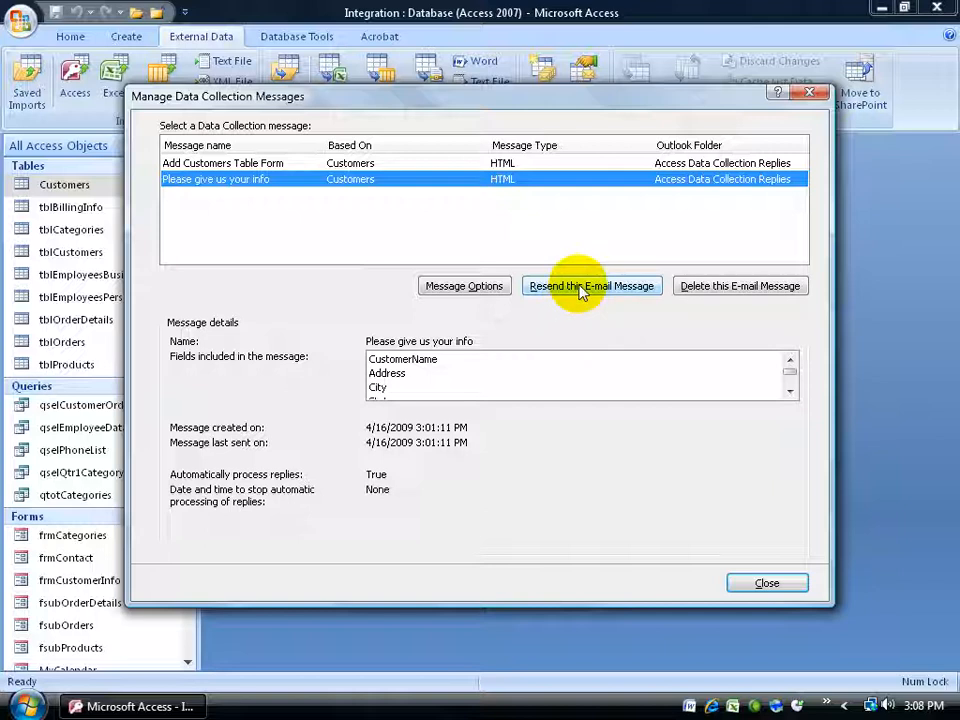
pyautogui.click(464, 286)
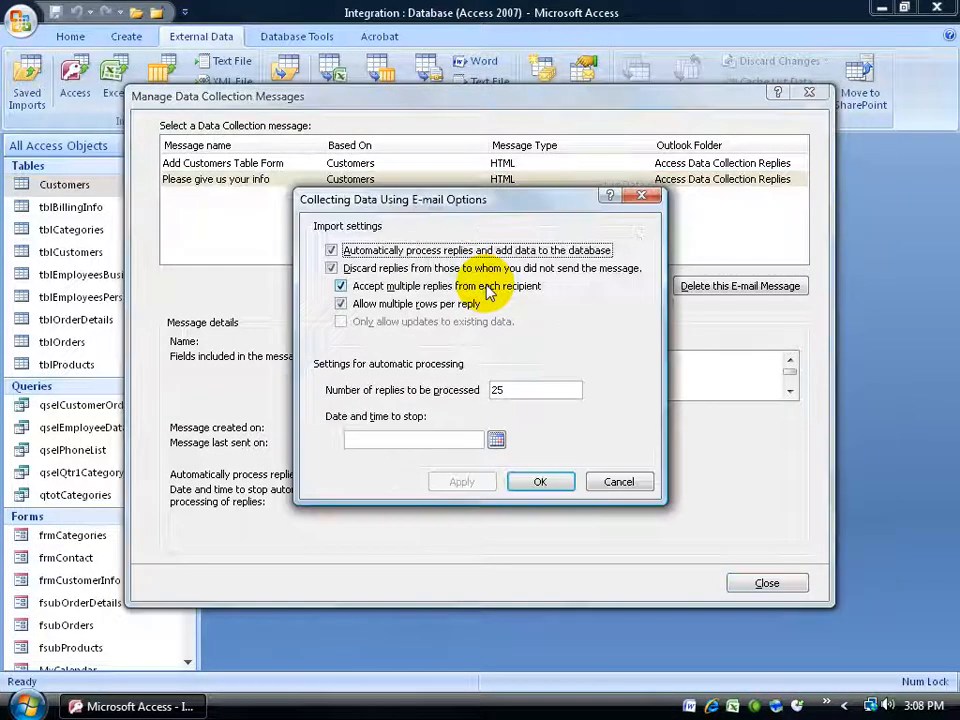
pyautogui.click(618, 480)
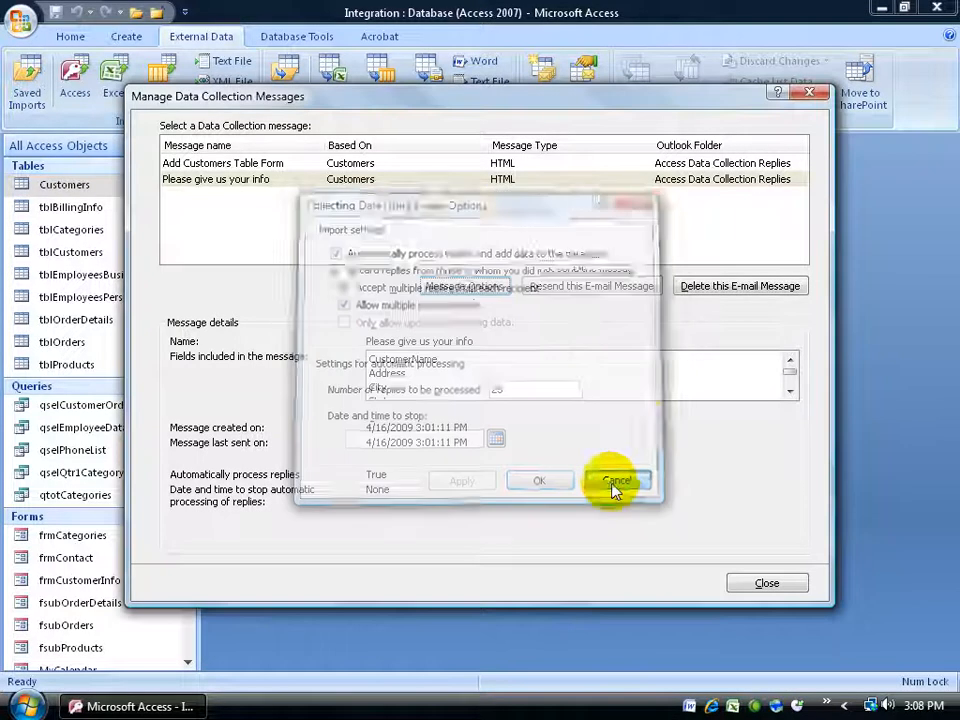
pyautogui.click(616, 480)
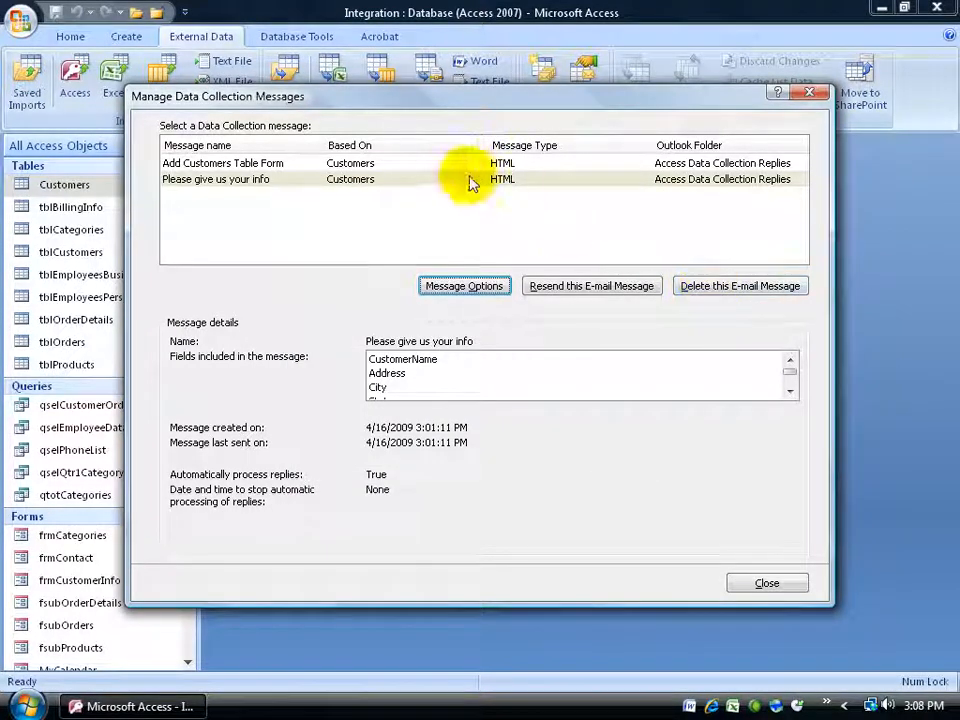
# Delete both data-collection messages, 'Please give us your info' and 'Add Customers Table Form', then close the list.
pyautogui.click(740, 284)
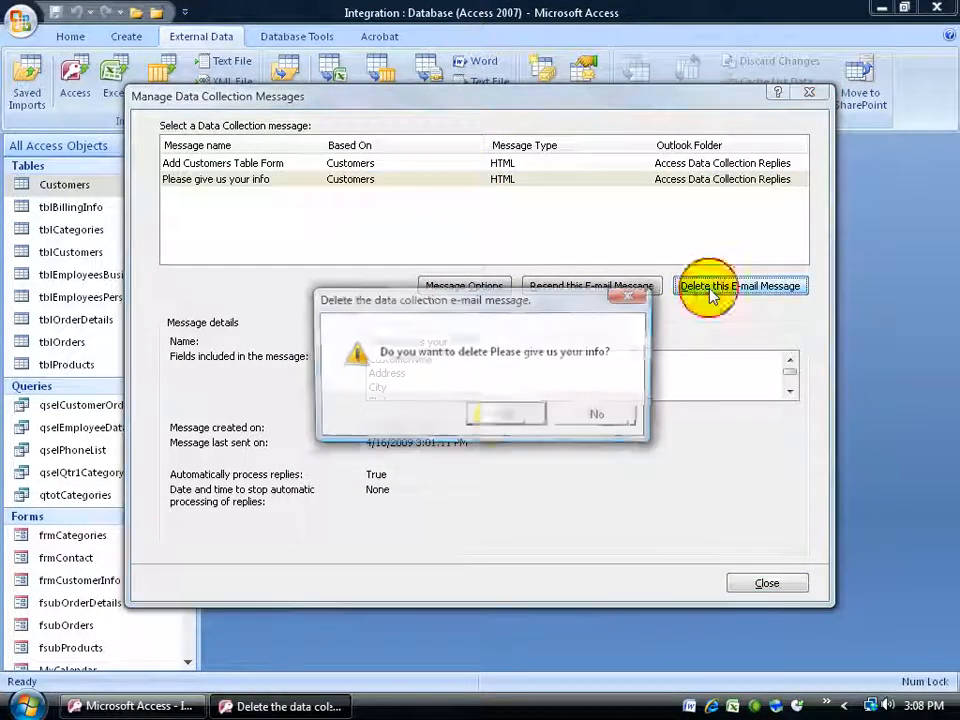
pyautogui.click(504, 412)
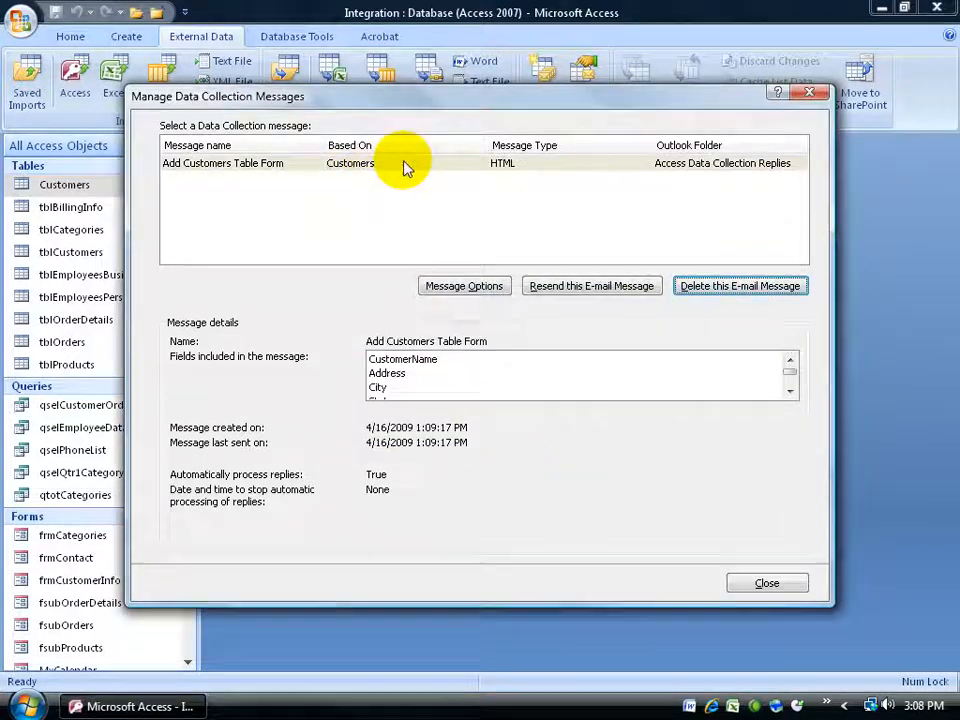
pyautogui.click(740, 284)
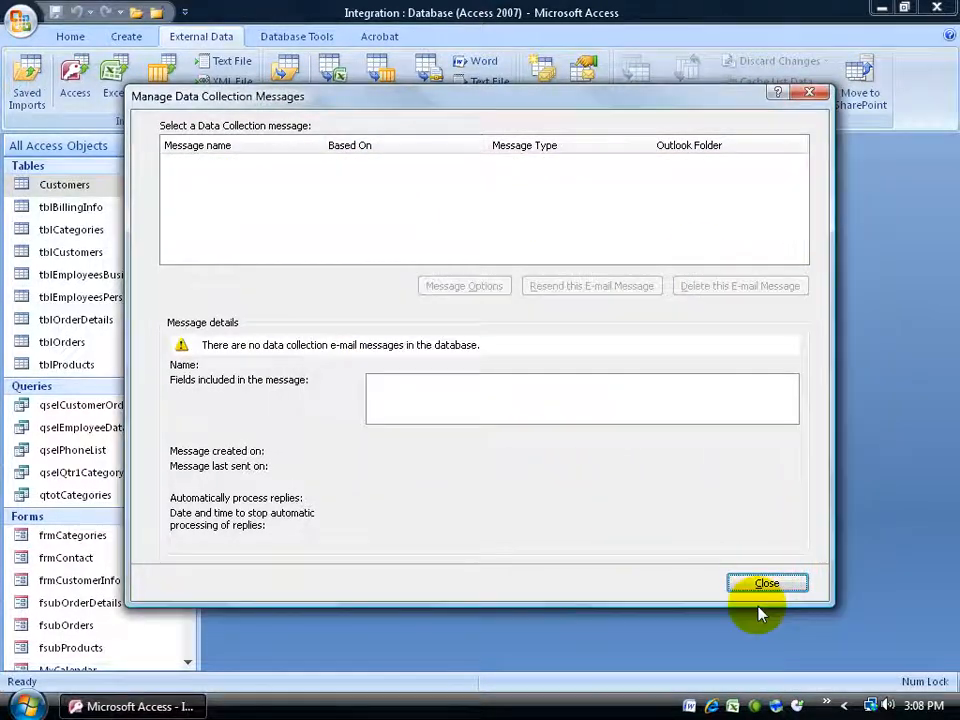
pyautogui.click(768, 584)
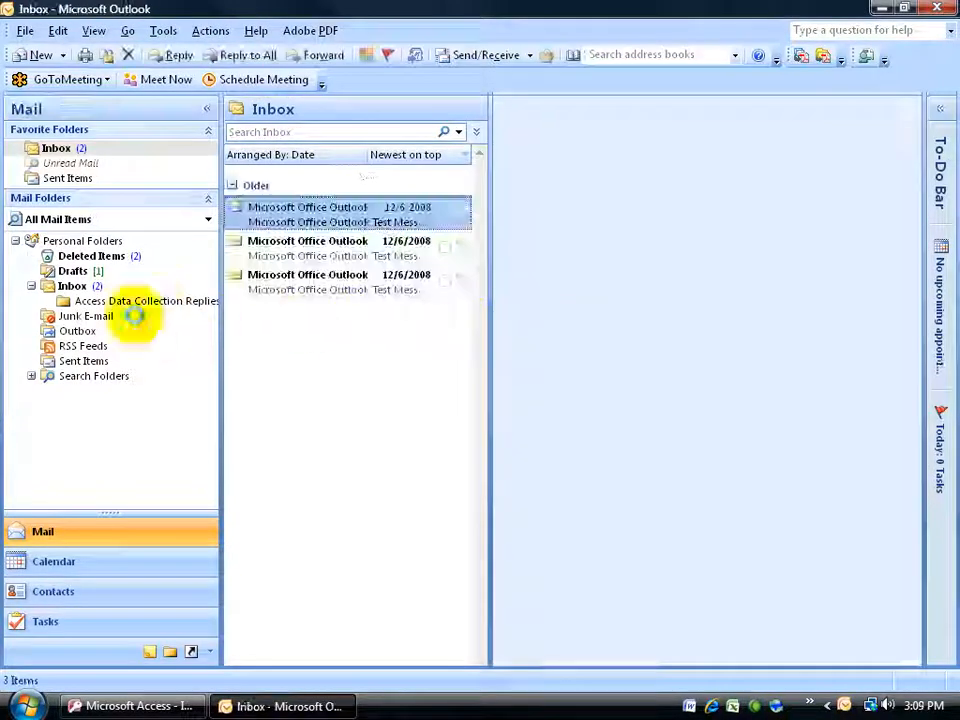
# Delete the Access Data Collection Replies folder and view it with its replies under Deleted Items.
pyautogui.click(146, 300)
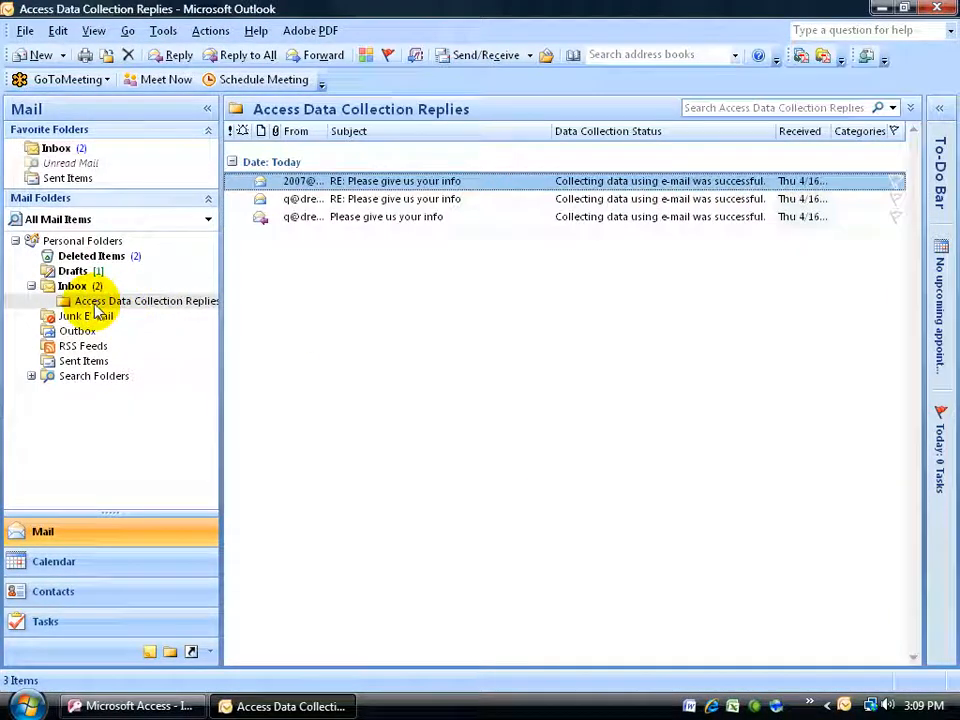
pyautogui.moveTo(190, 300)
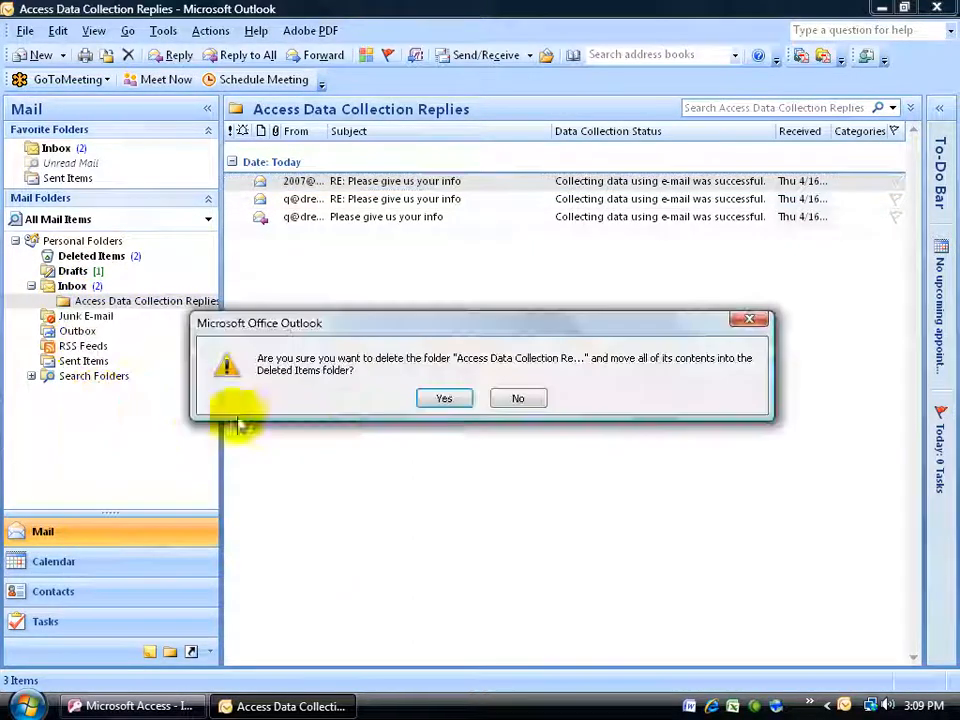
pyautogui.click(444, 398)
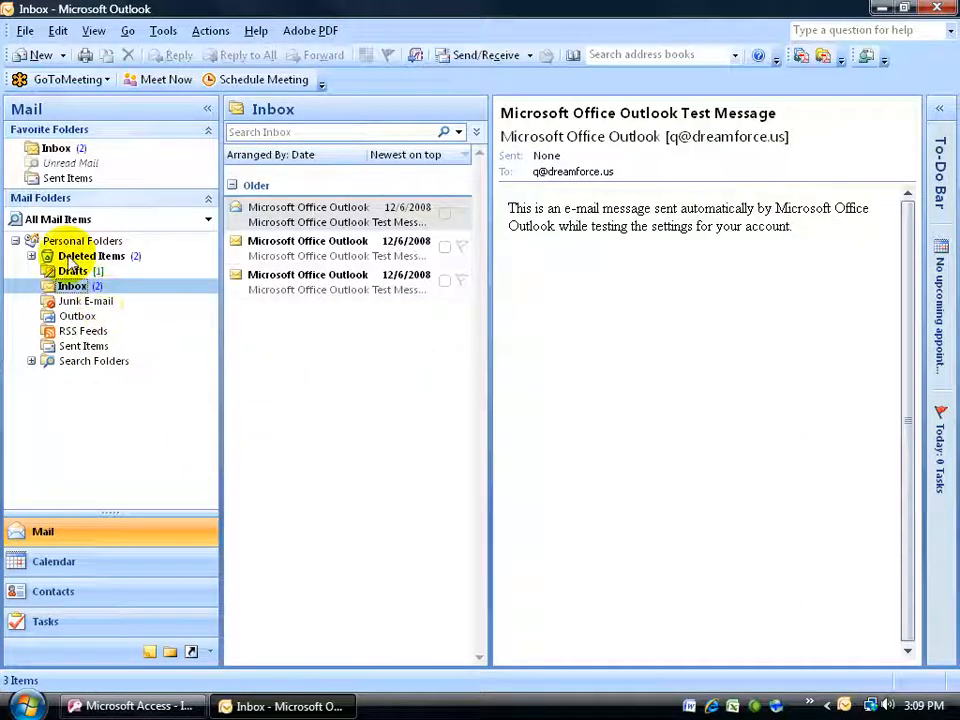
pyautogui.click(92, 256)
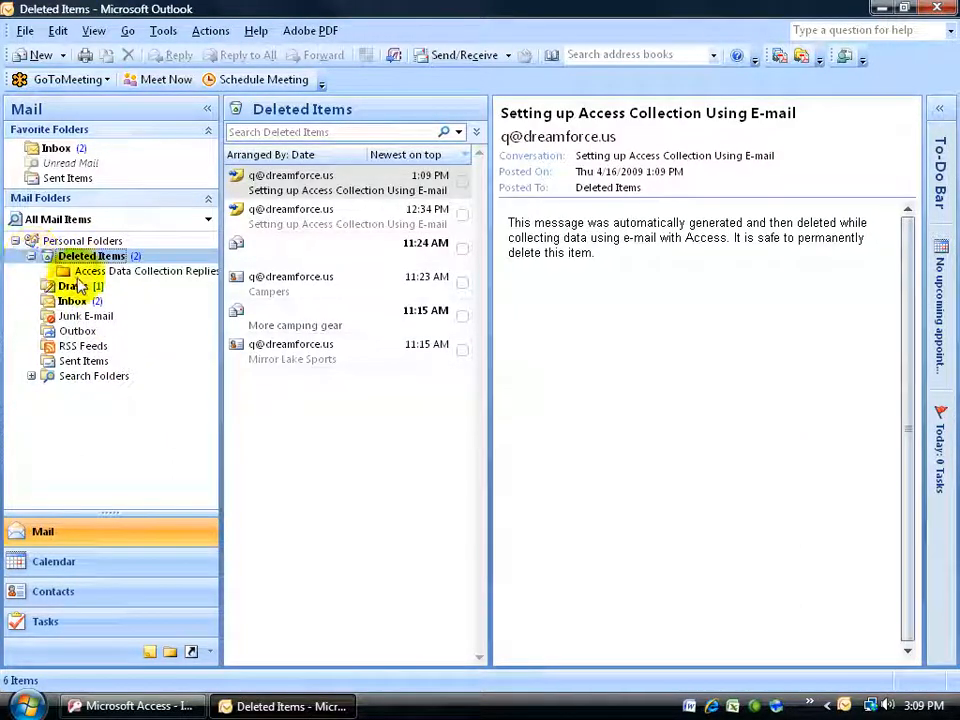
pyautogui.click(148, 272)
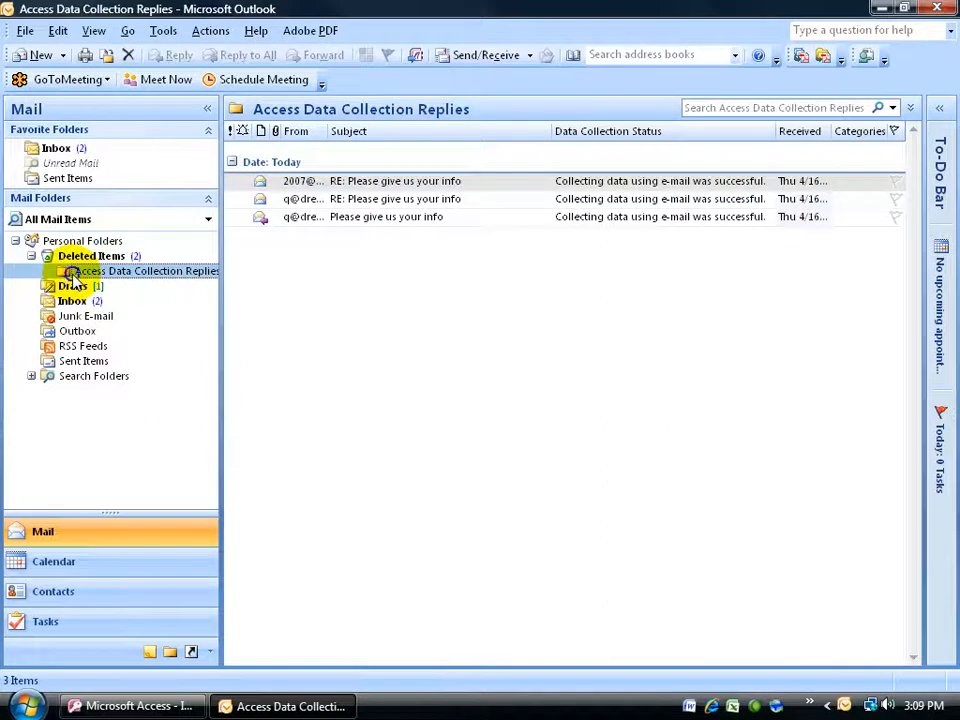